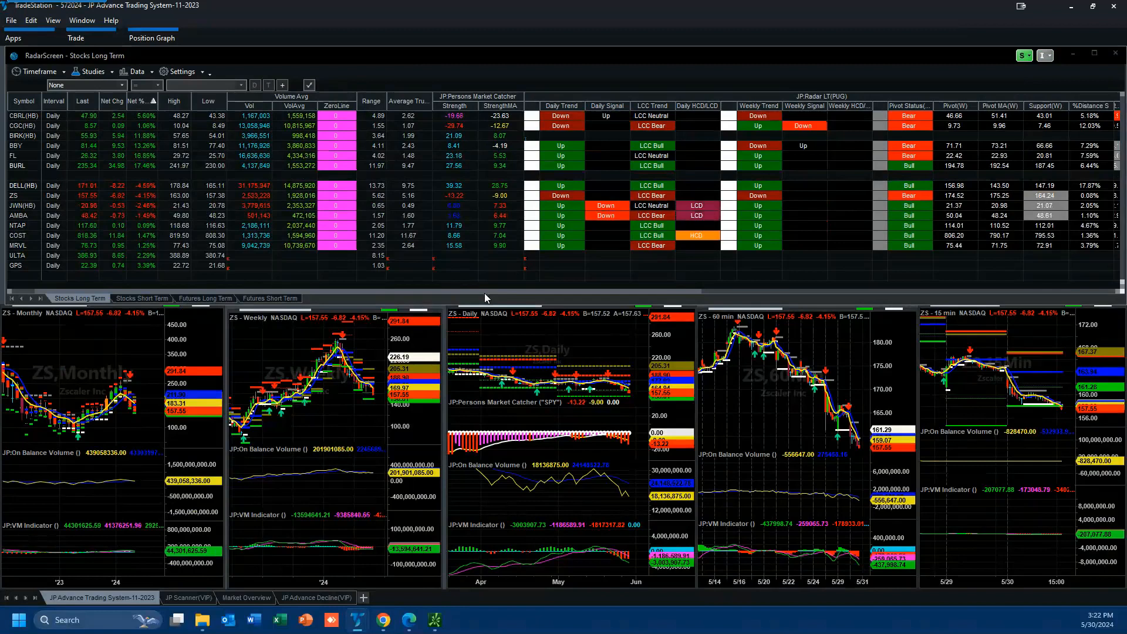
Scroll the signal list and load Dollar General (DG) into the linked monthly-to-15-minute charts.
scroll(up, 3)
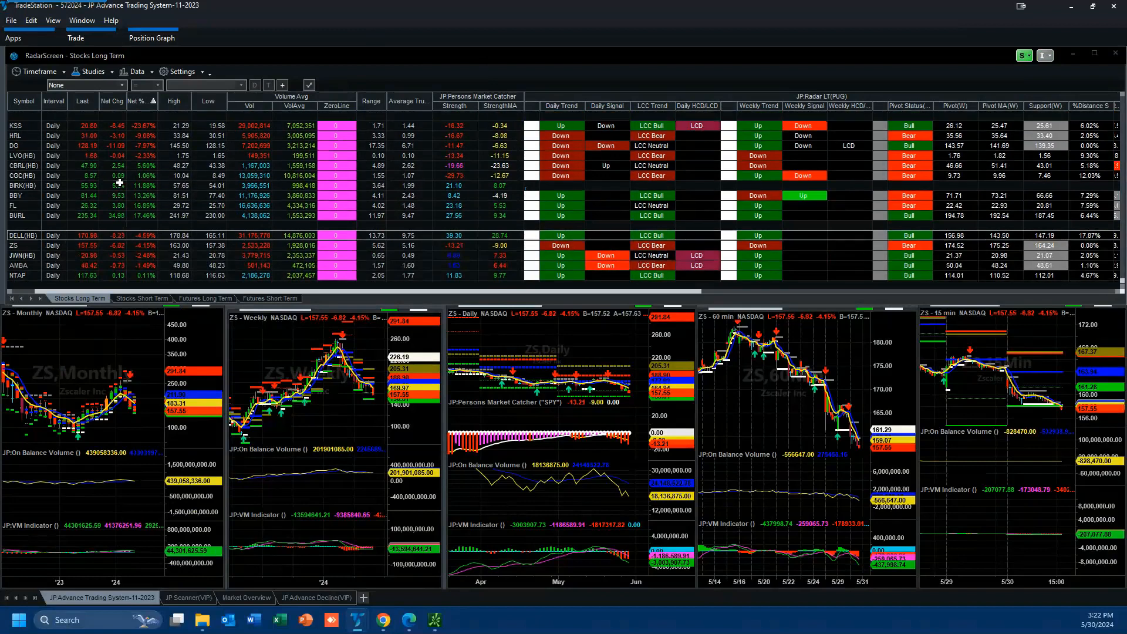
scroll(down, 3)
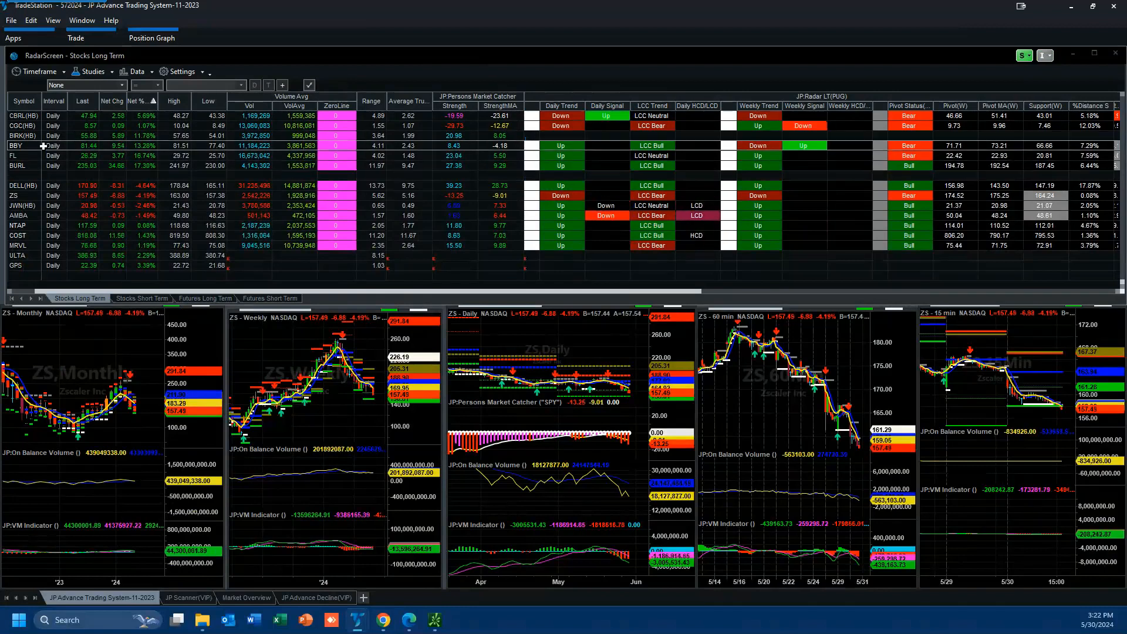
click(15, 145)
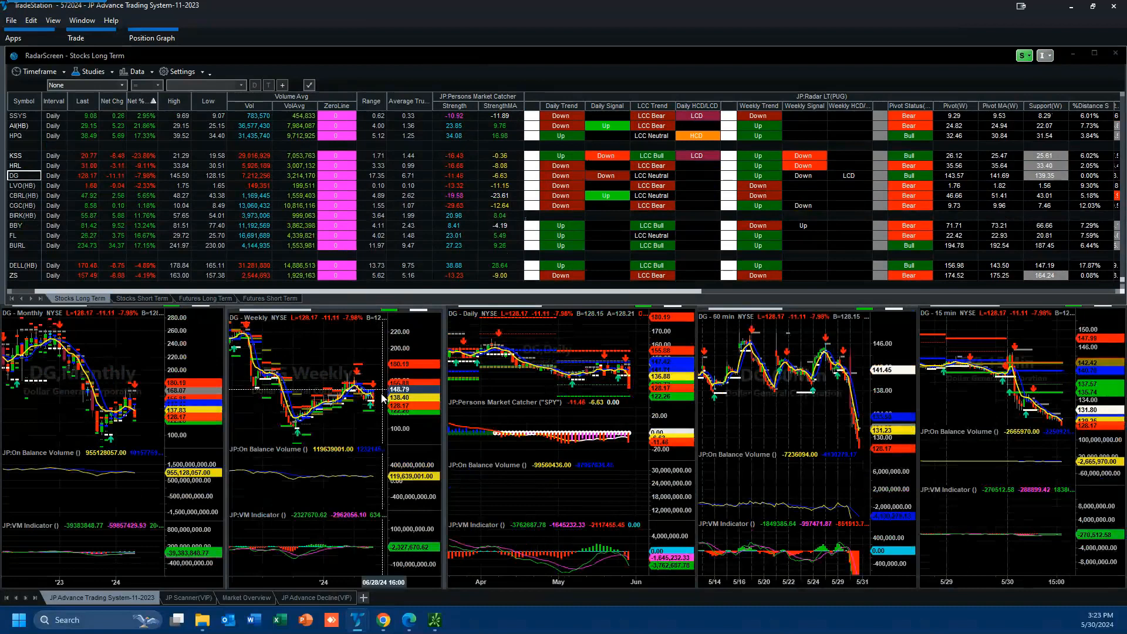
mouse_move(637, 395)
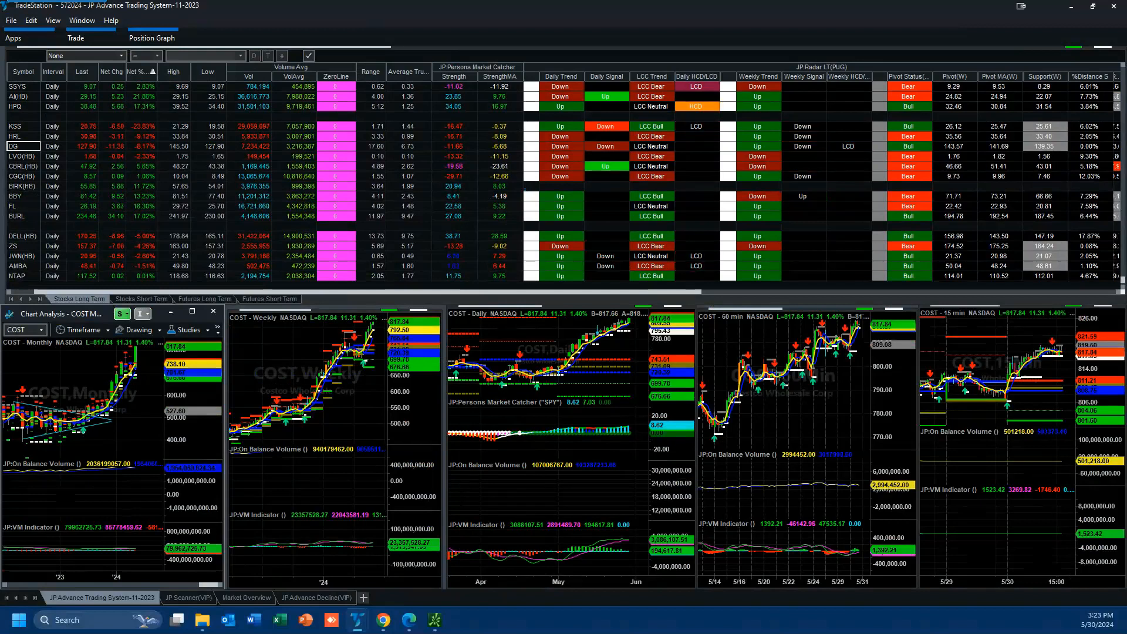
mouse_move(635, 328)
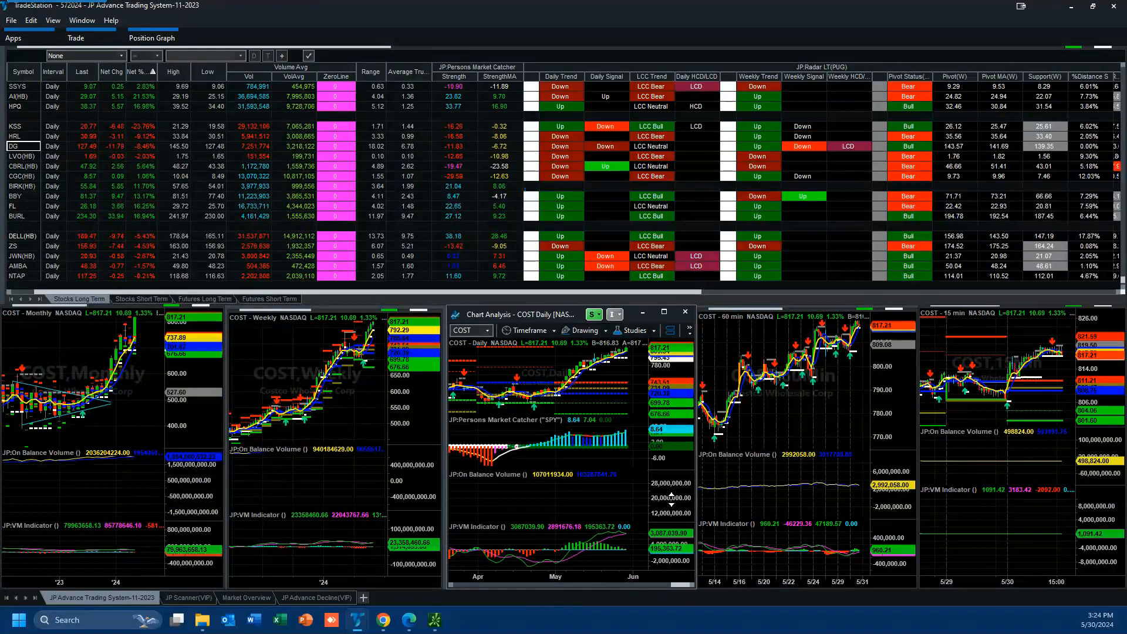
mouse_move(603, 434)
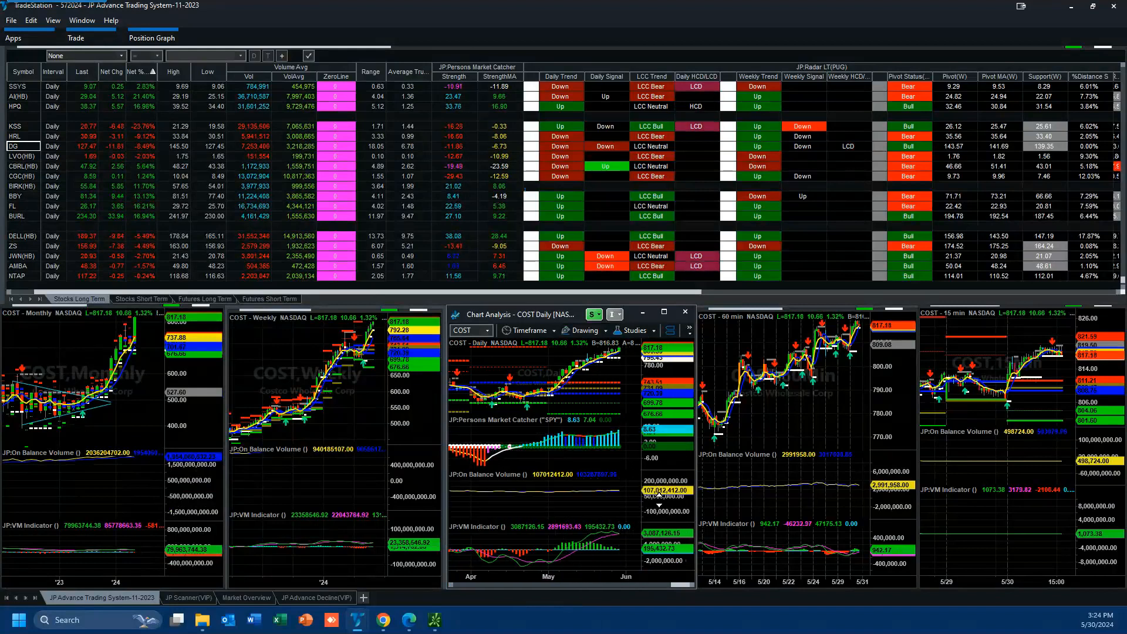
mouse_move(606, 498)
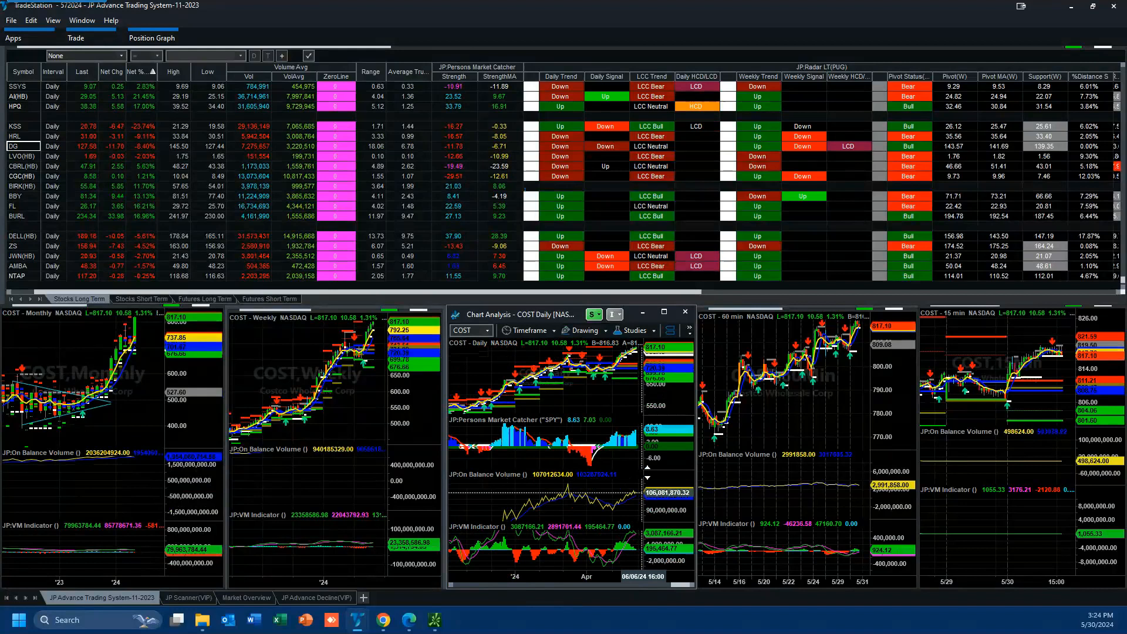
mouse_move(638, 490)
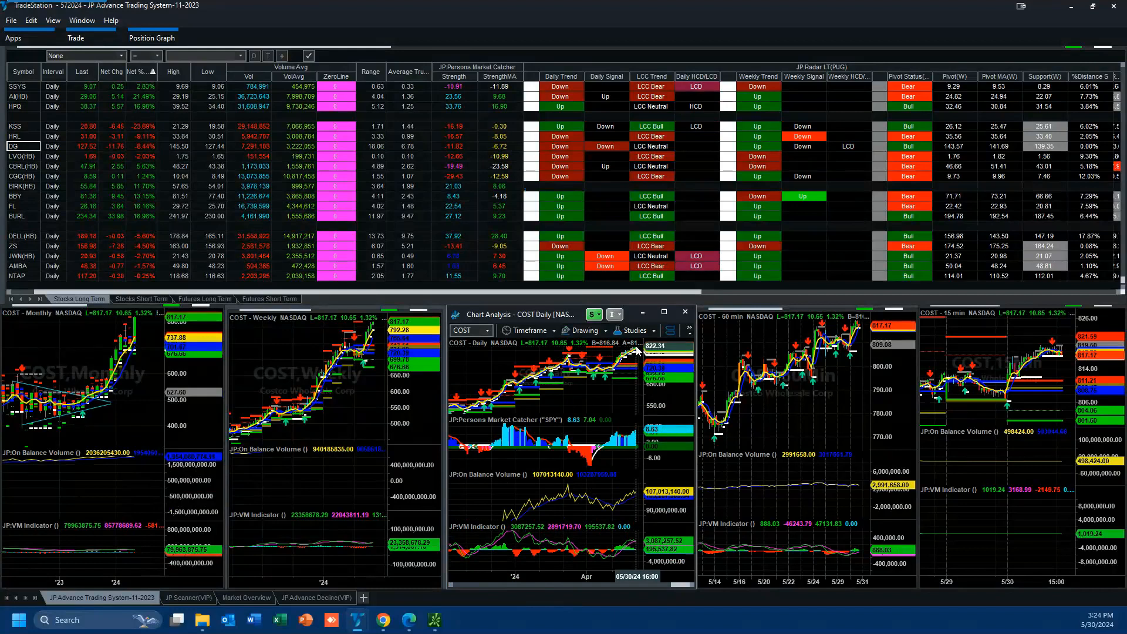
mouse_move(567, 357)
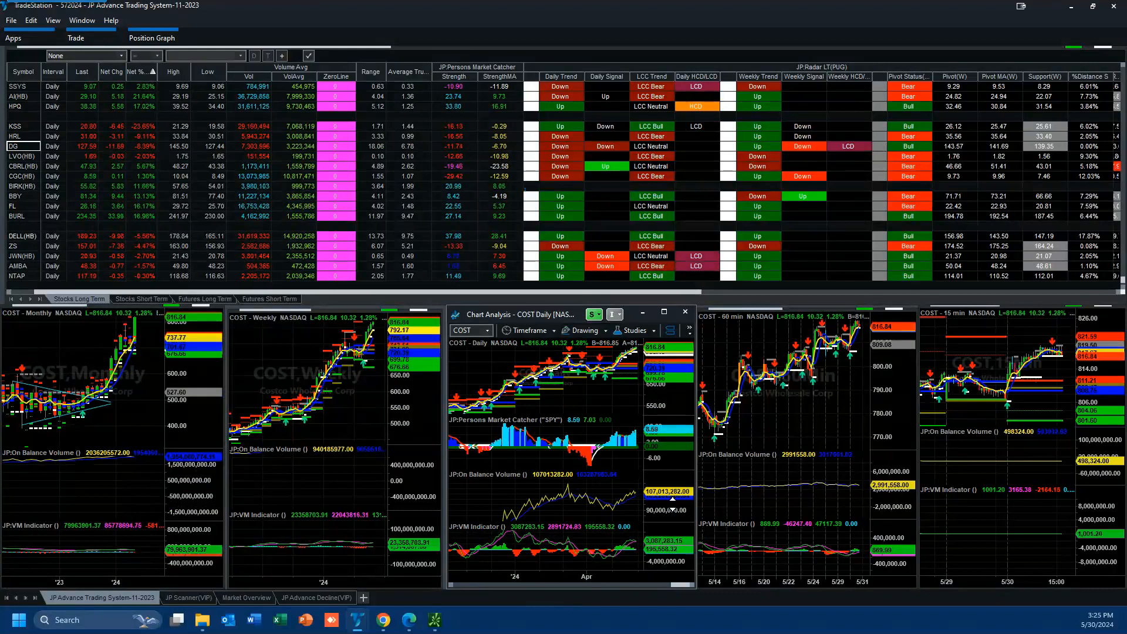
mouse_move(568, 358)
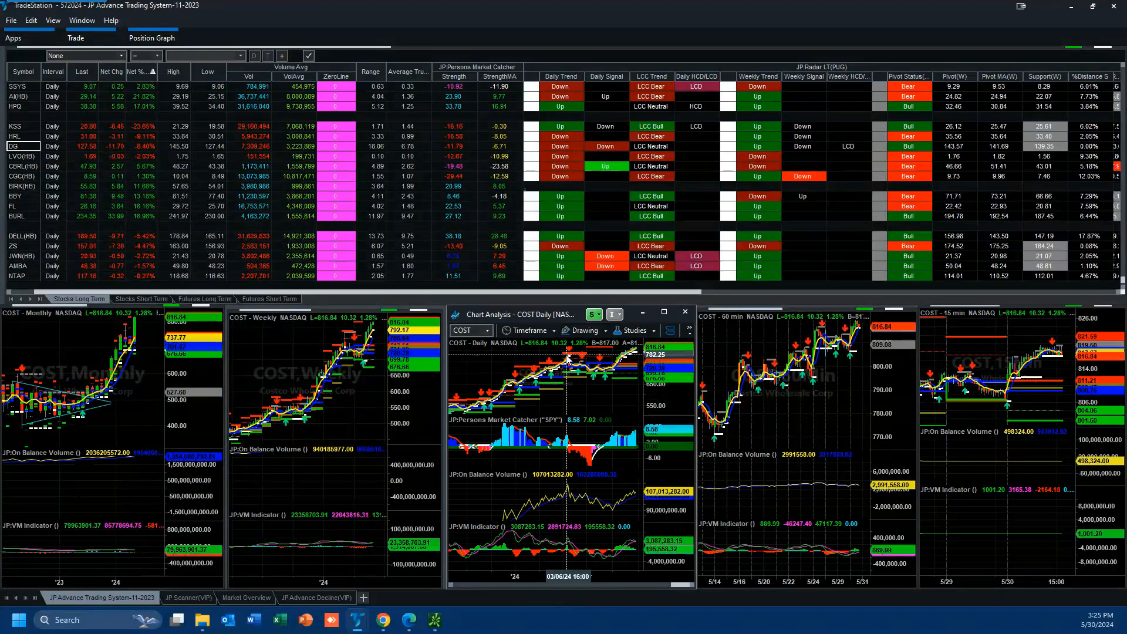
mouse_move(631, 356)
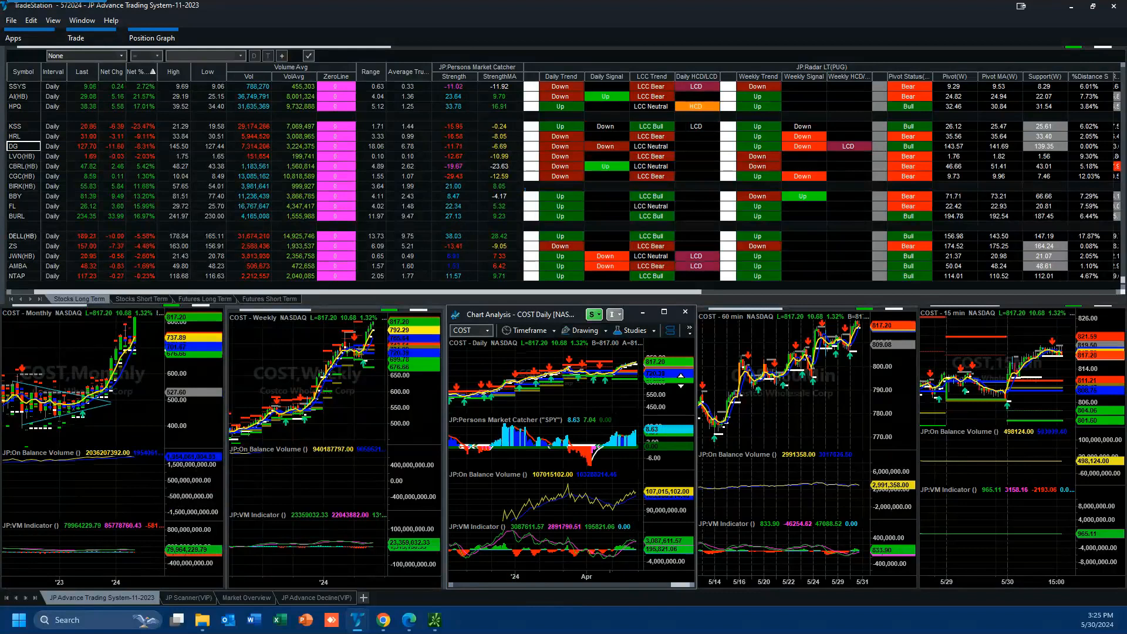
mouse_move(782, 367)
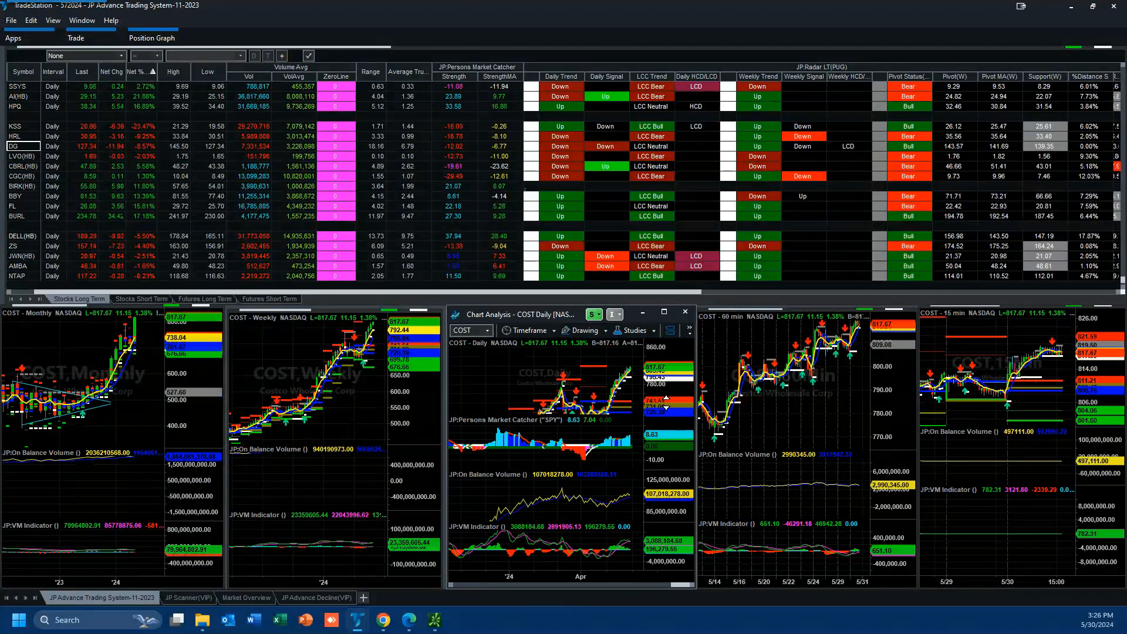
mouse_move(622, 381)
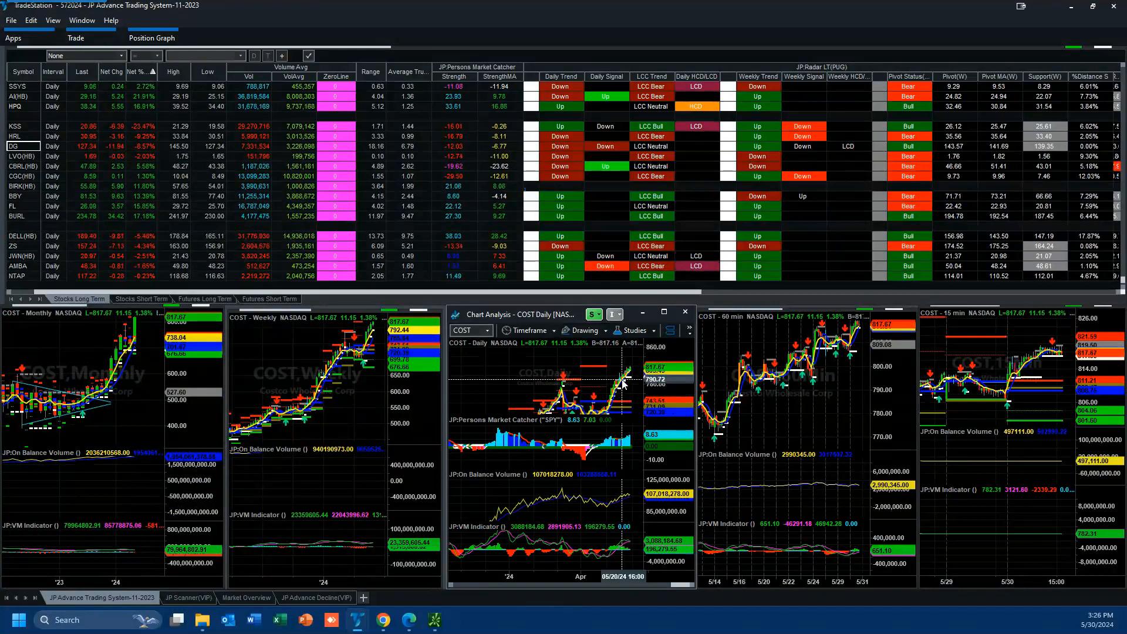
mouse_move(627, 379)
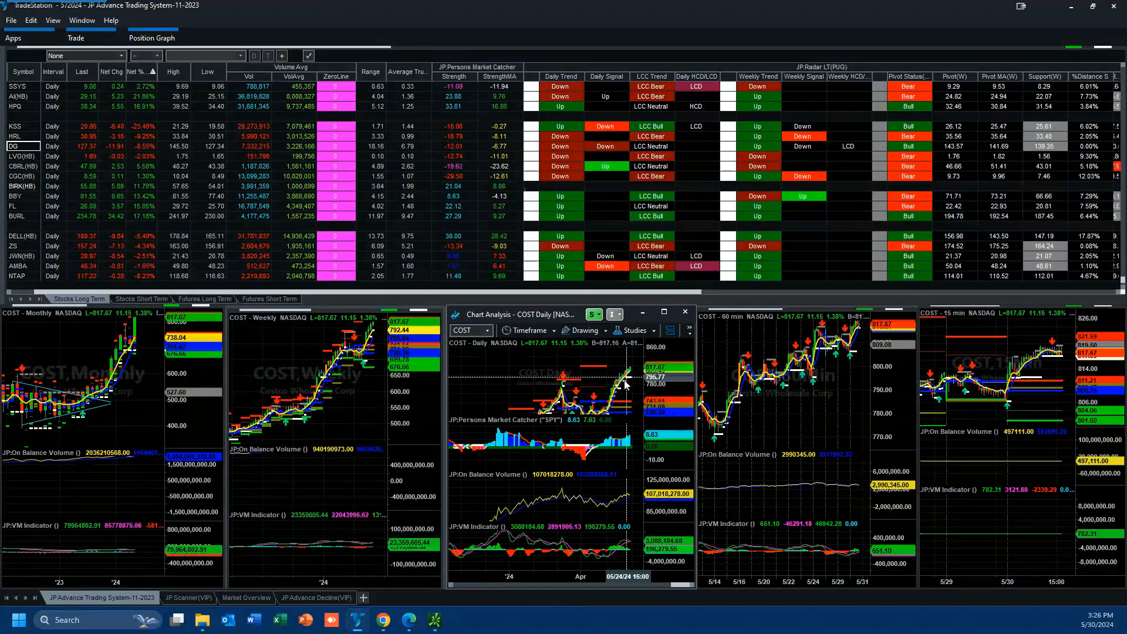
mouse_move(628, 551)
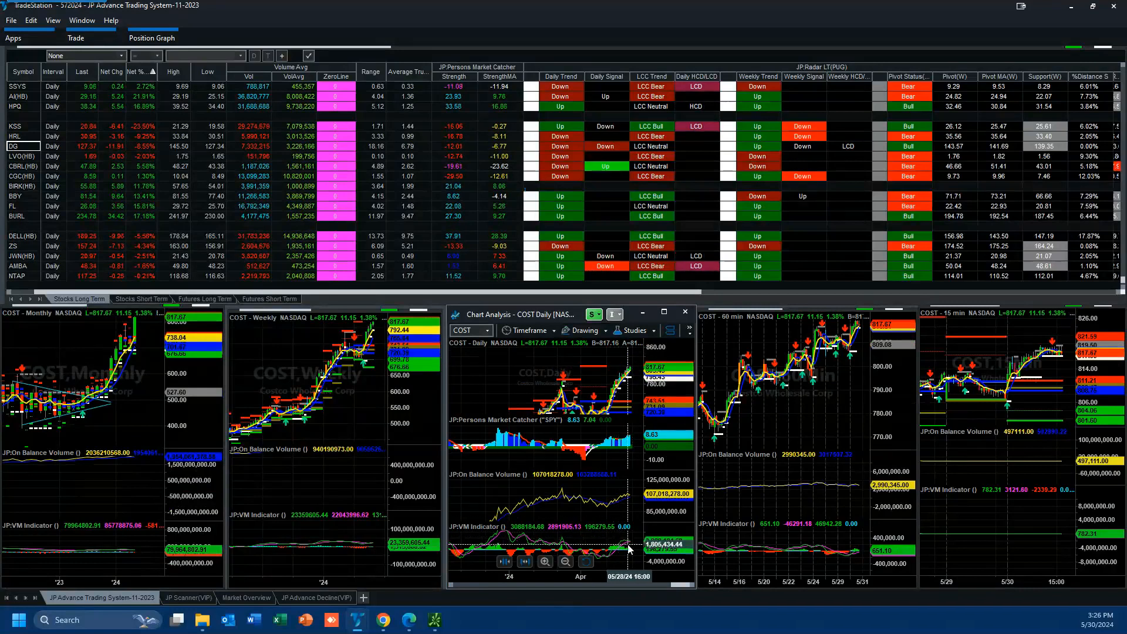
mouse_move(618, 558)
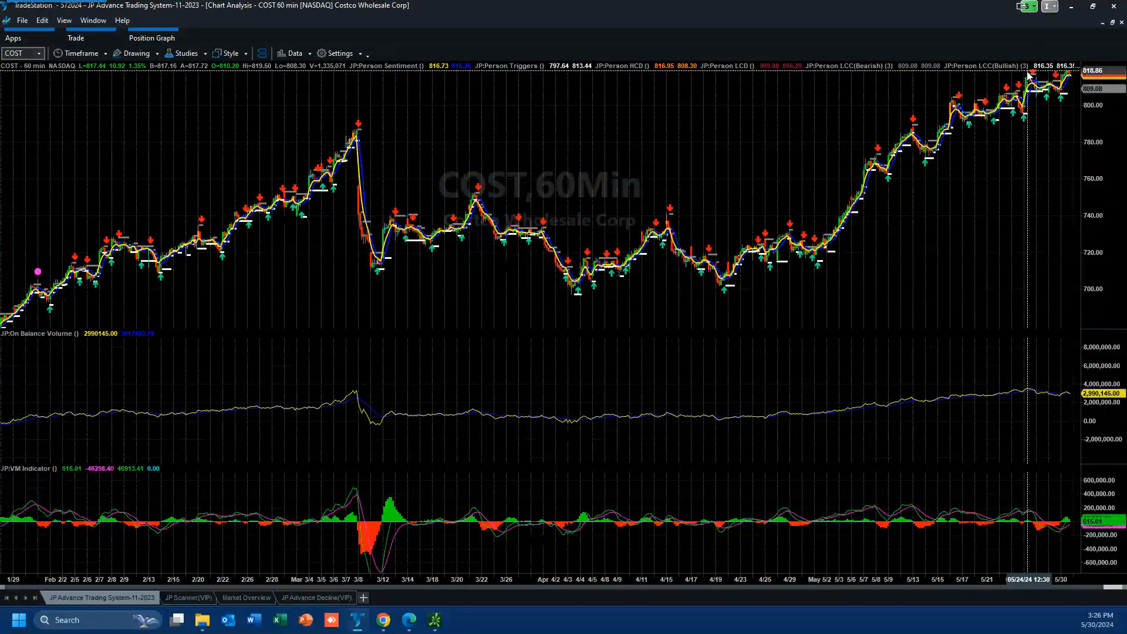
mouse_move(1026, 79)
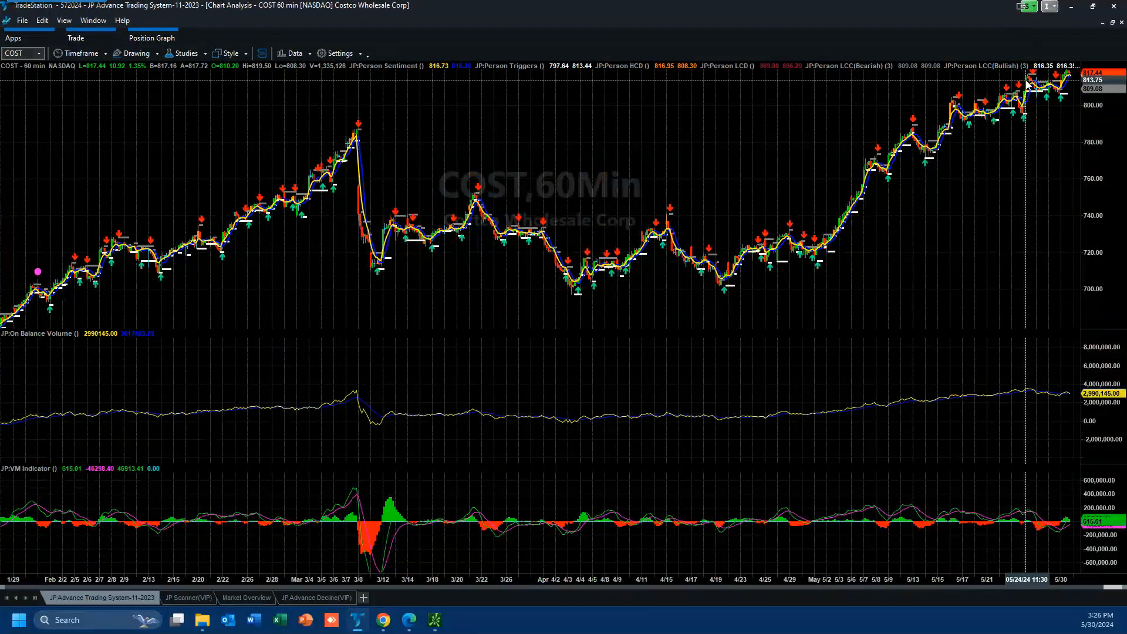
mouse_move(1038, 87)
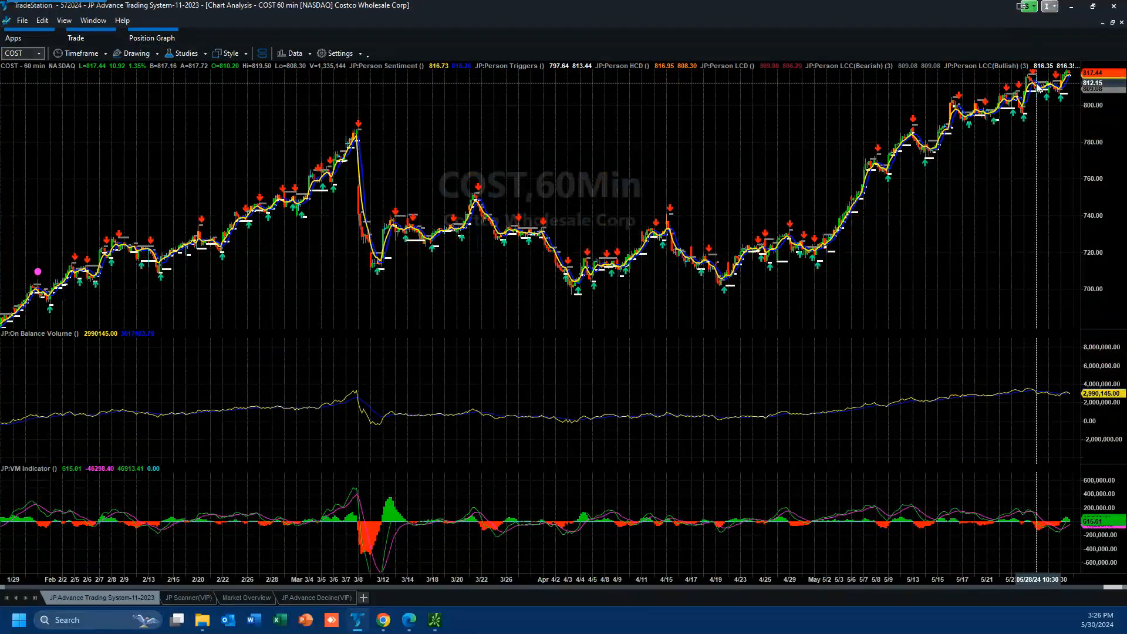
mouse_move(1066, 398)
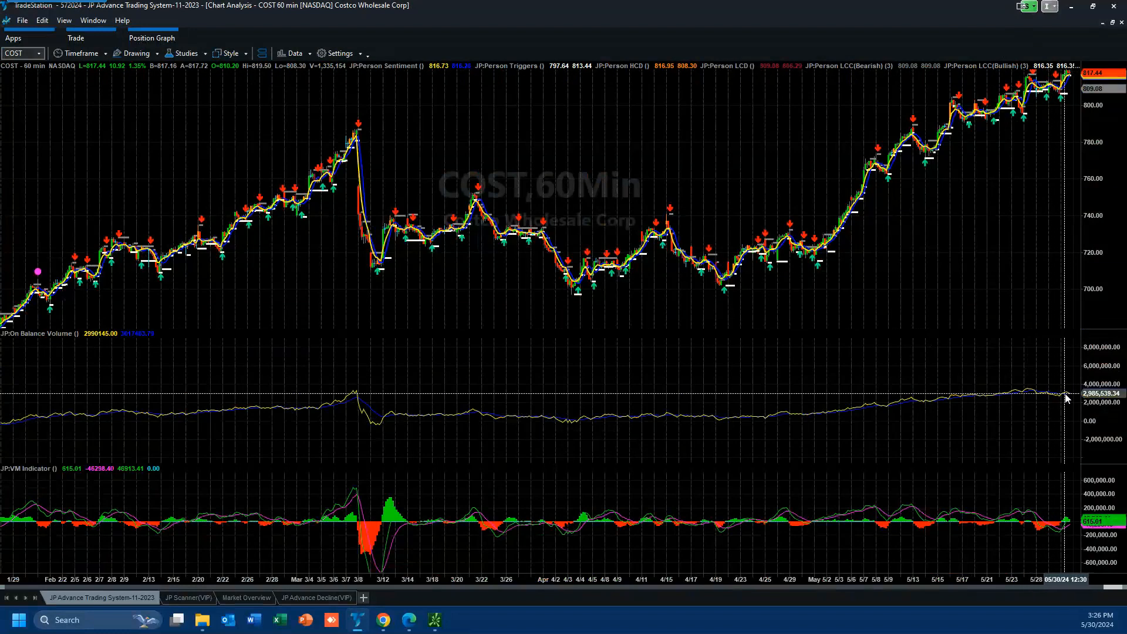
mouse_move(1044, 78)
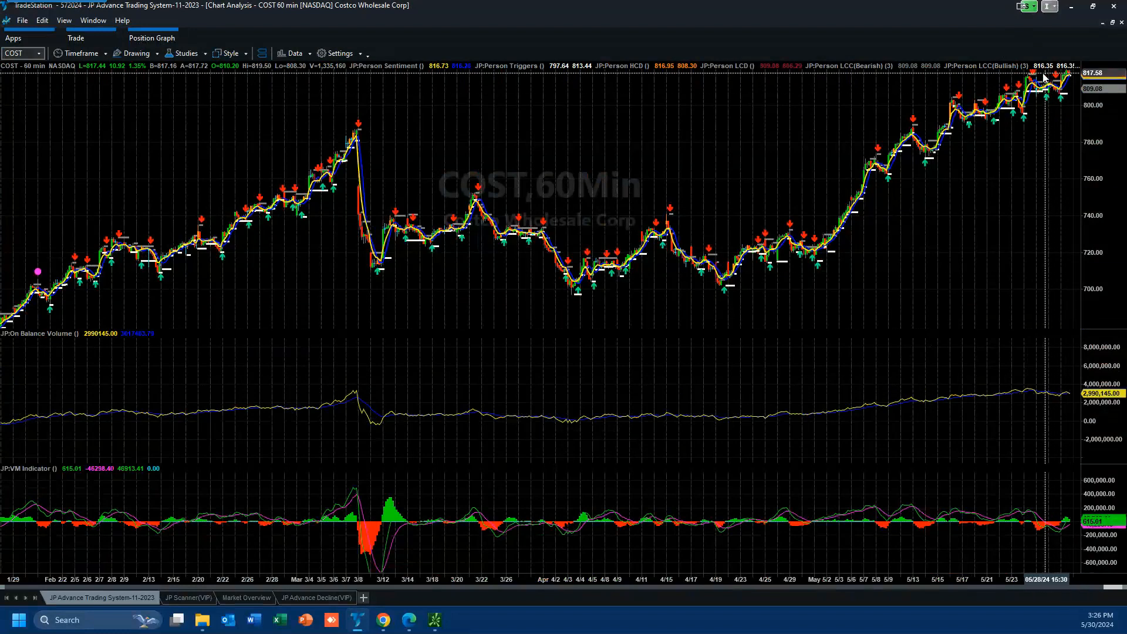
mouse_move(1025, 392)
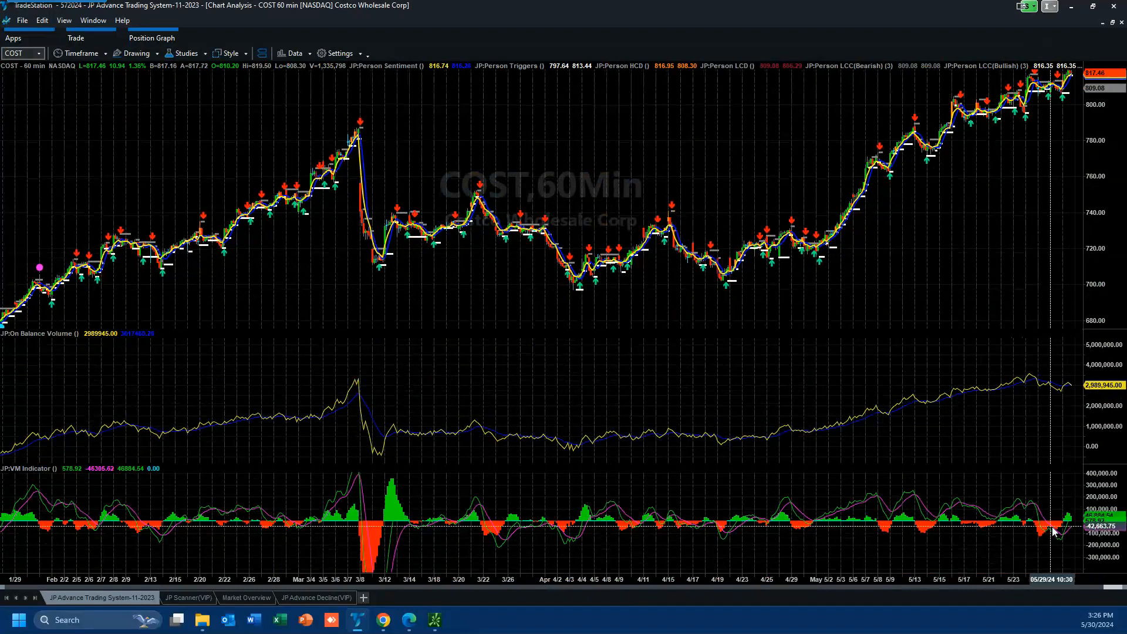
mouse_move(914, 131)
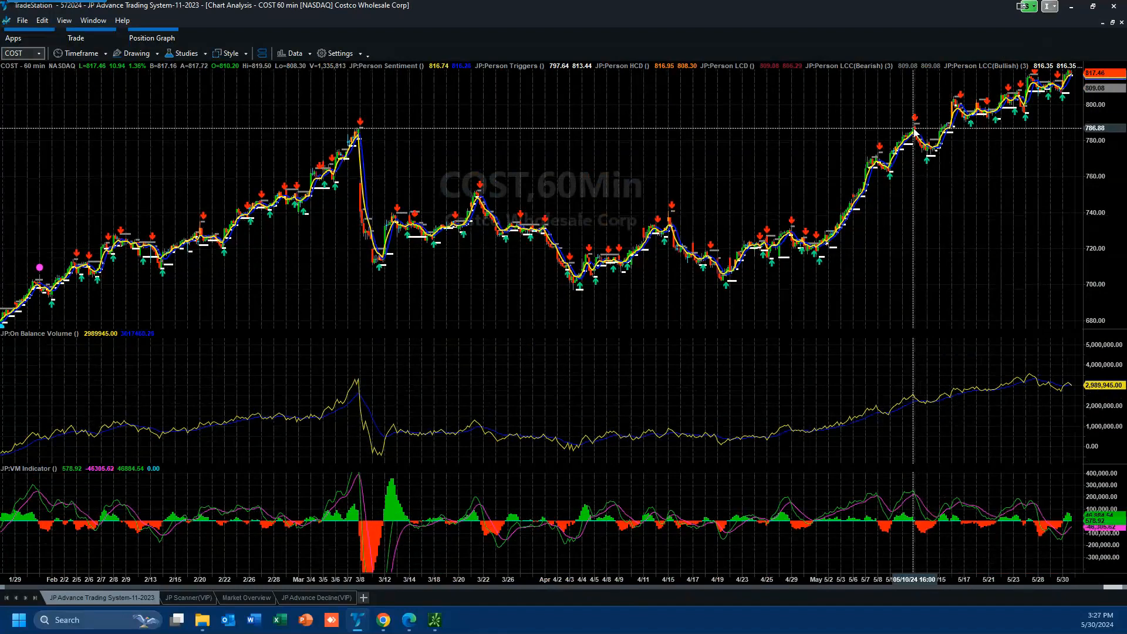
mouse_move(352, 129)
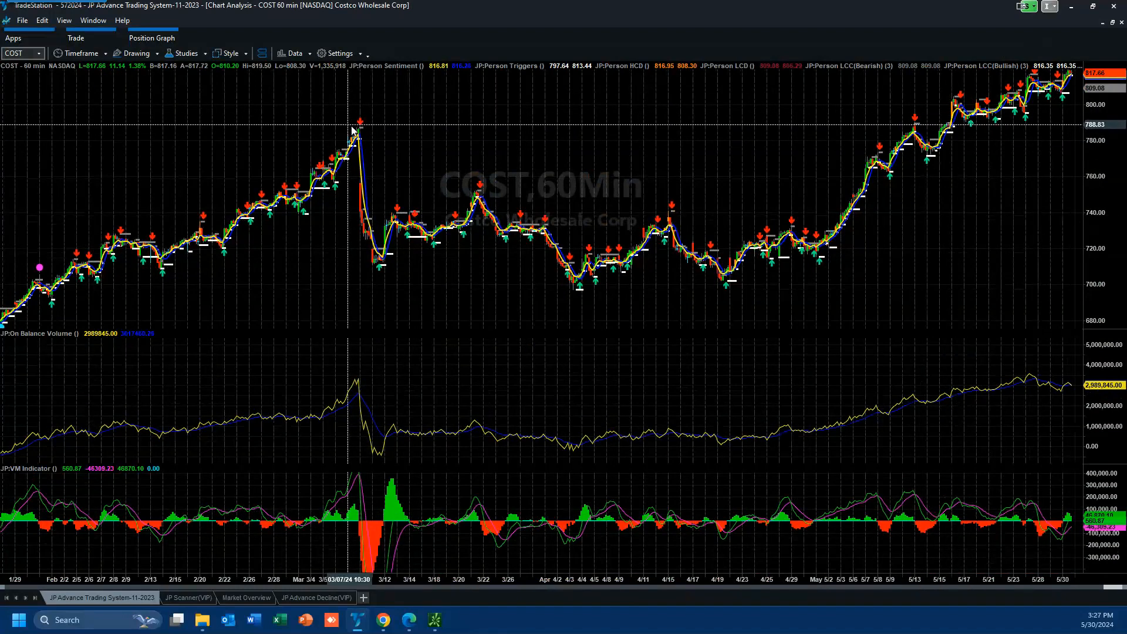
mouse_move(362, 134)
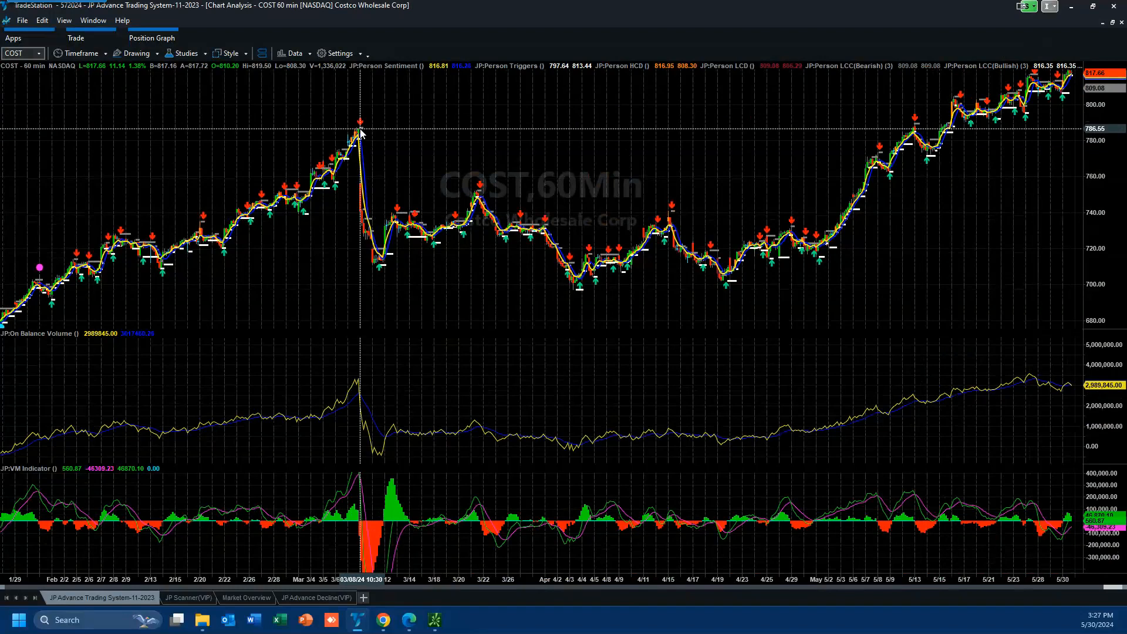
mouse_move(1007, 500)
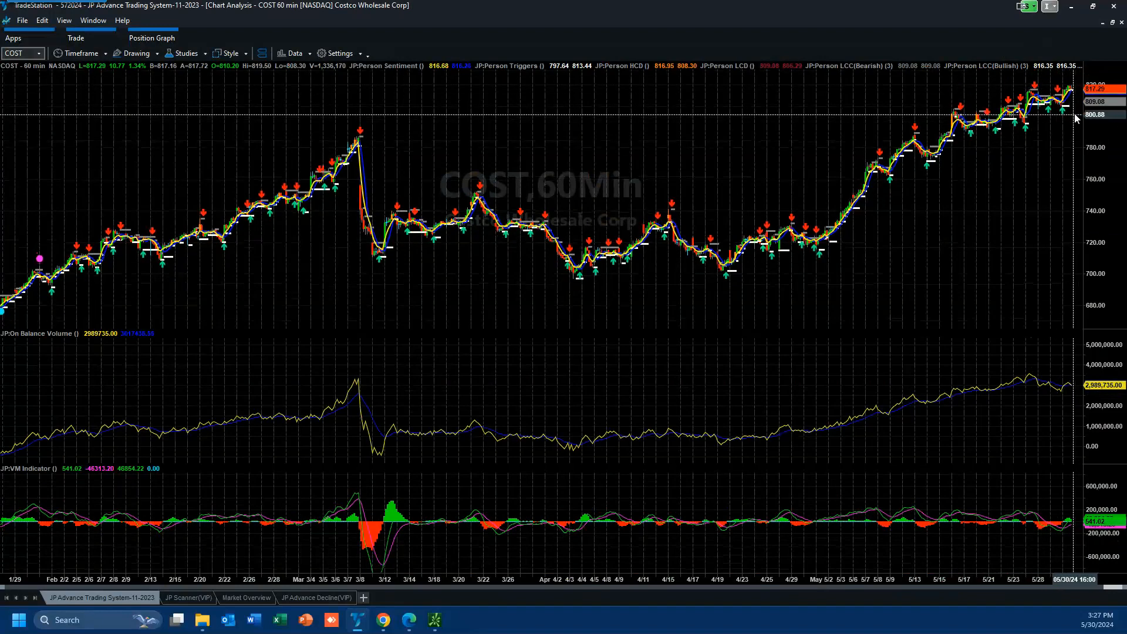
mouse_move(1076, 161)
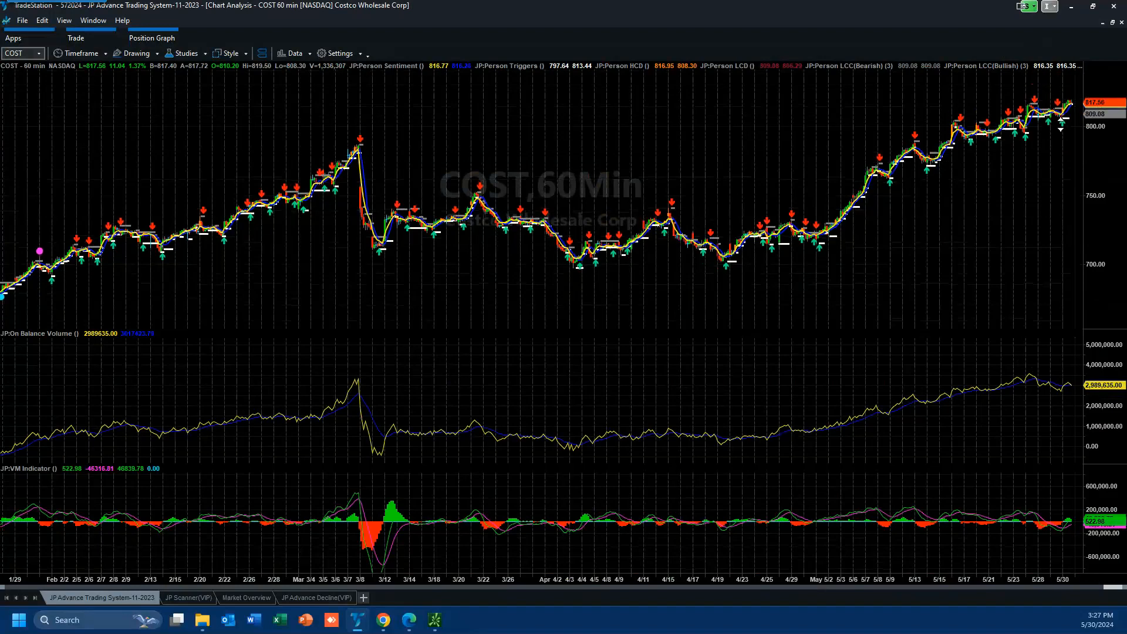
mouse_move(929, 164)
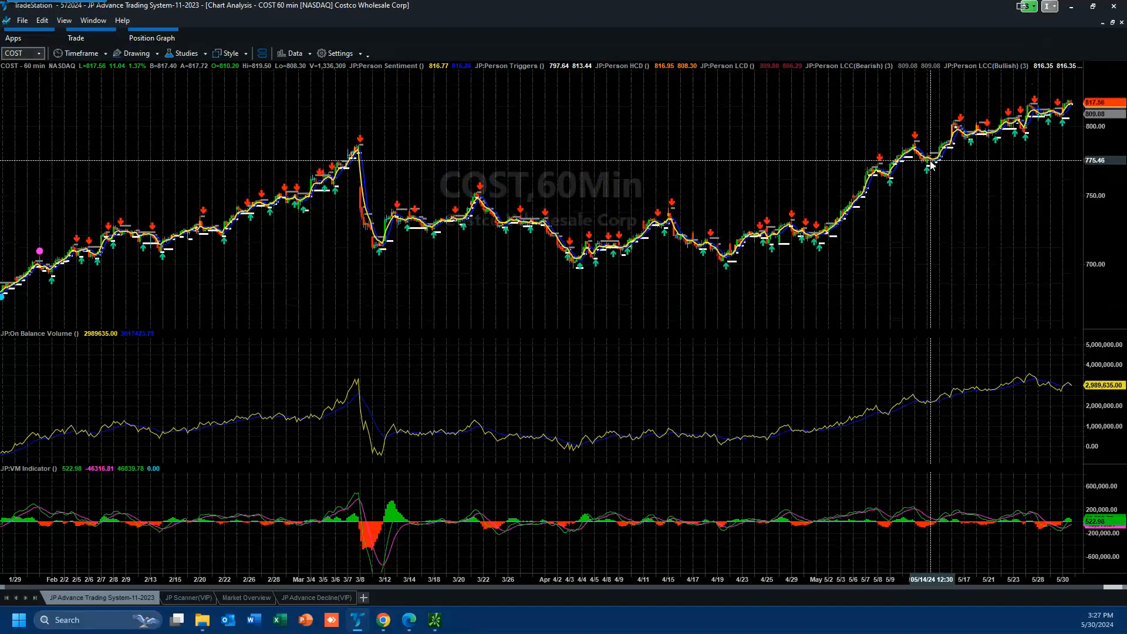
mouse_move(933, 164)
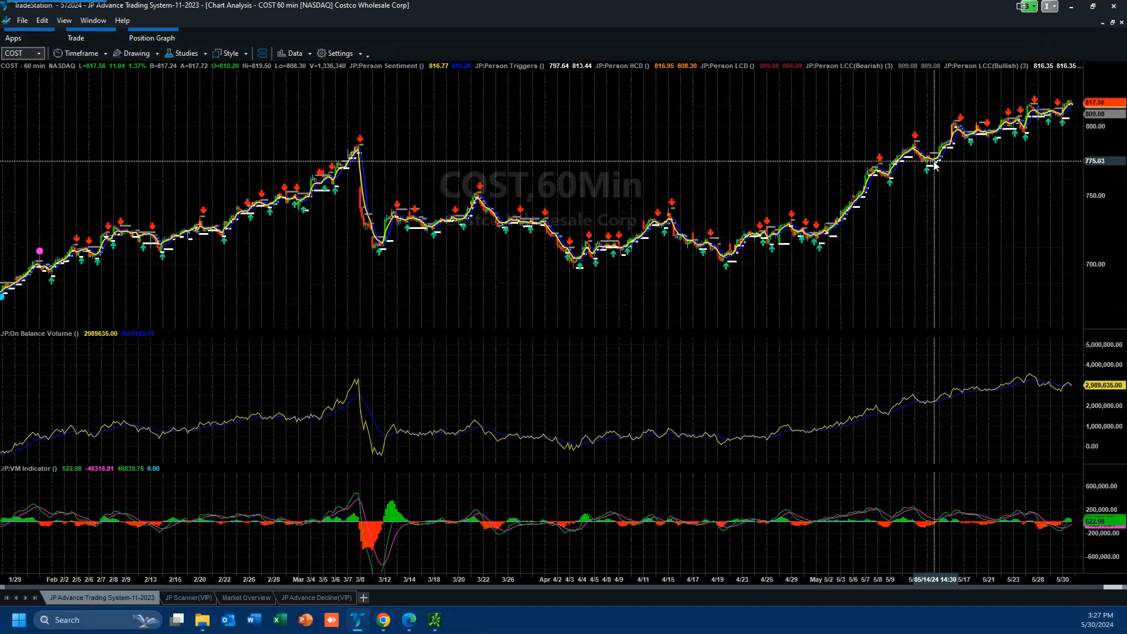
mouse_move(935, 165)
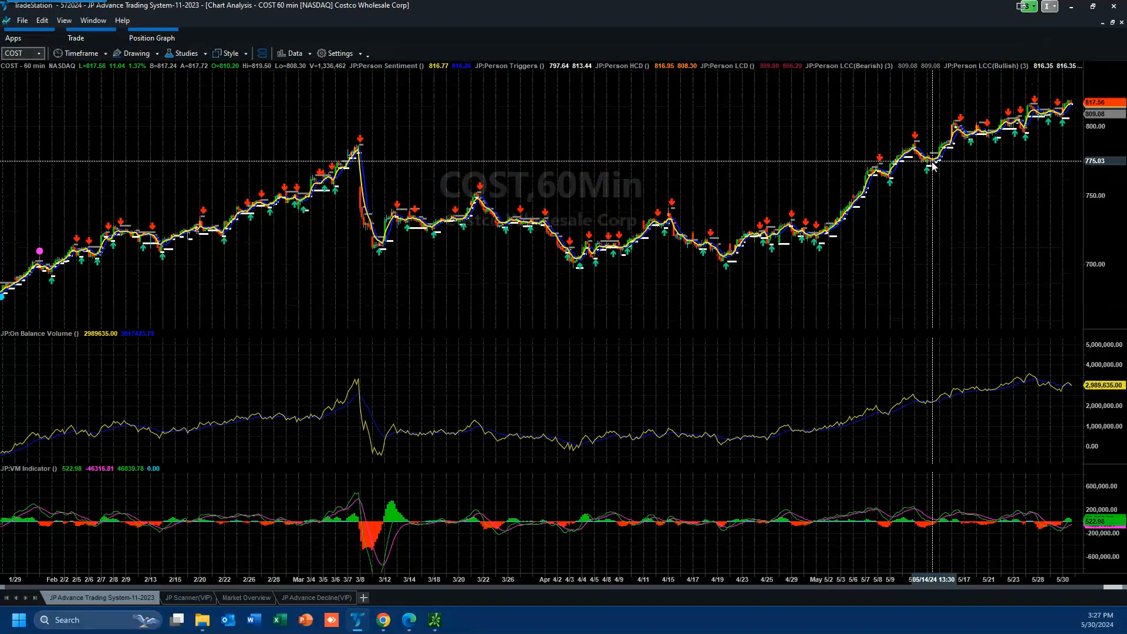
mouse_move(942, 522)
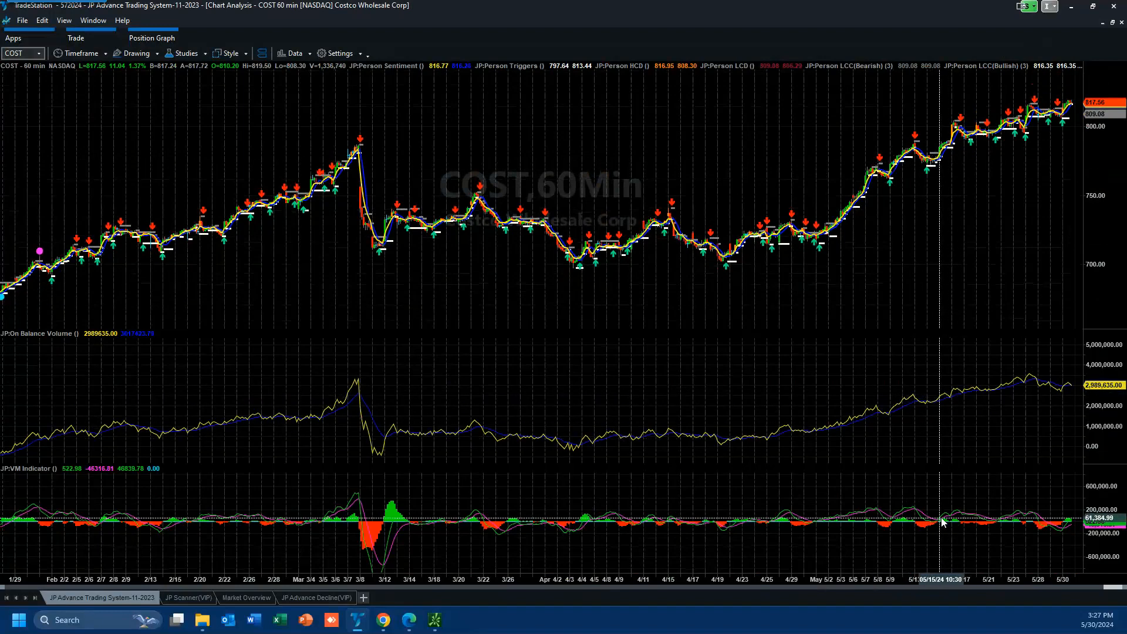
mouse_move(910, 514)
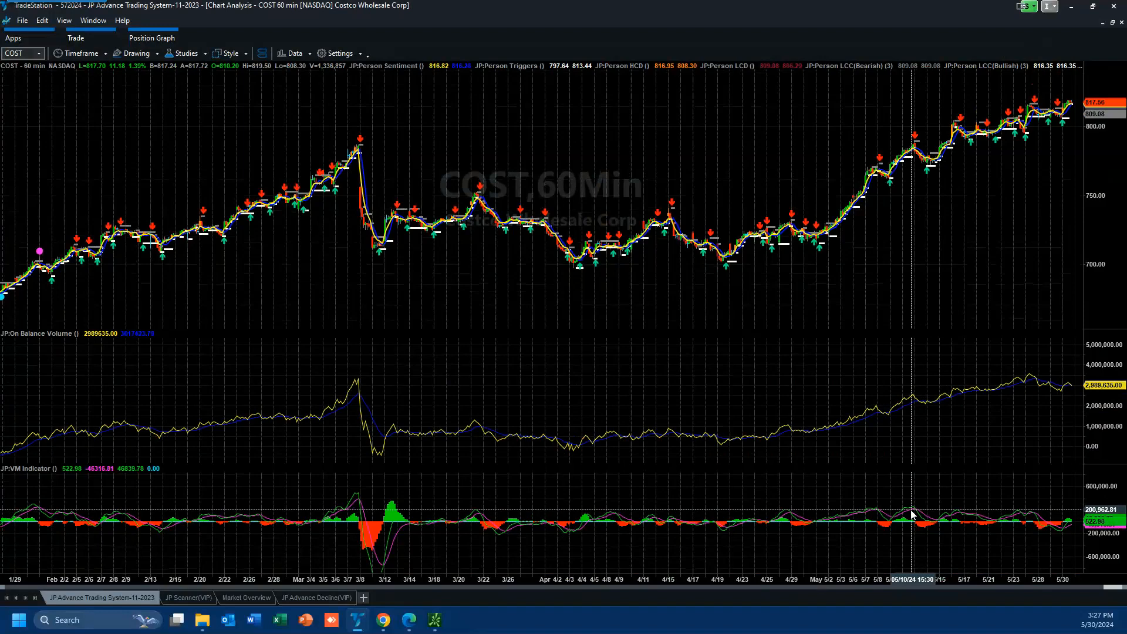
mouse_move(913, 149)
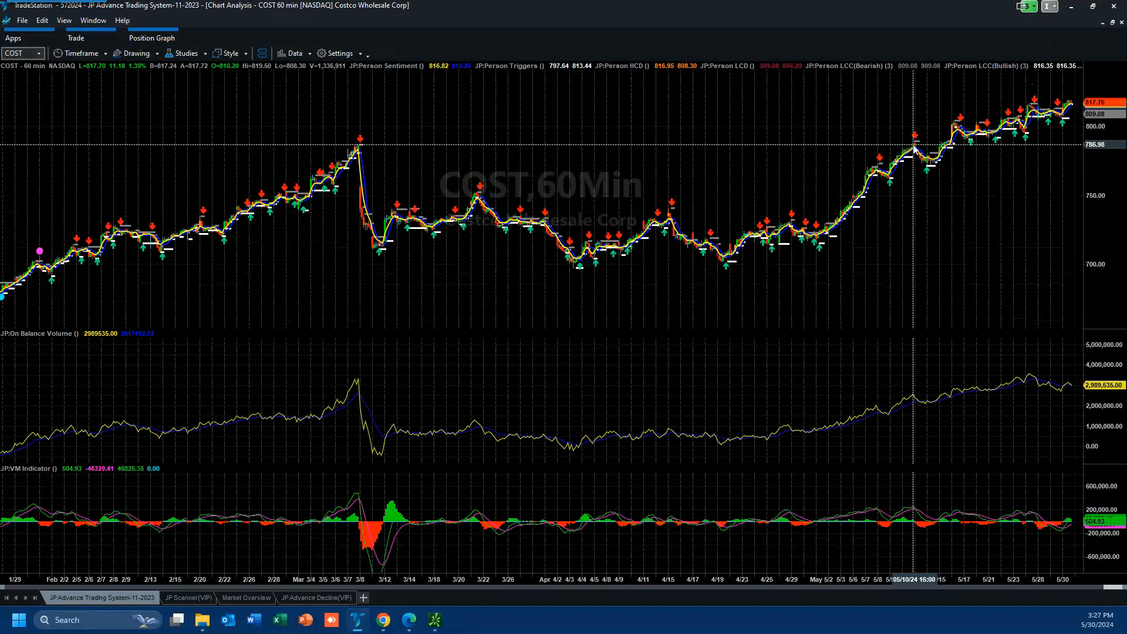
mouse_move(353, 149)
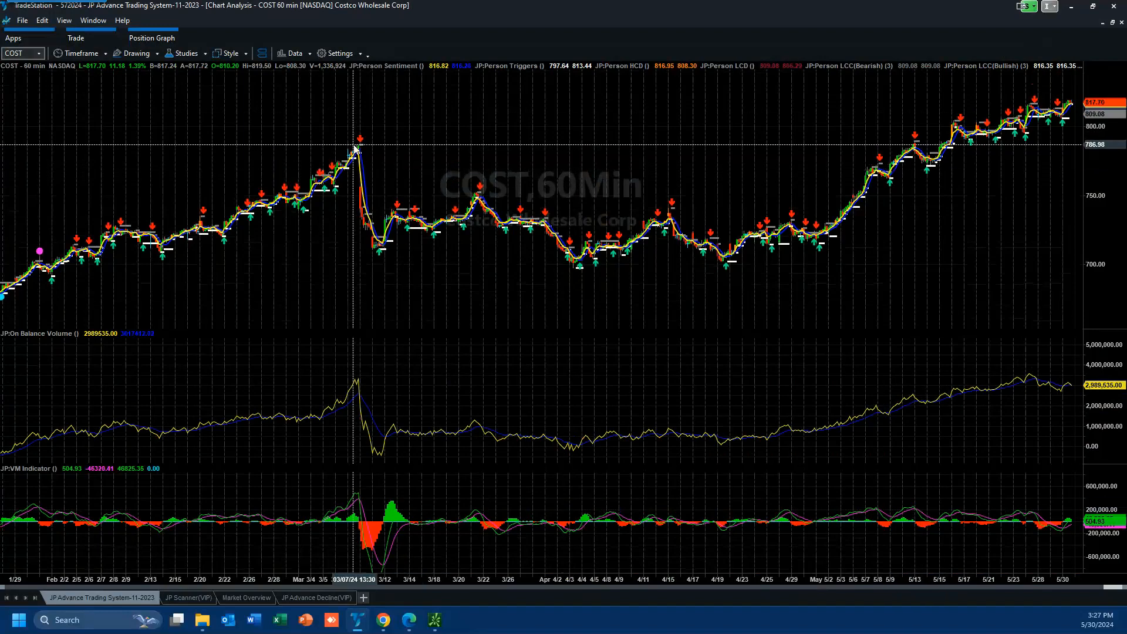
mouse_move(357, 148)
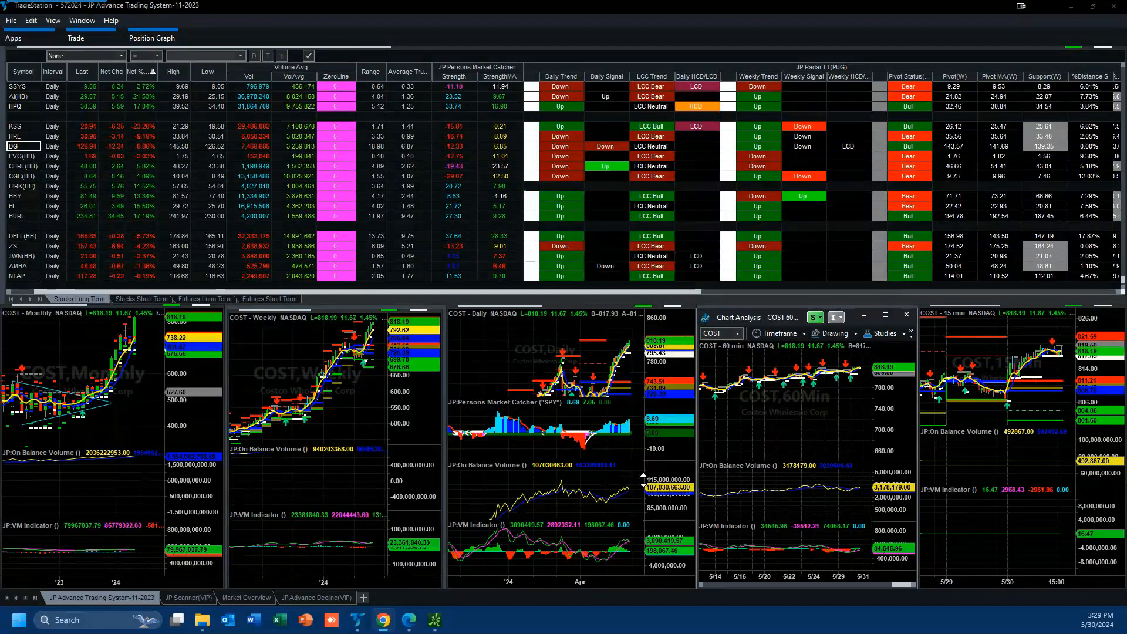
mouse_move(625, 498)
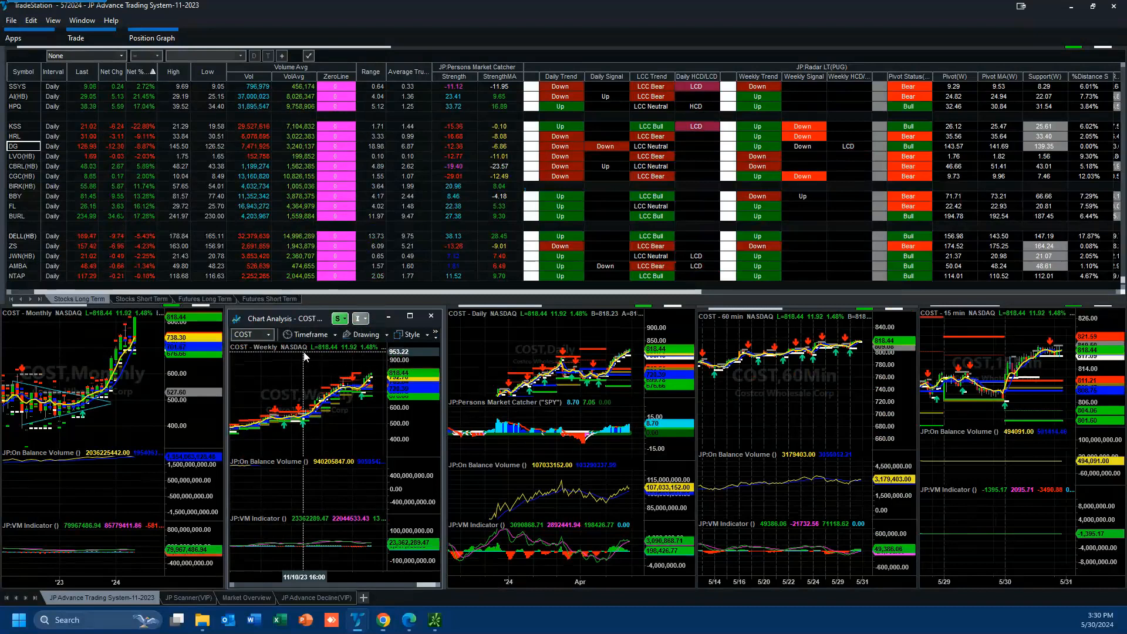
Load Zscaler (ZS) into the linked monthly-to-15-minute charts.
click(20, 246)
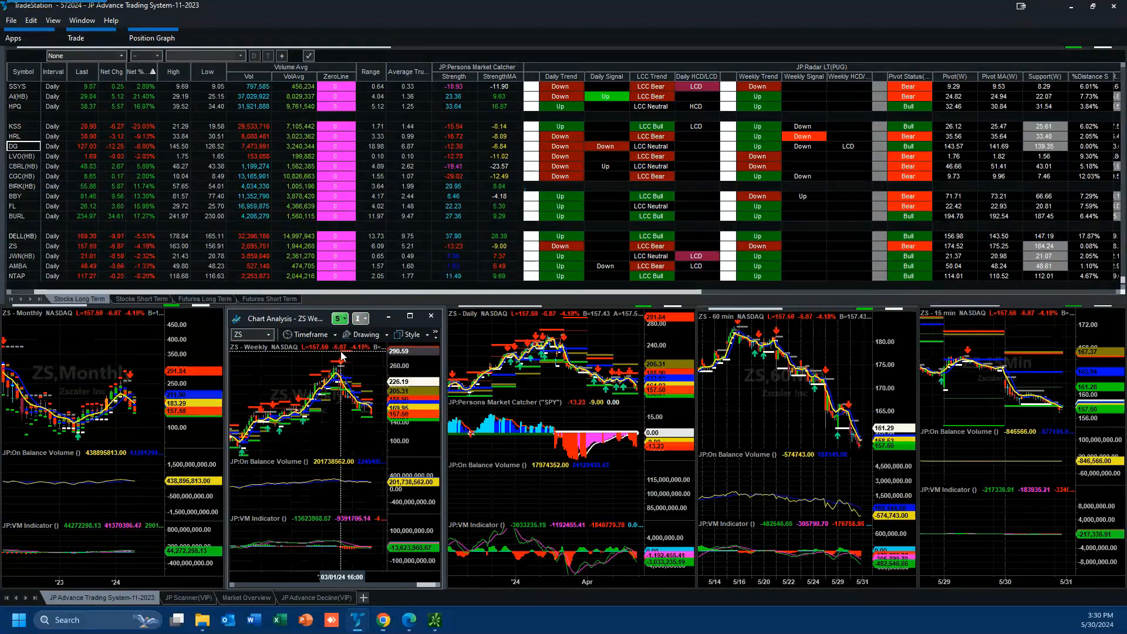
mouse_move(344, 360)
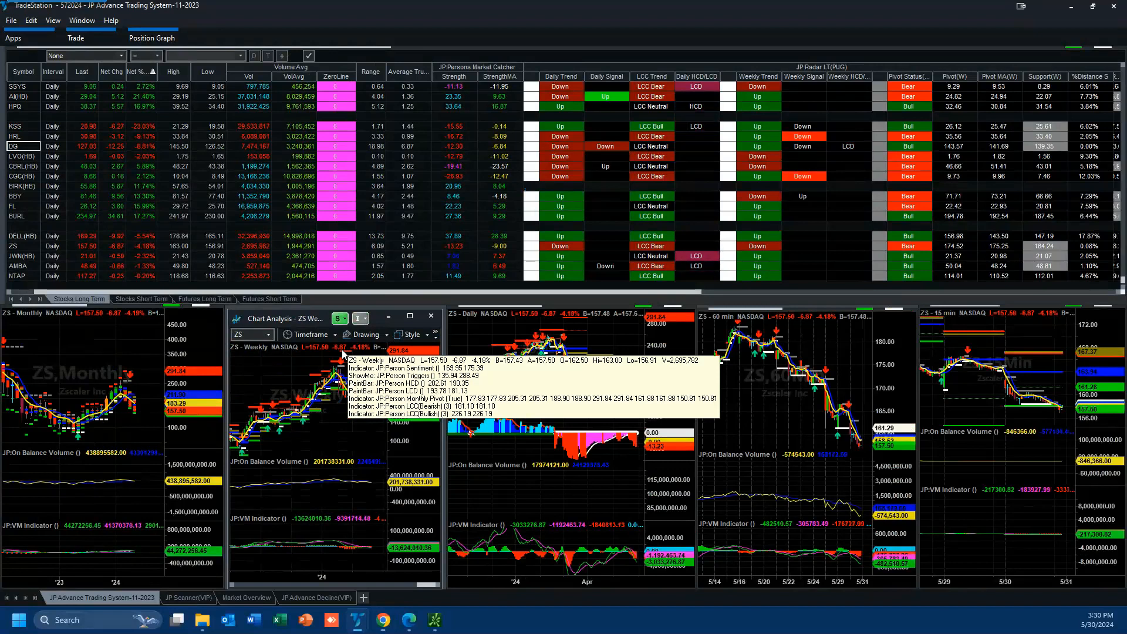
mouse_move(307, 395)
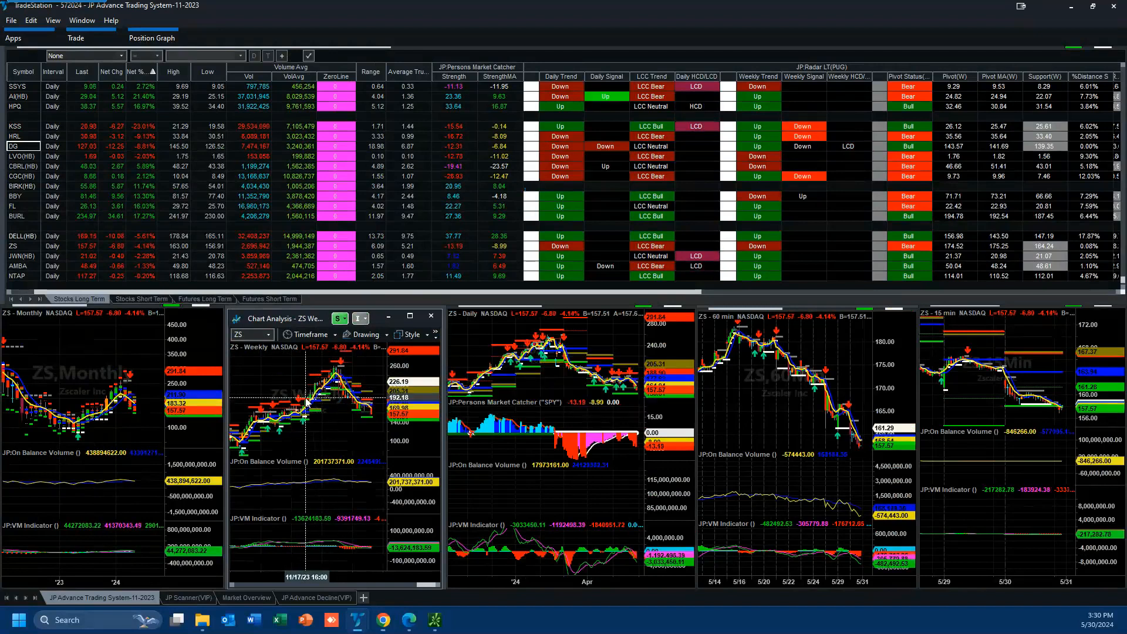
mouse_move(313, 404)
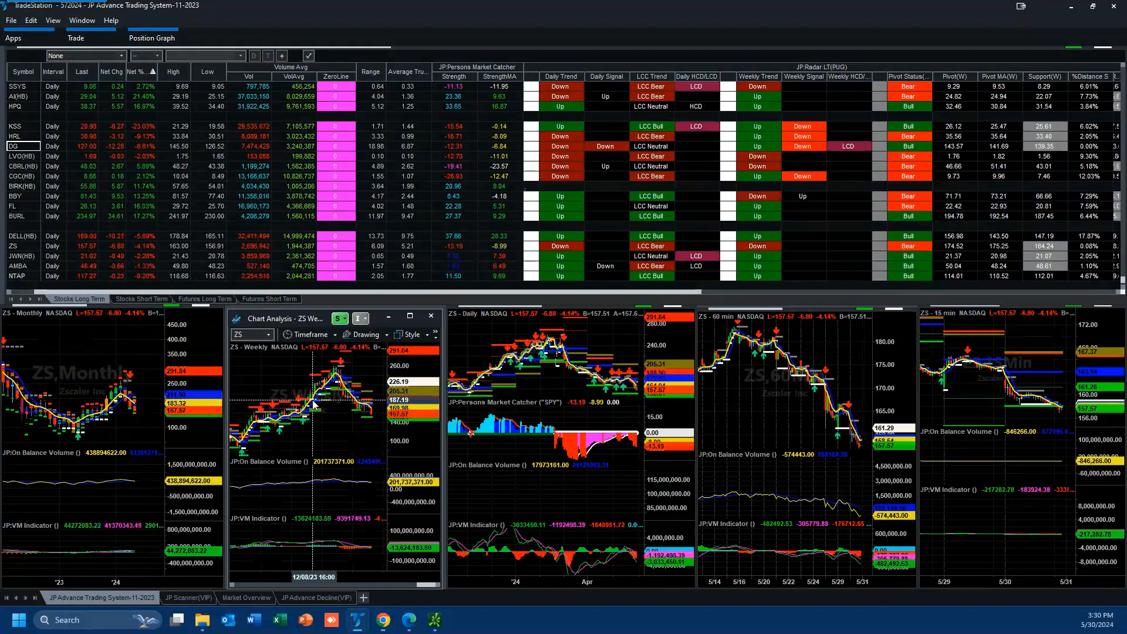
mouse_move(333, 375)
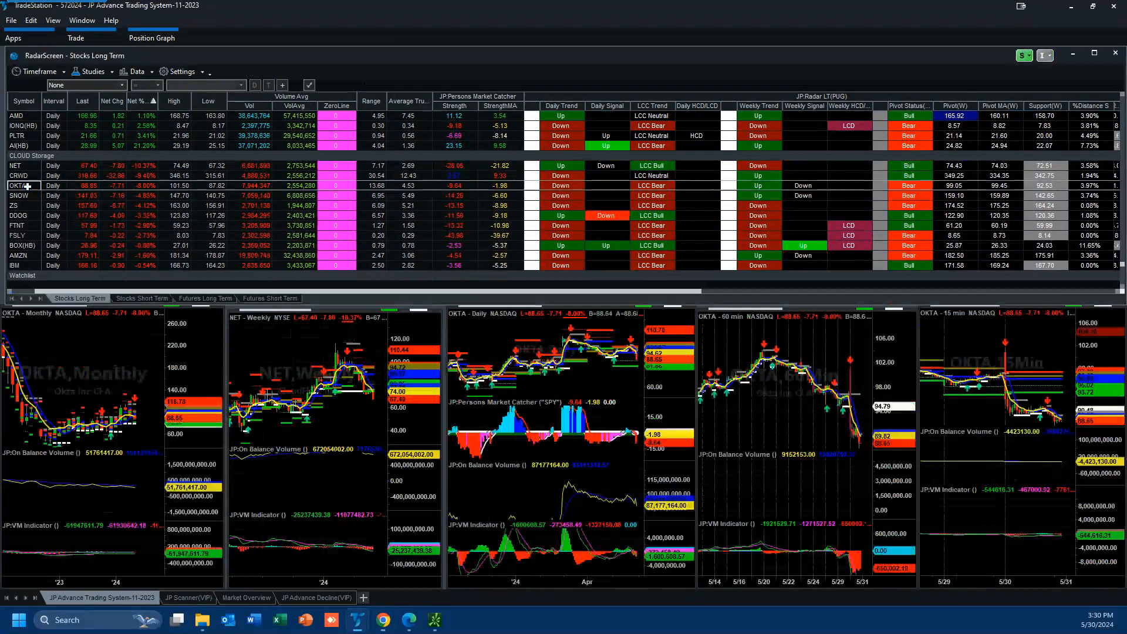
Cycle the linked charts through DDOG, FTNT, BOX, AMZN, NET and back to ZS.
click(22, 196)
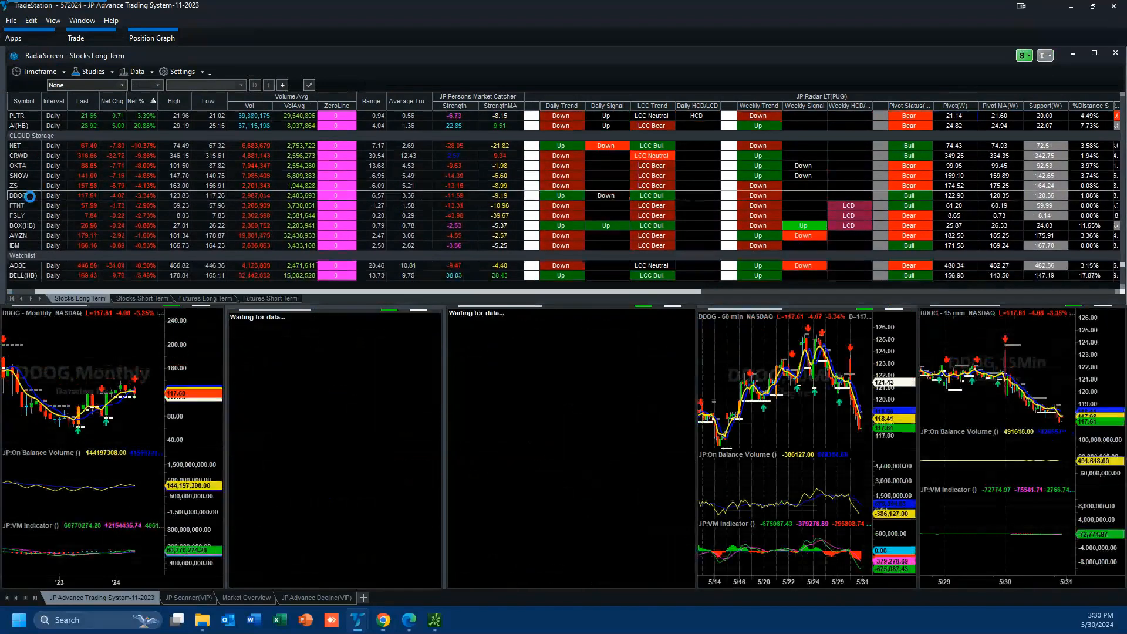
click(14, 195)
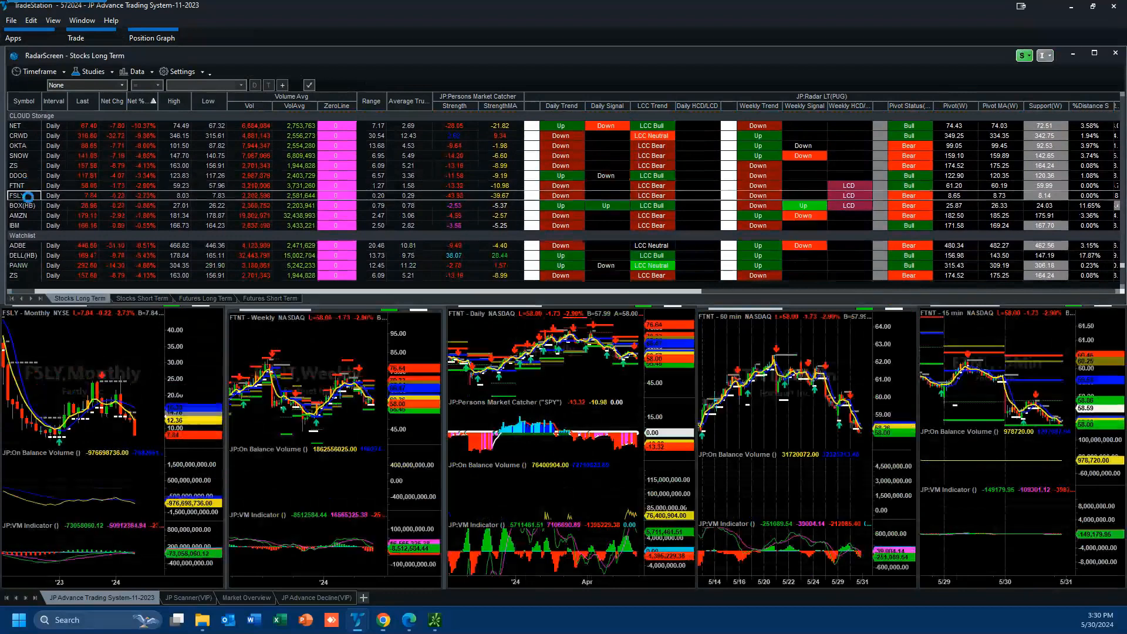
click(22, 215)
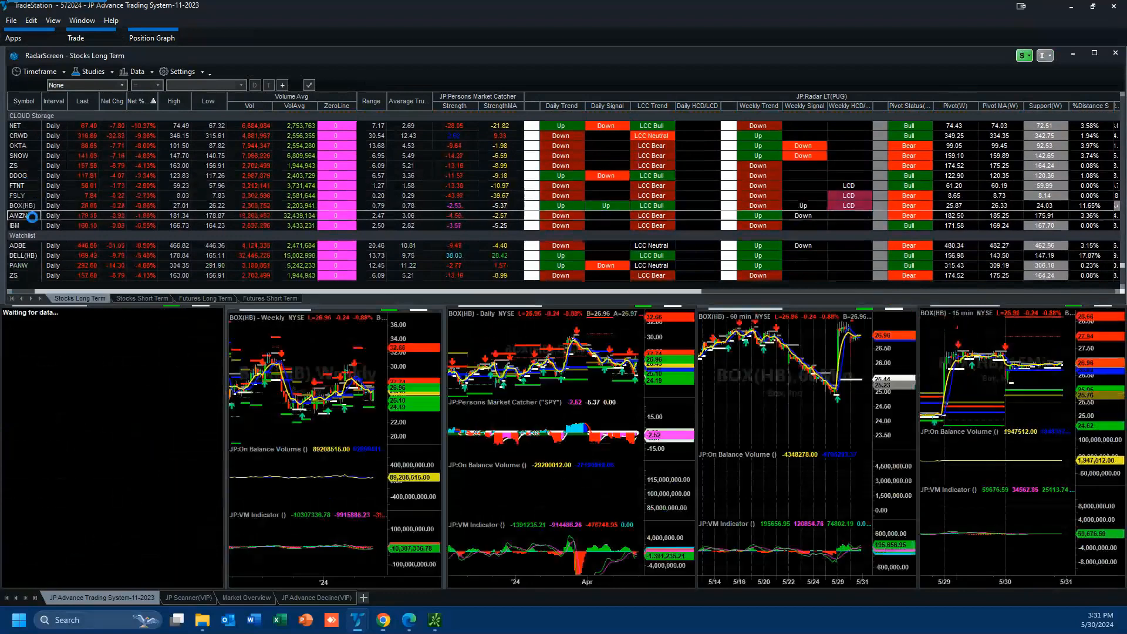
click(19, 215)
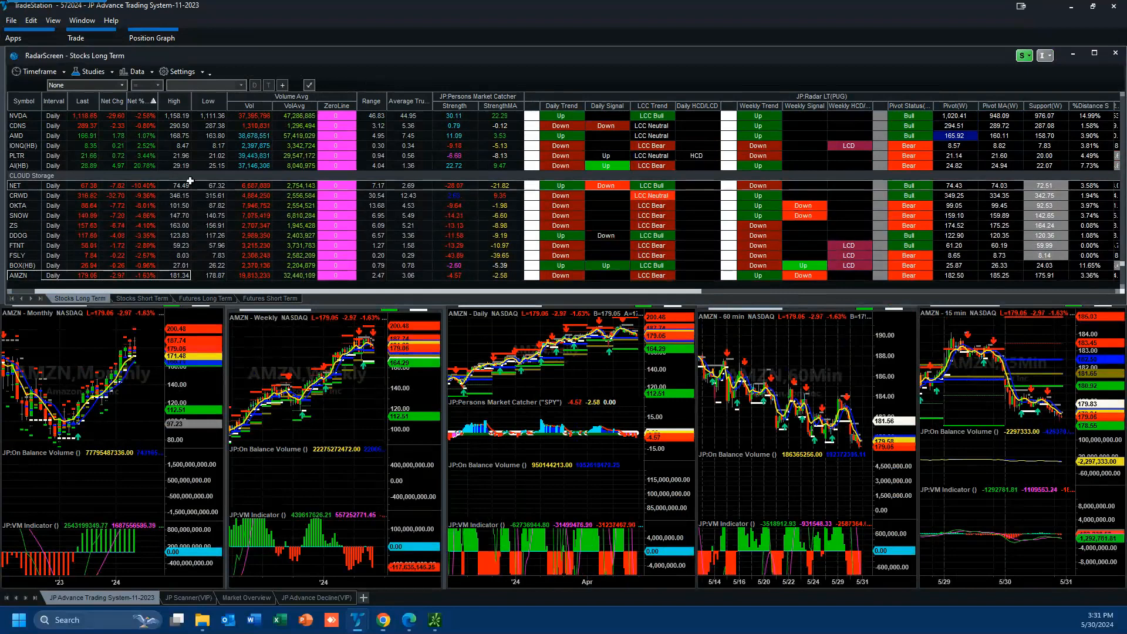
click(22, 185)
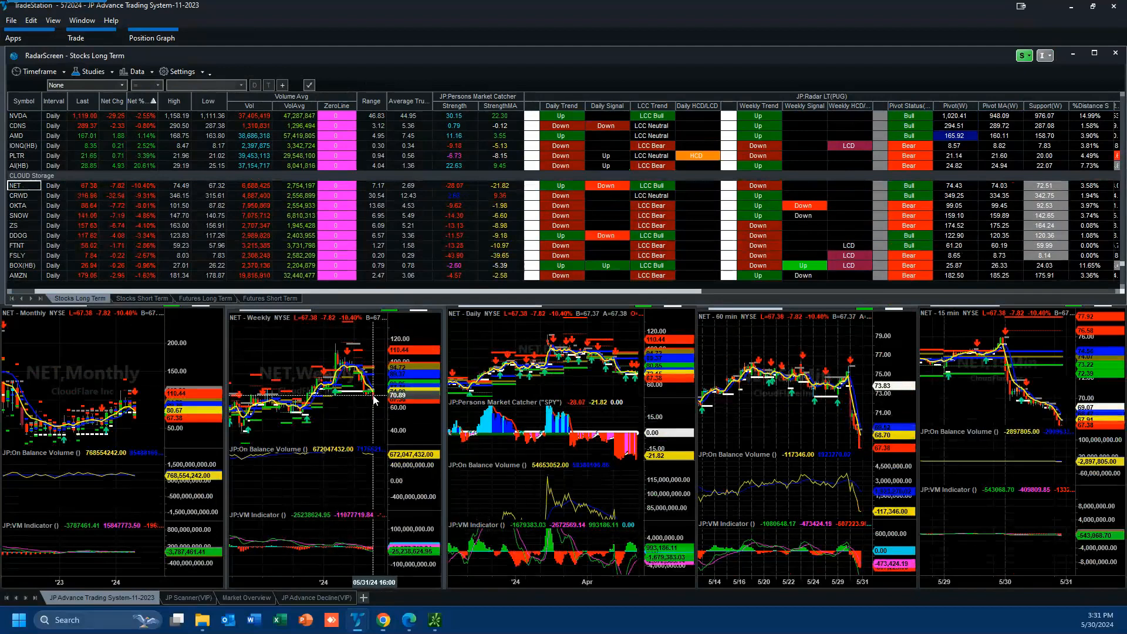
click(15, 224)
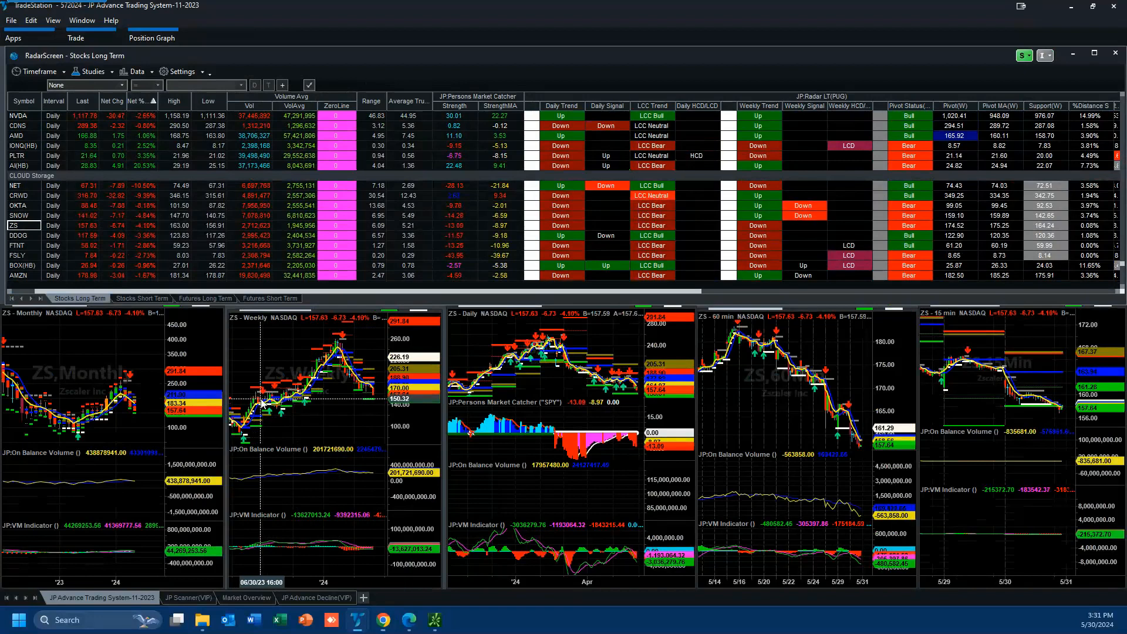
mouse_move(140, 428)
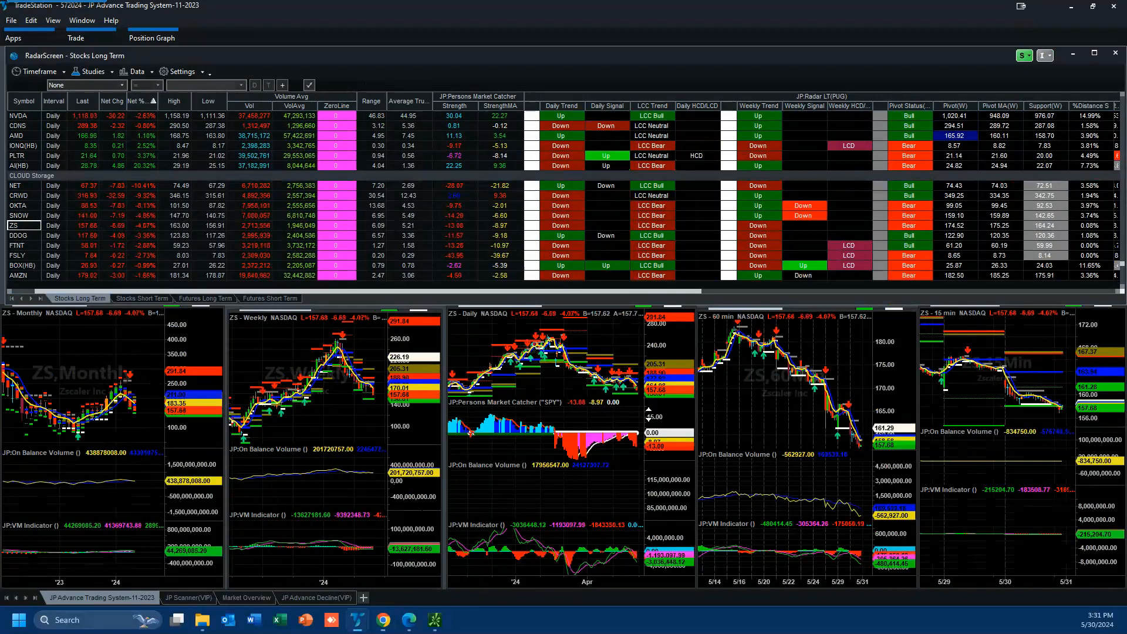
mouse_move(635, 398)
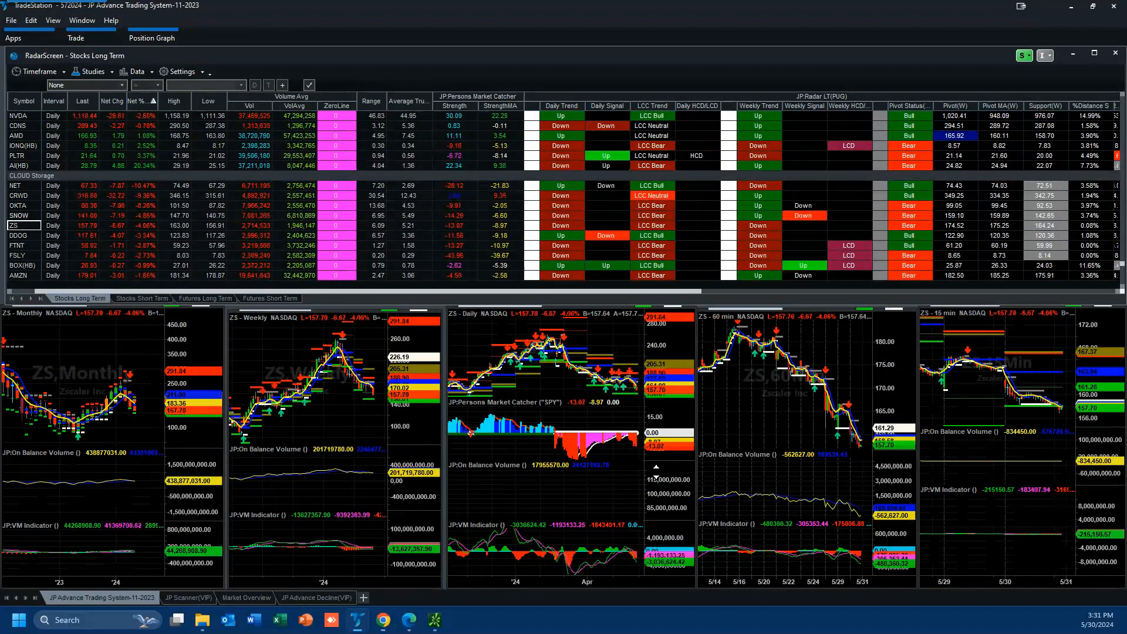
mouse_move(600, 432)
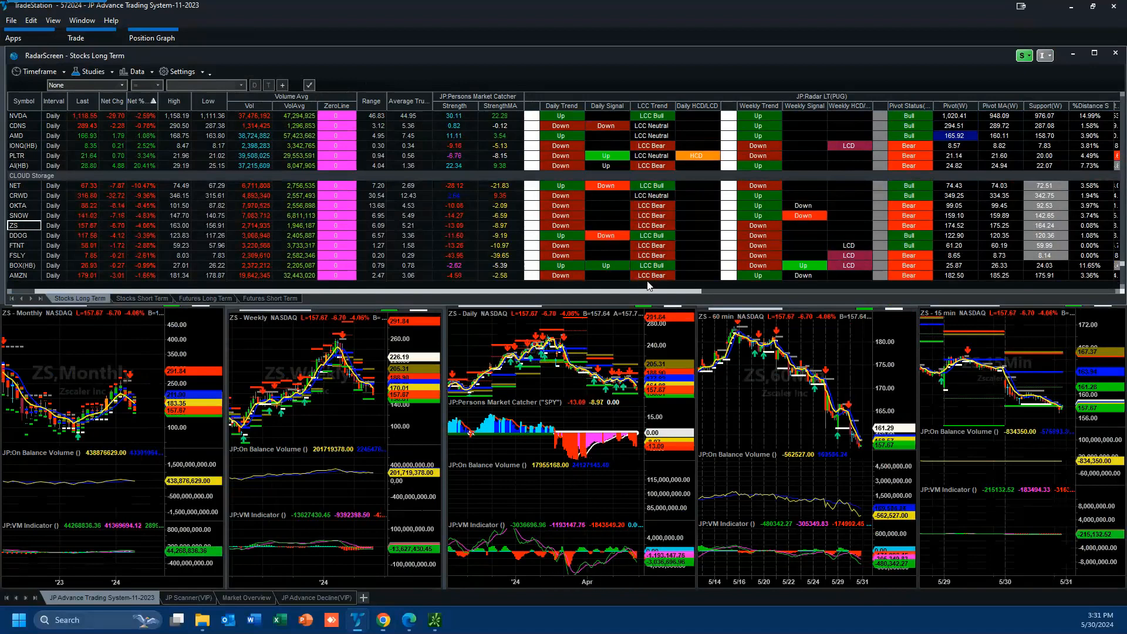
double_click(554, 374)
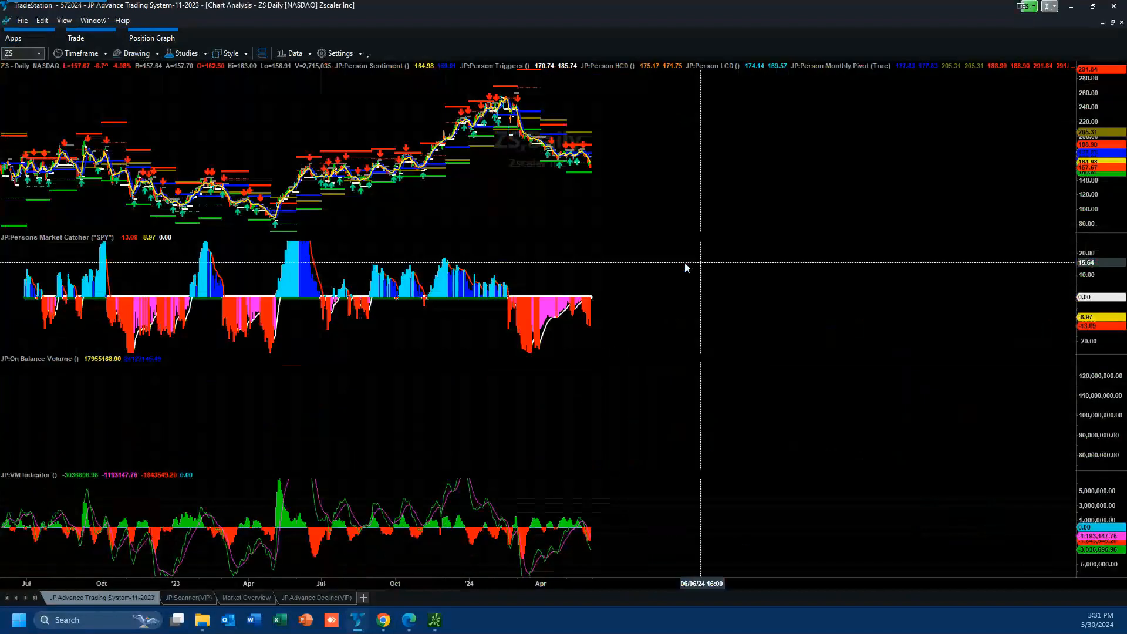
mouse_move(573, 144)
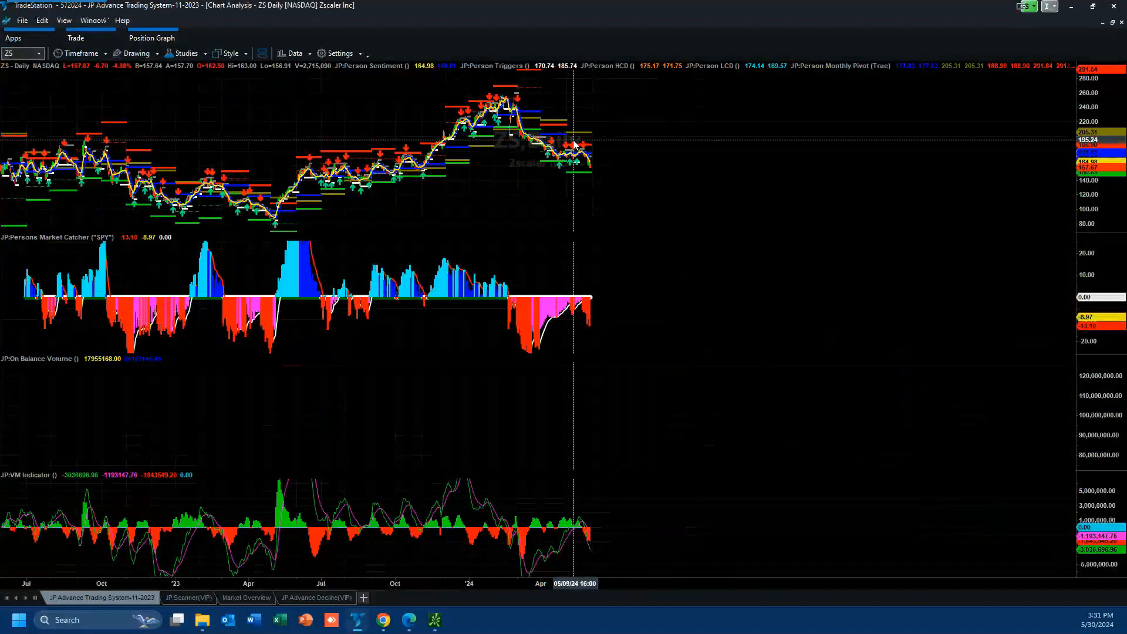
mouse_move(588, 183)
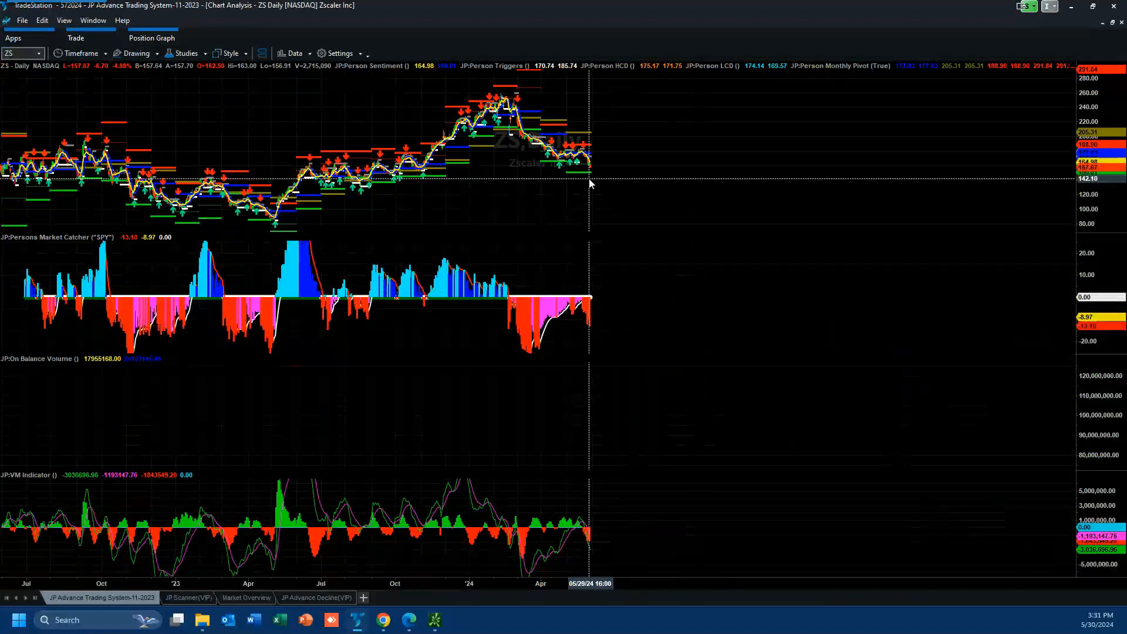
mouse_move(558, 165)
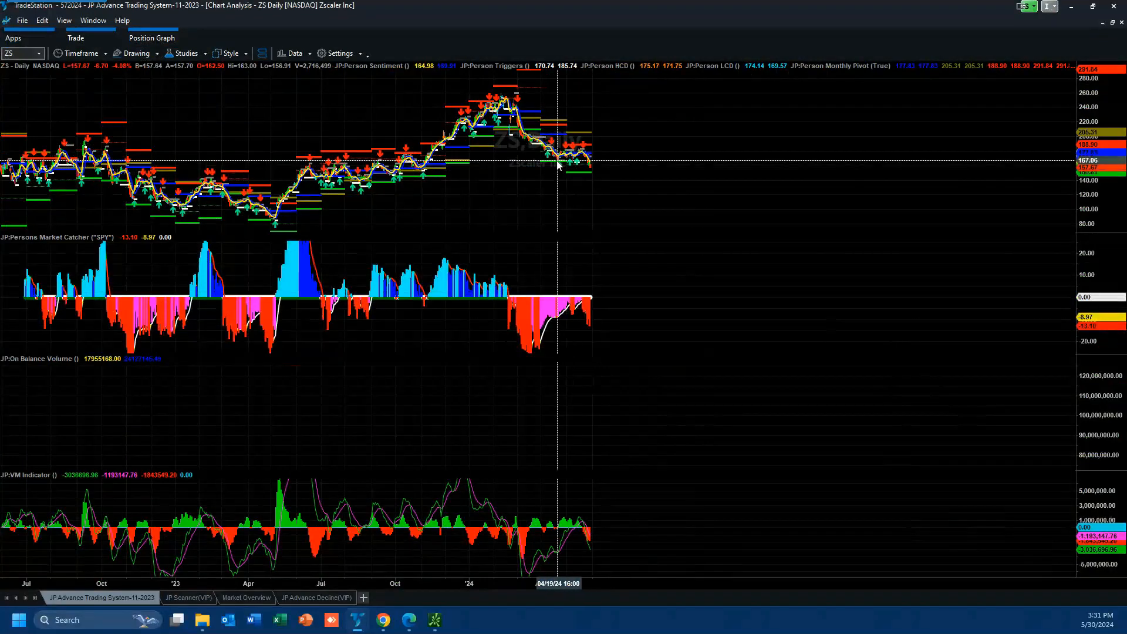
mouse_move(541, 354)
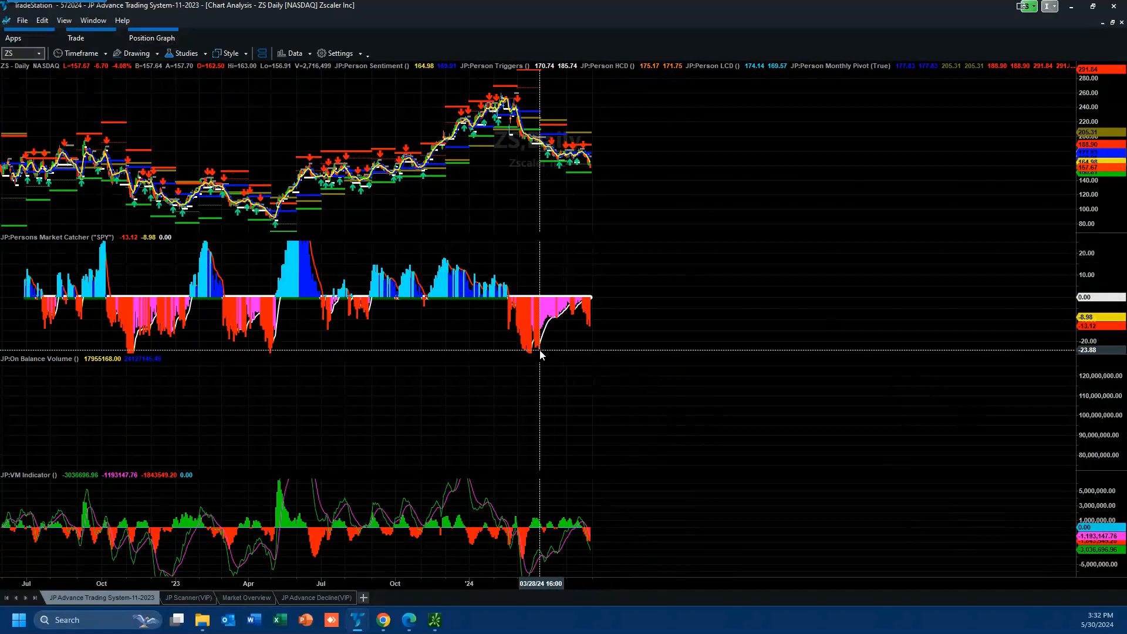
mouse_move(523, 151)
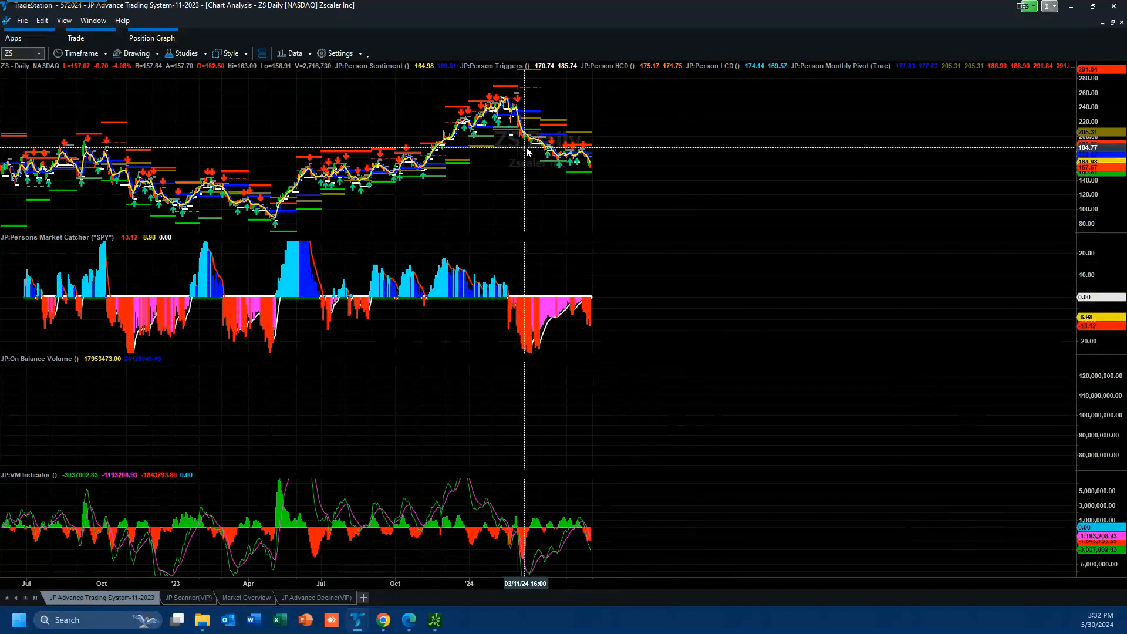
mouse_move(532, 149)
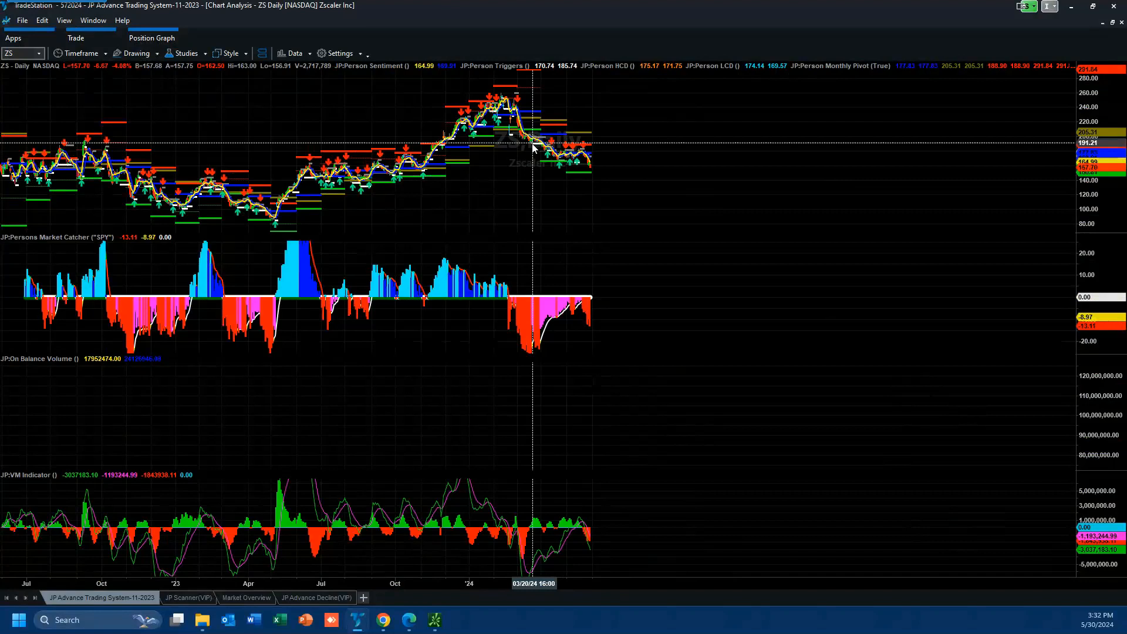
mouse_move(563, 183)
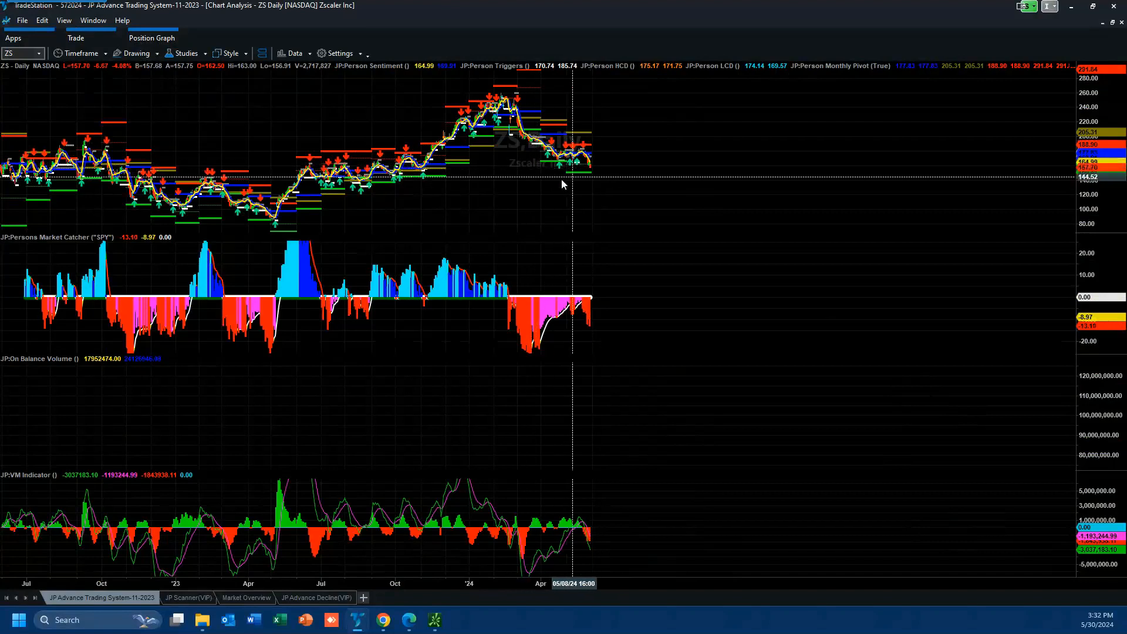
mouse_move(404, 180)
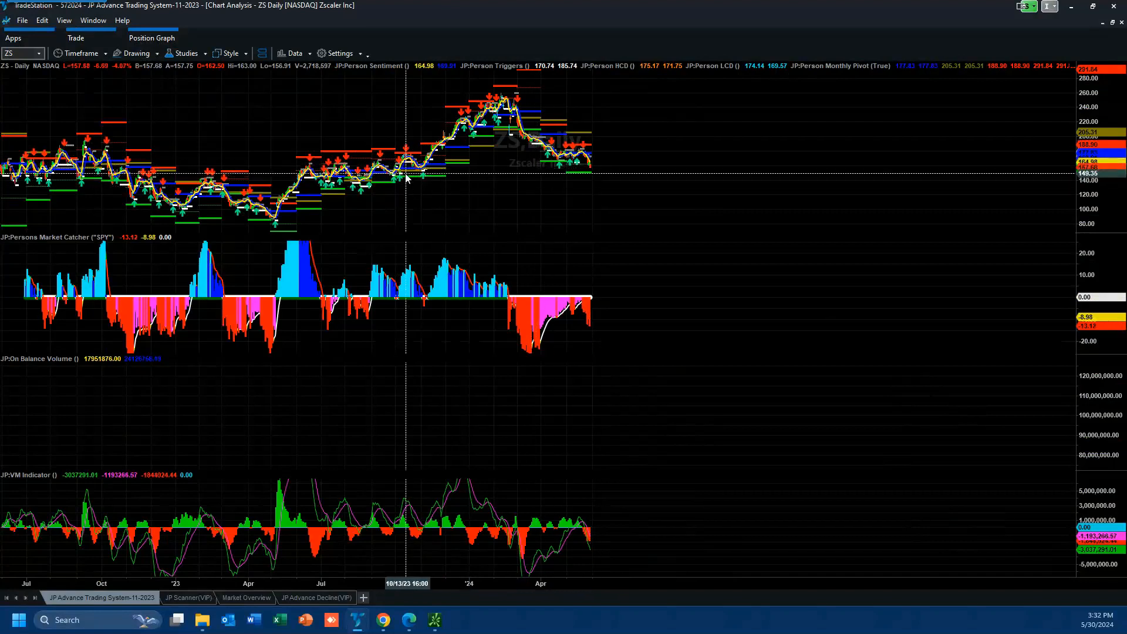
mouse_move(401, 184)
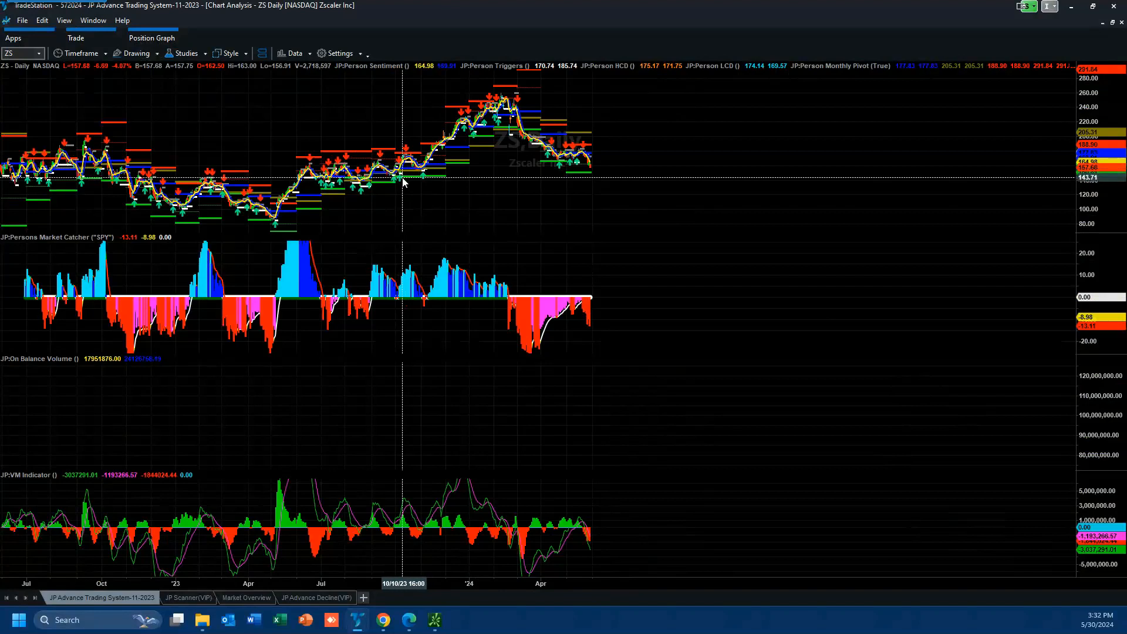
mouse_move(190, 180)
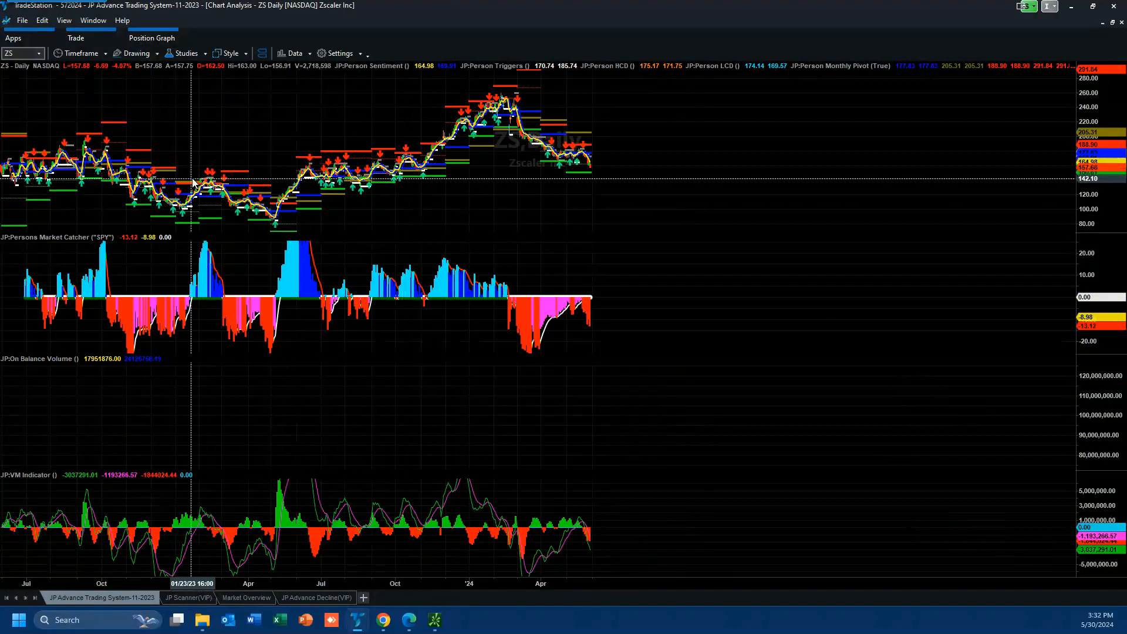
mouse_move(137, 193)
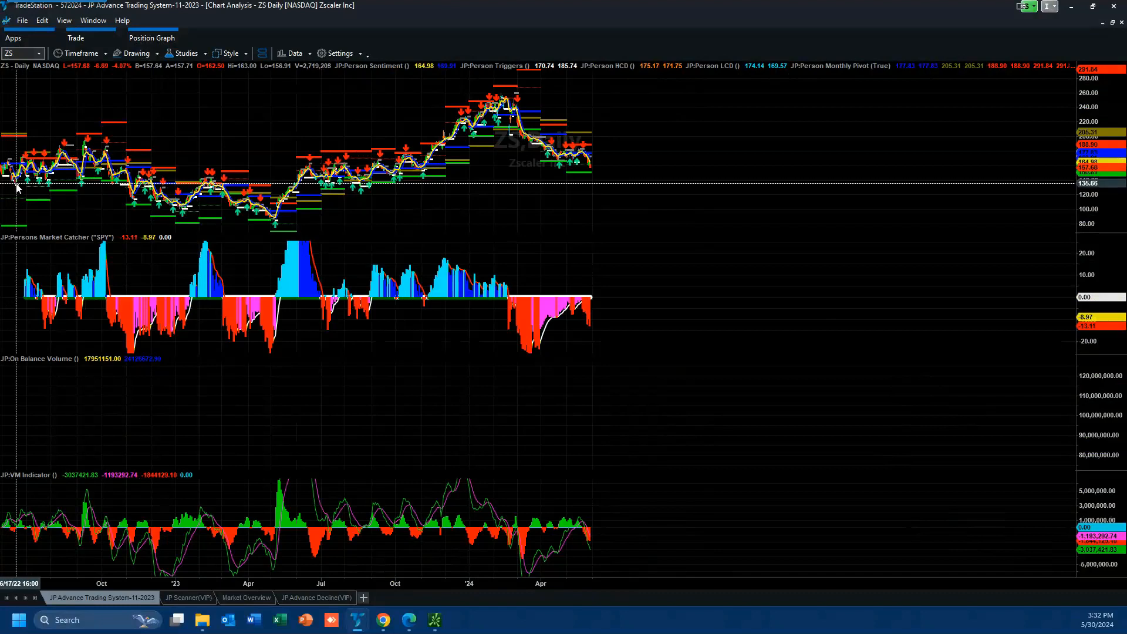
mouse_move(151, 180)
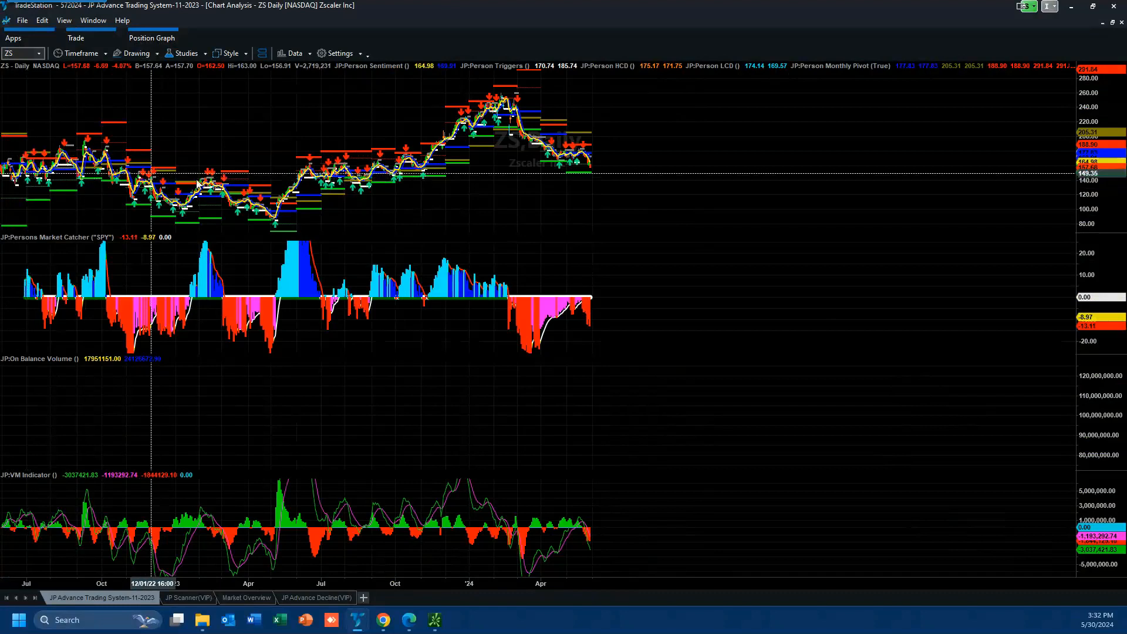
mouse_move(589, 244)
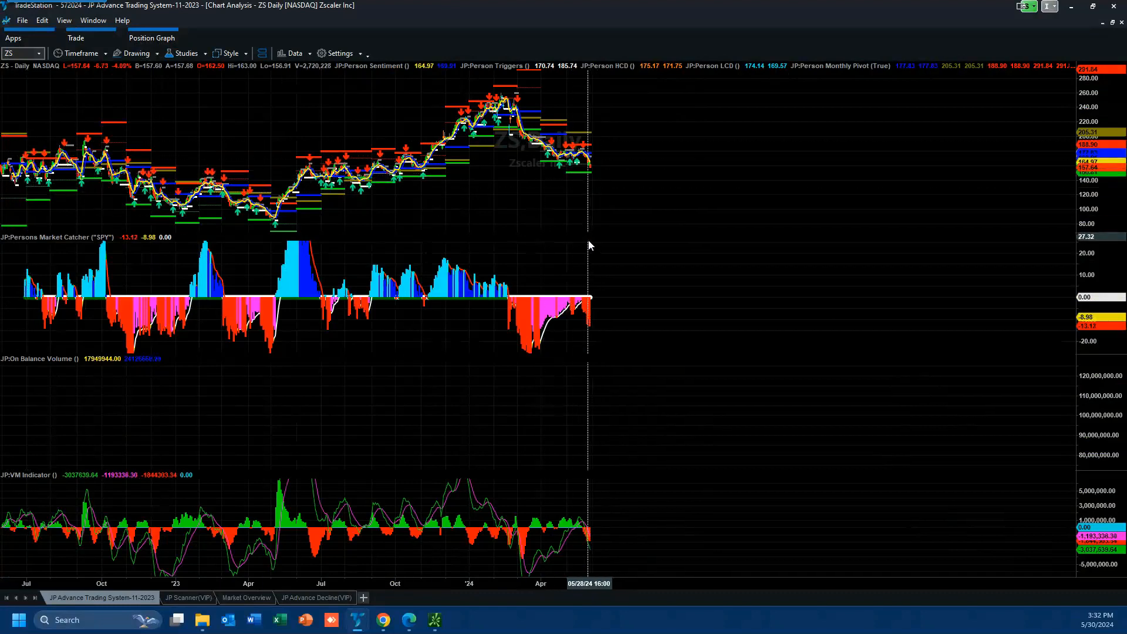
mouse_move(592, 244)
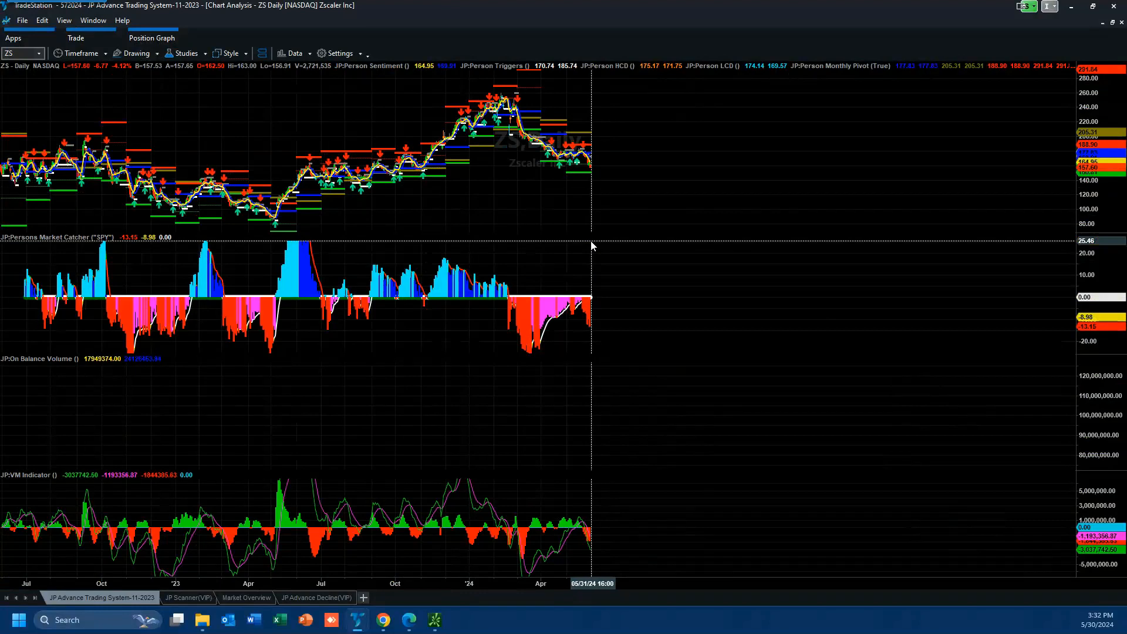
mouse_move(592, 171)
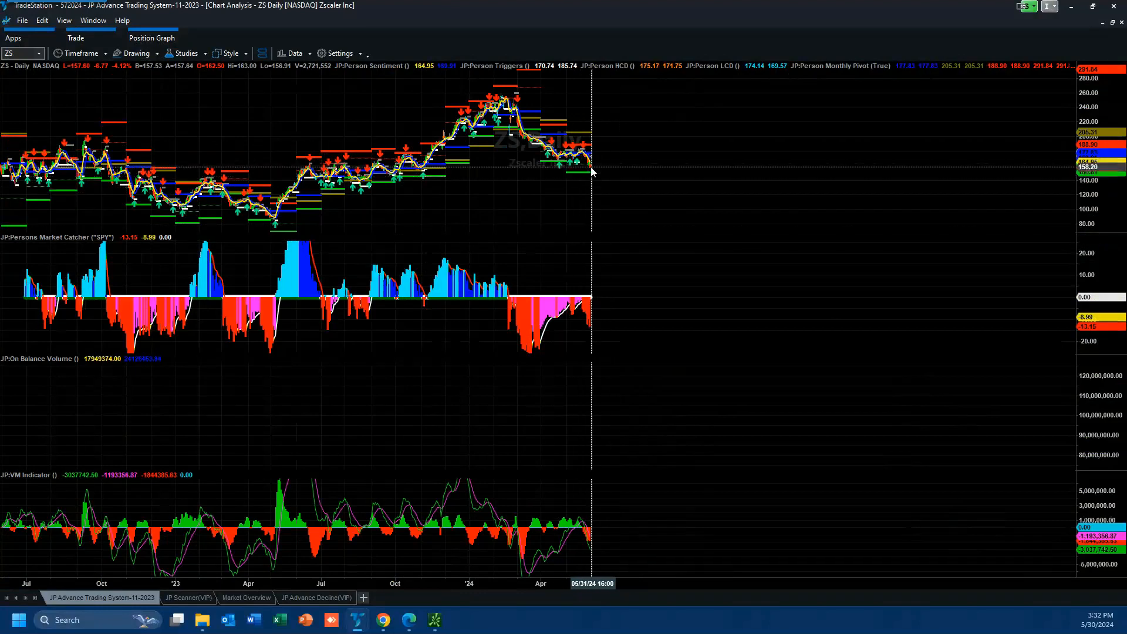
mouse_move(587, 192)
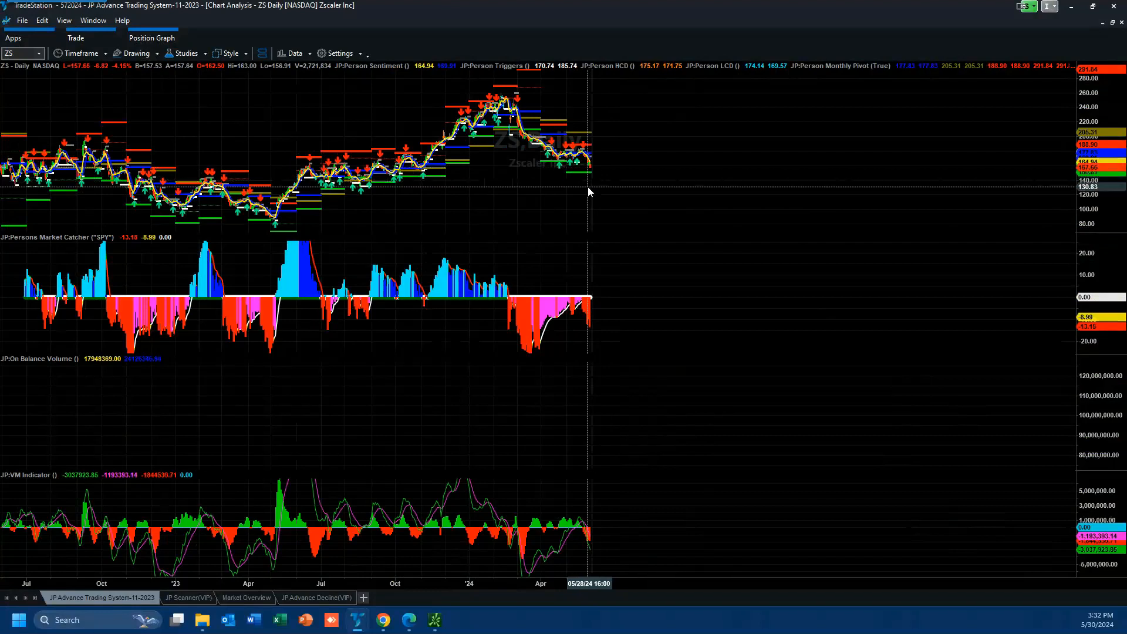
mouse_move(595, 187)
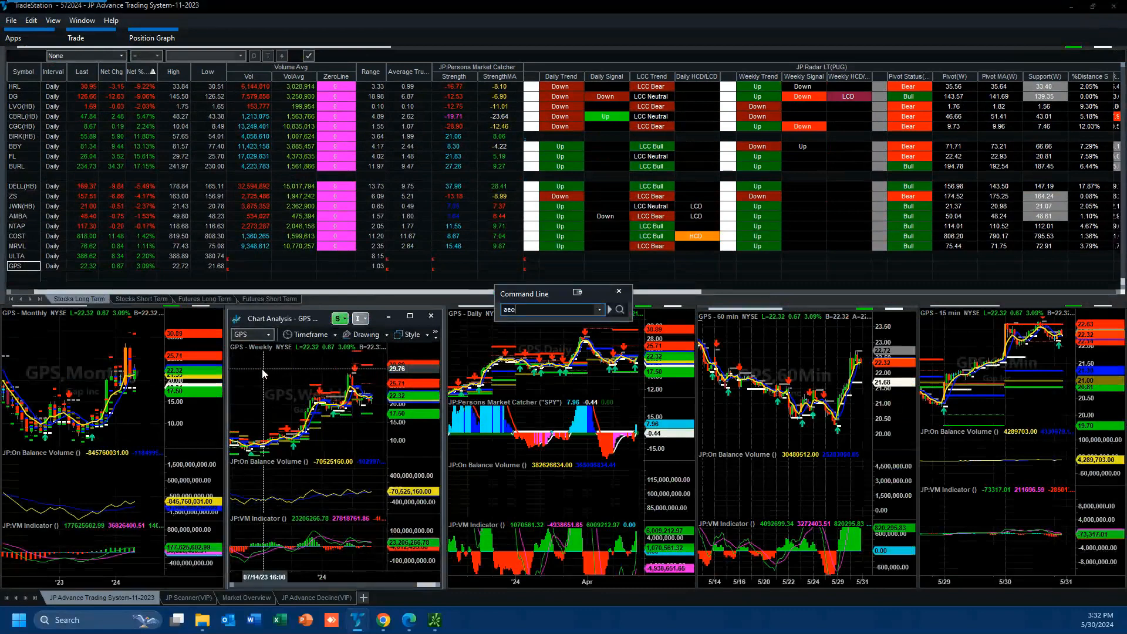
Confirm the entered symbol to load Abercrombie & Fitch (ANF) into the linked charts.
click(616, 310)
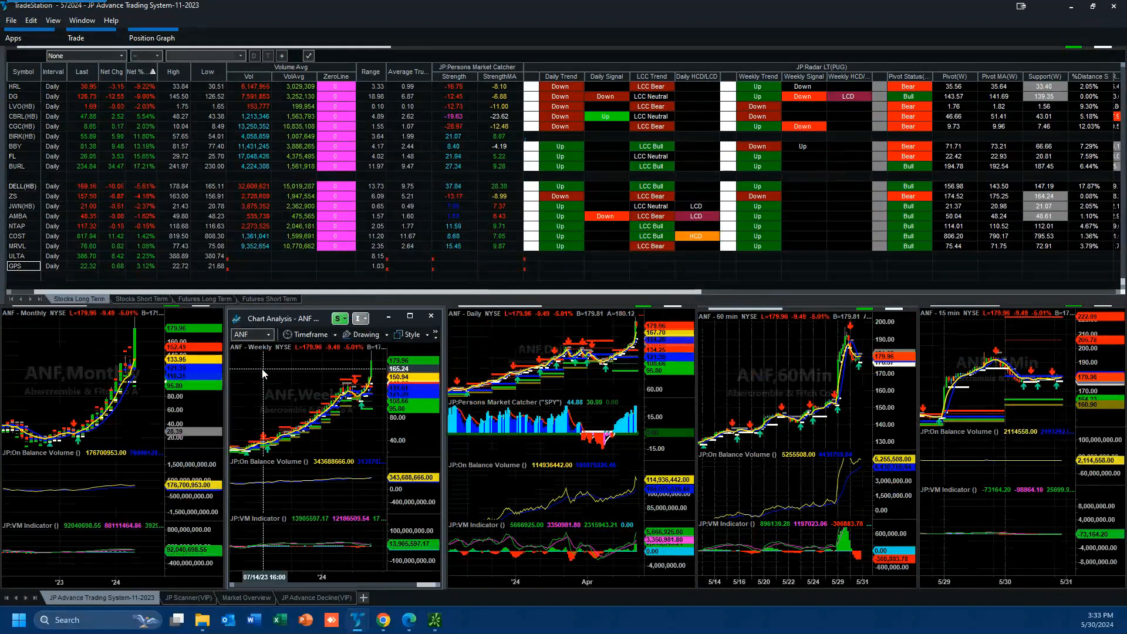
click(22, 266)
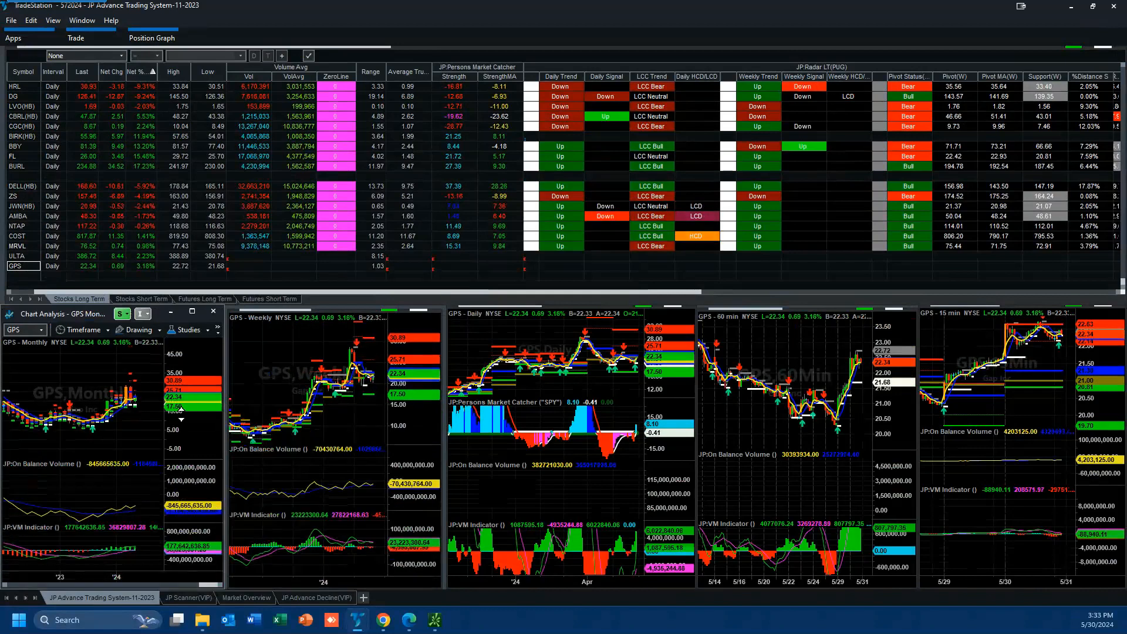
mouse_move(137, 534)
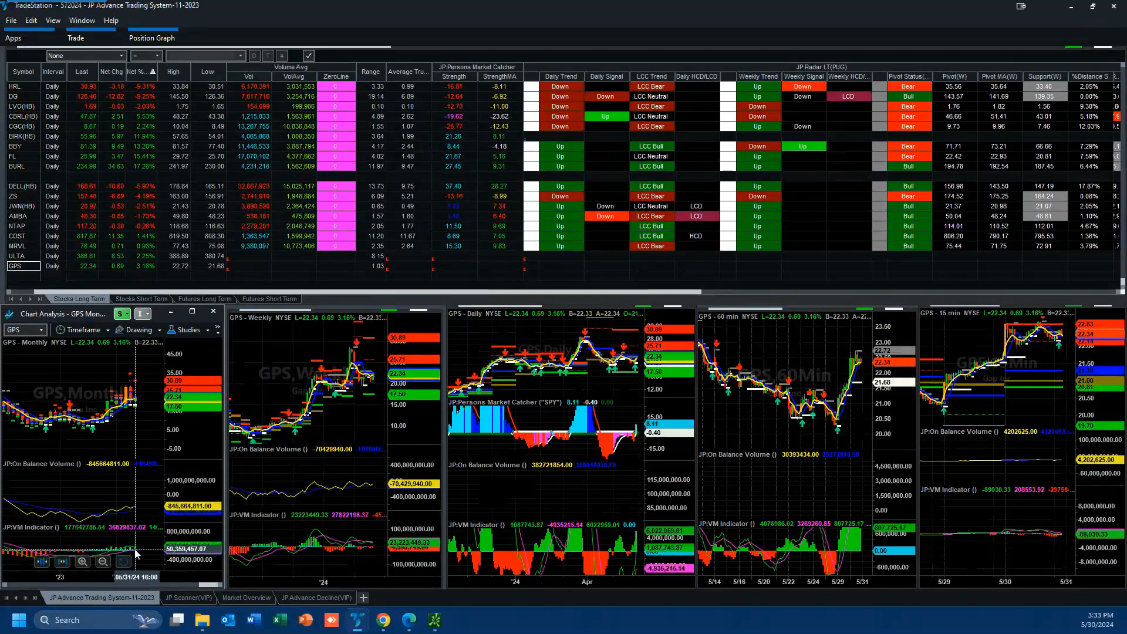
mouse_move(359, 545)
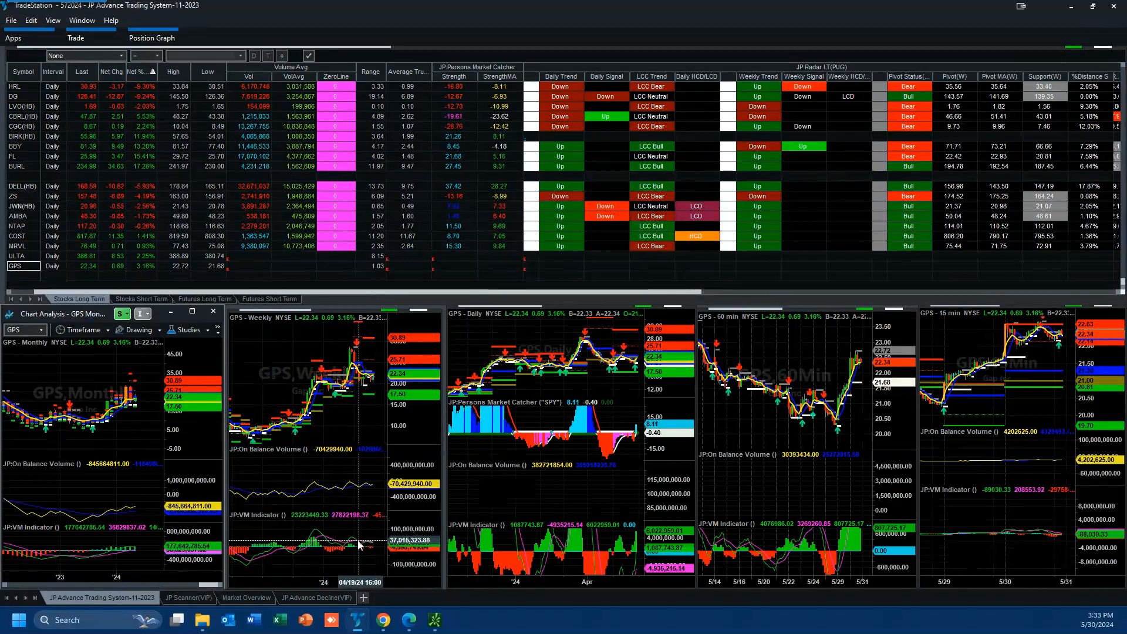
mouse_move(288, 503)
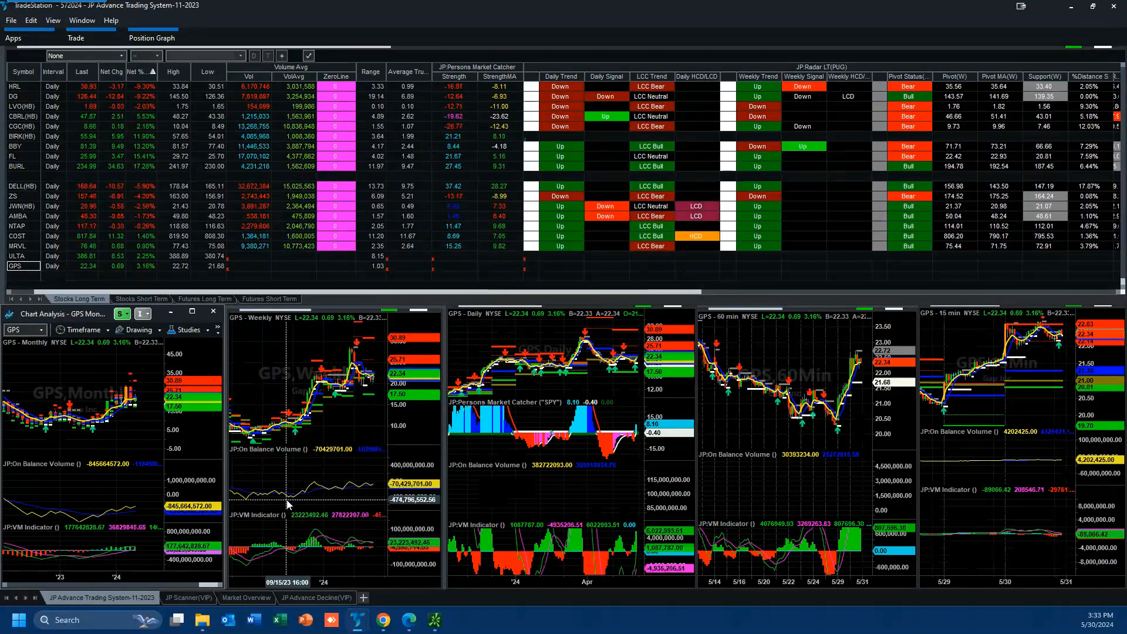
mouse_move(596, 536)
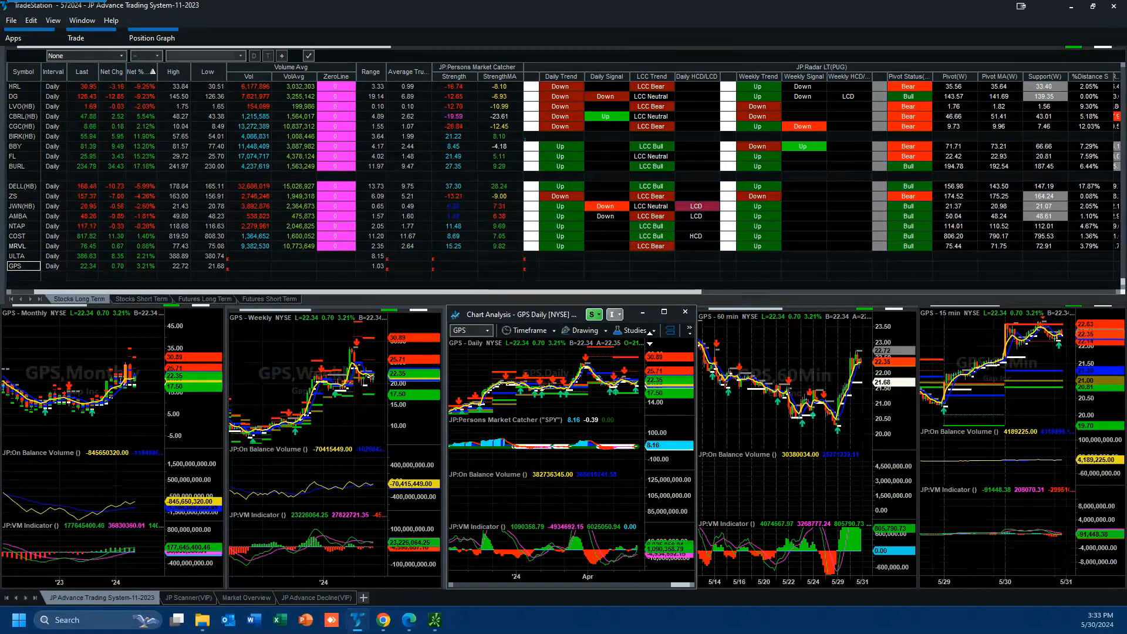
Maximize the Gap (GPS) daily chart window to fill the workspace.
click(663, 314)
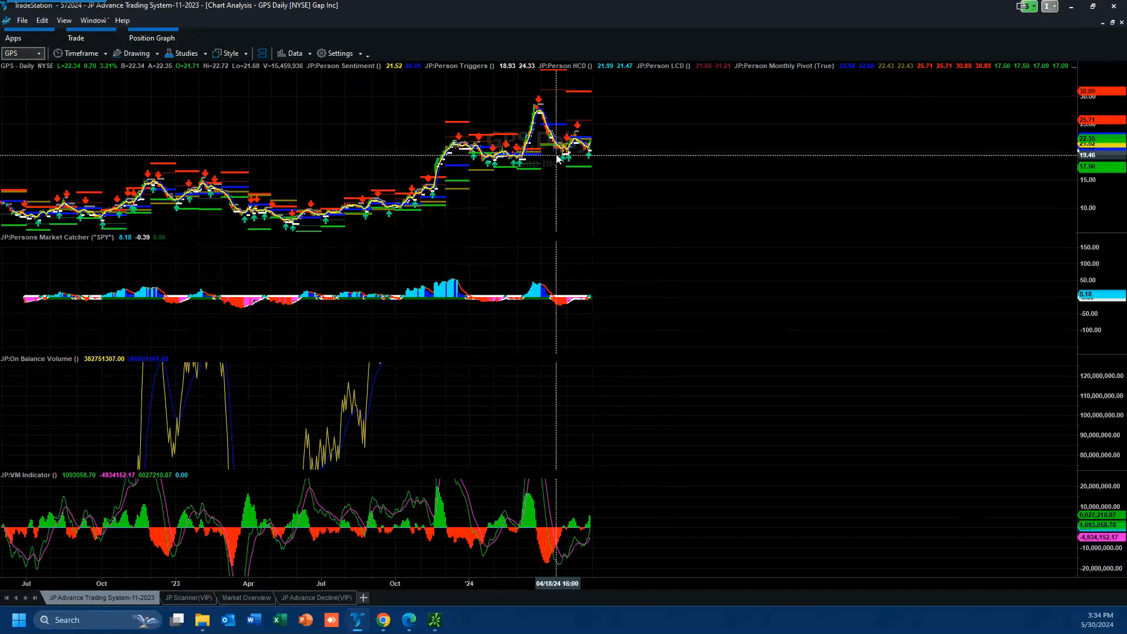
mouse_move(590, 151)
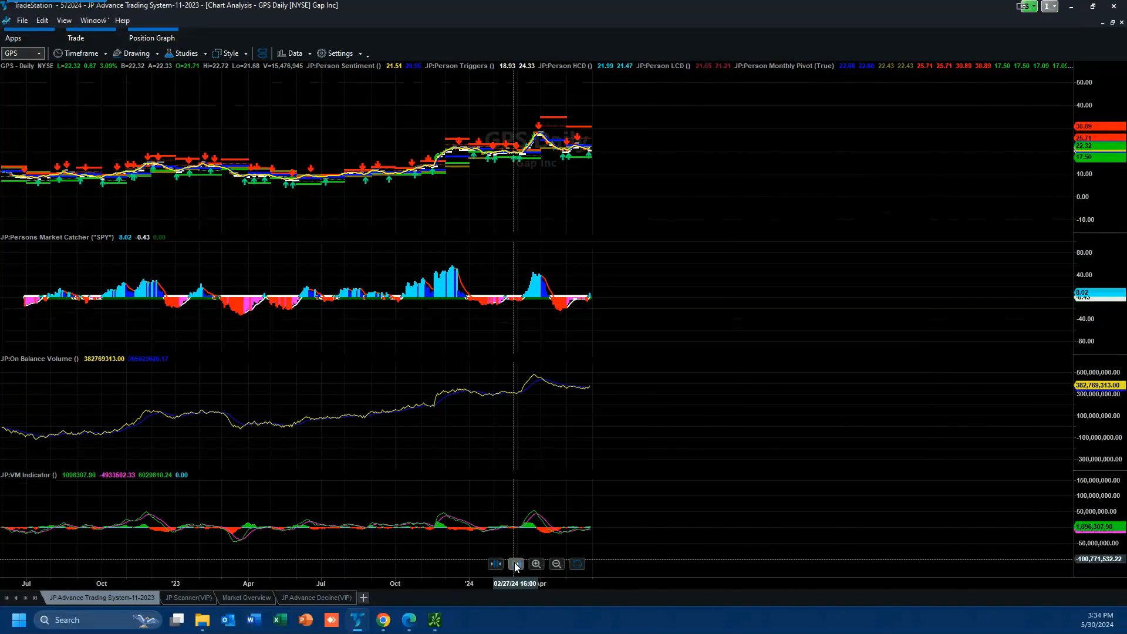
Zoom the GPS daily chart in to span September 2023 through May 2024.
click(556, 565)
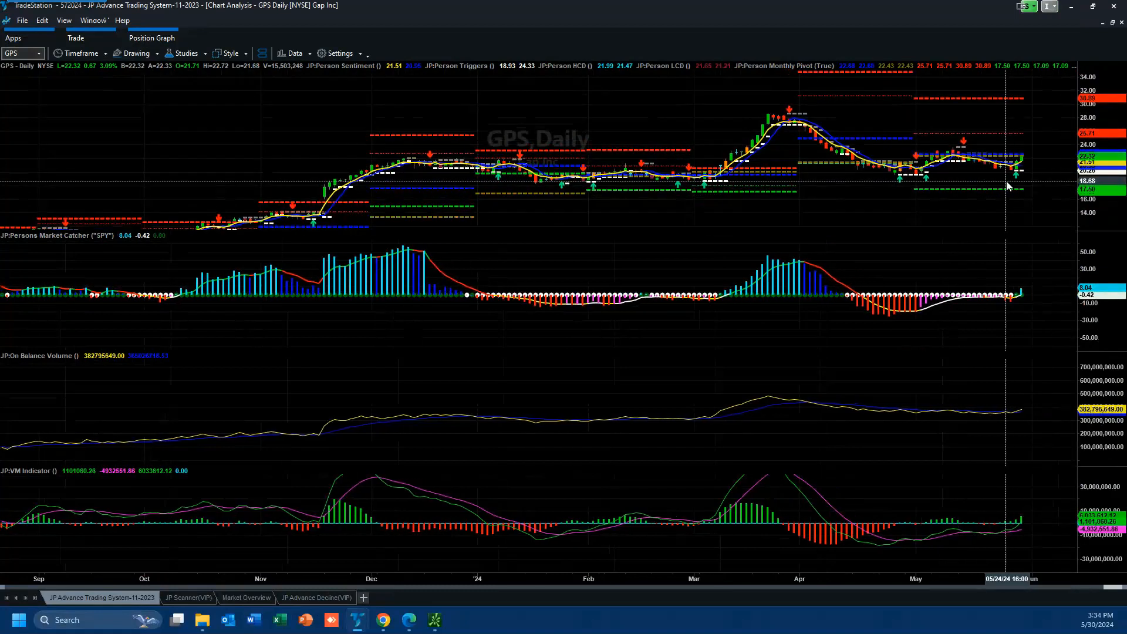
mouse_move(1015, 162)
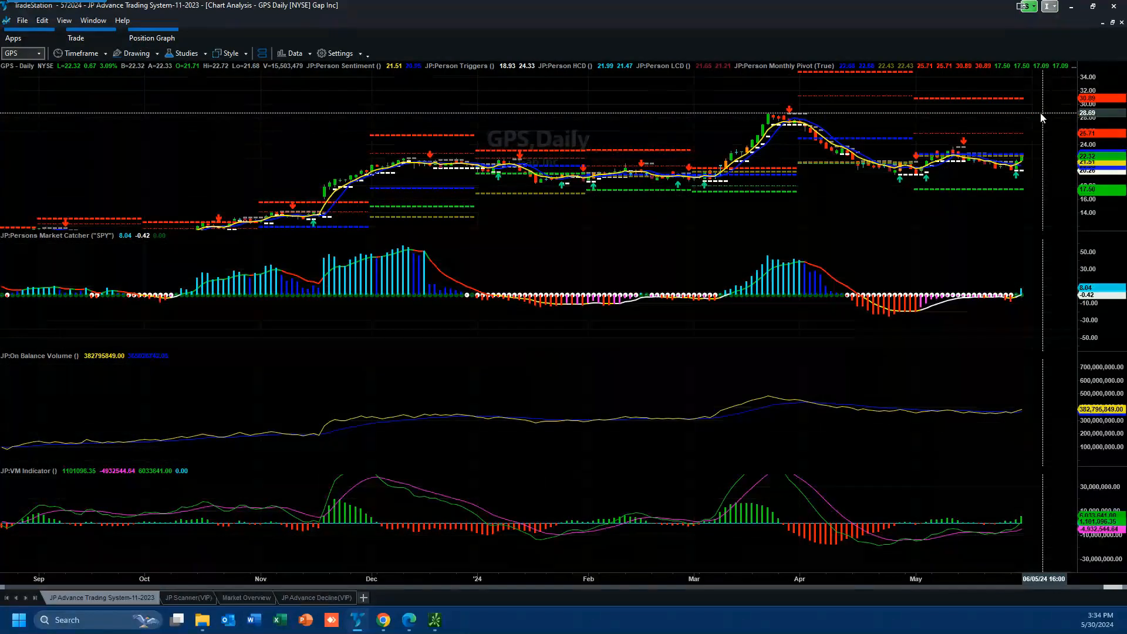
mouse_move(958, 420)
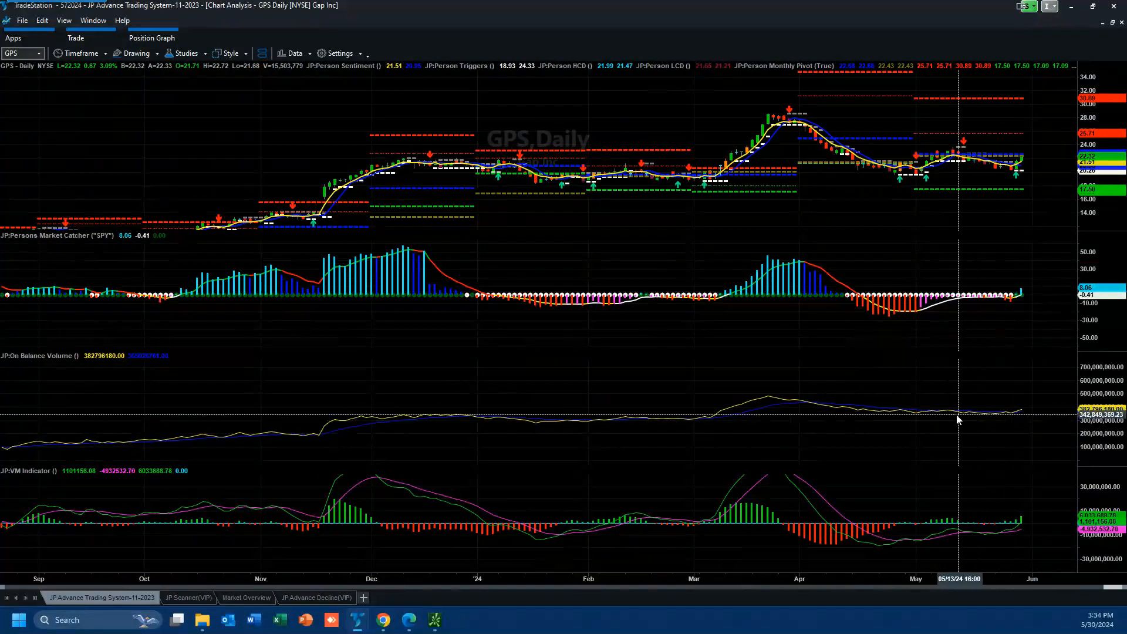
mouse_move(767, 401)
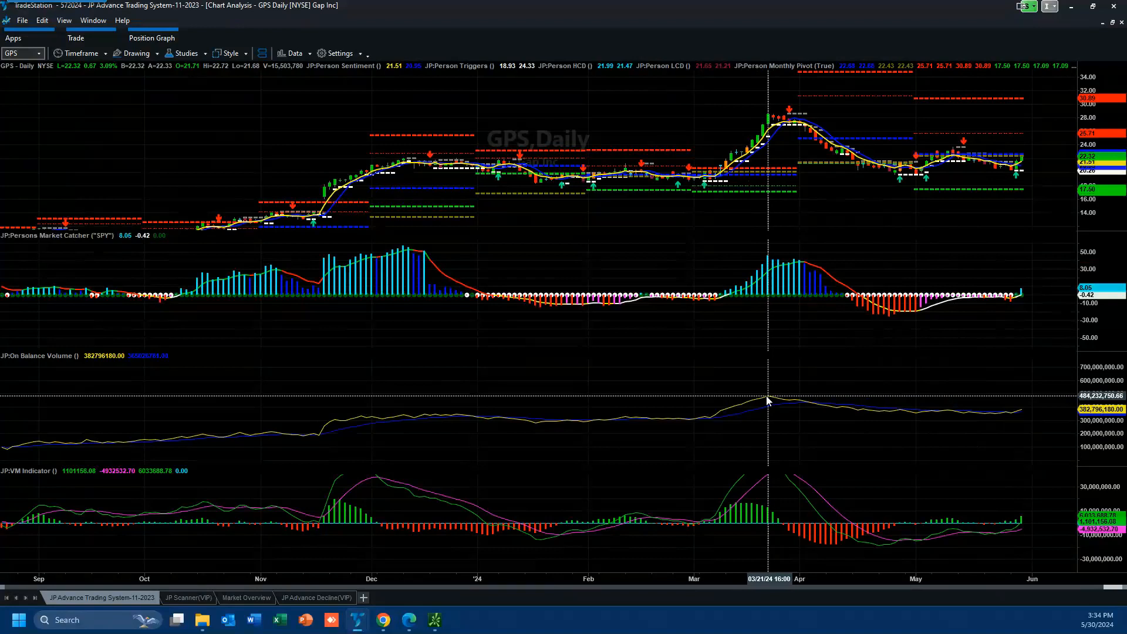
mouse_move(762, 413)
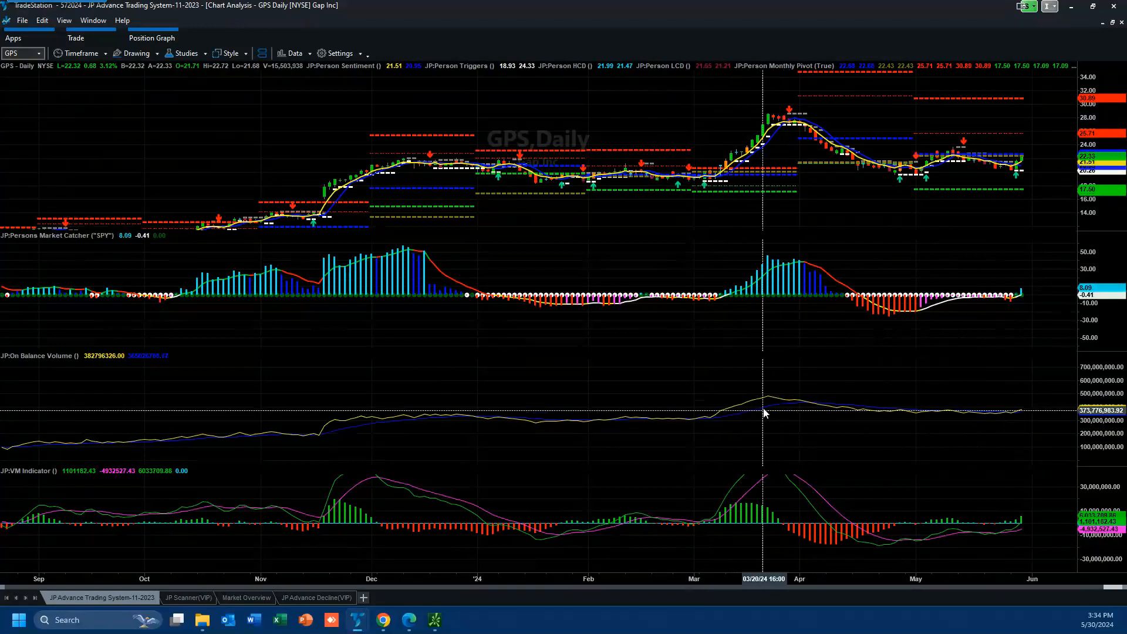
mouse_move(768, 400)
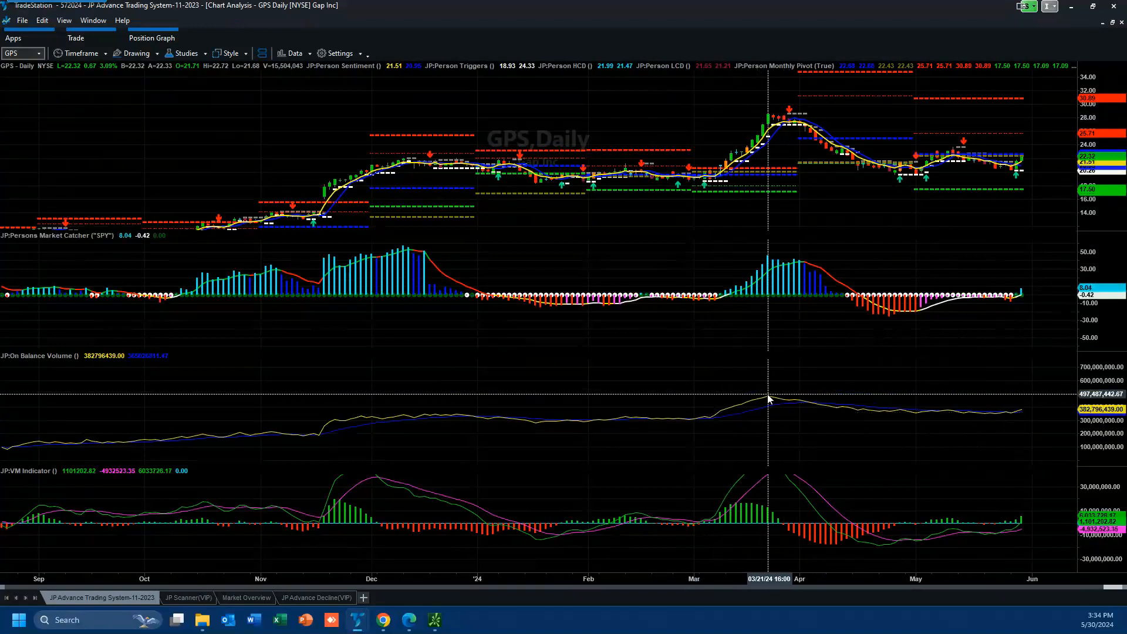
mouse_move(782, 128)
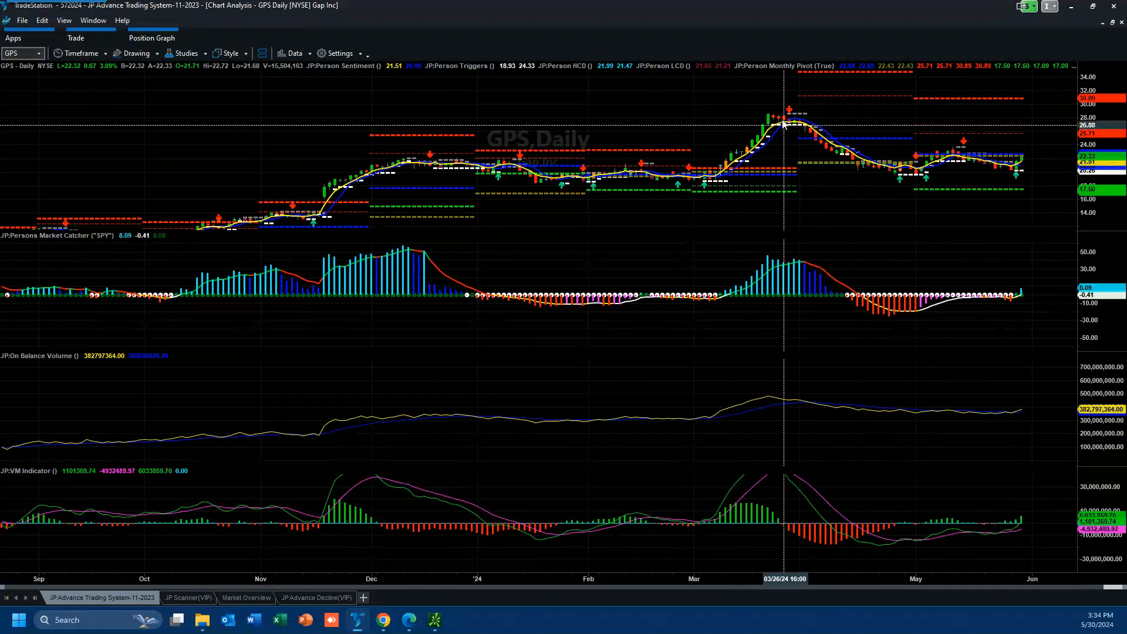
mouse_move(945, 216)
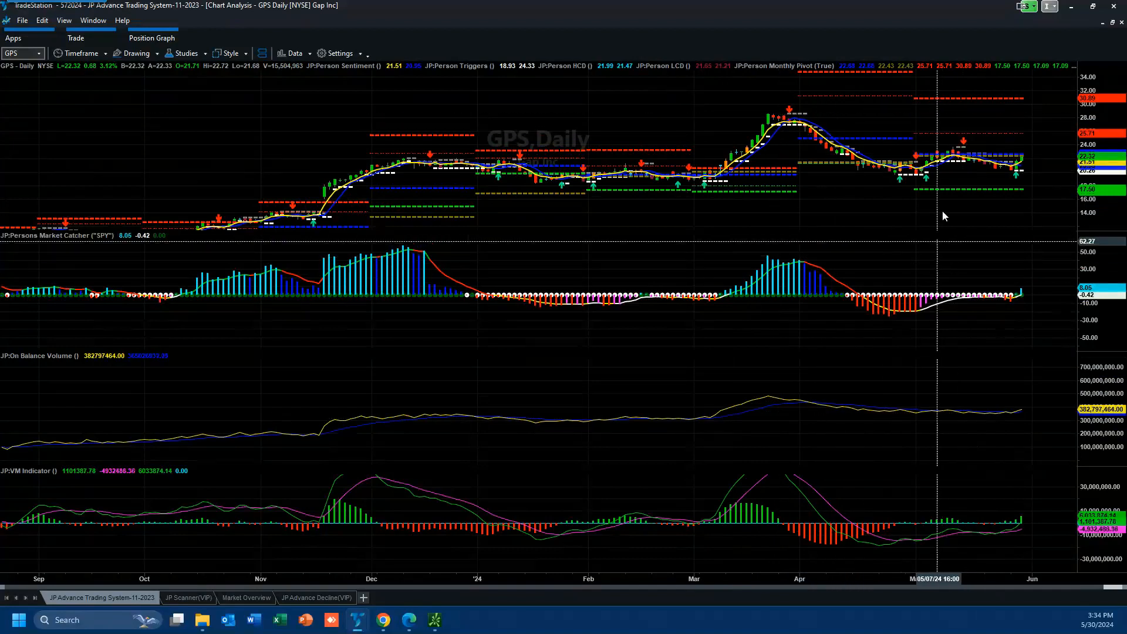
mouse_move(1010, 481)
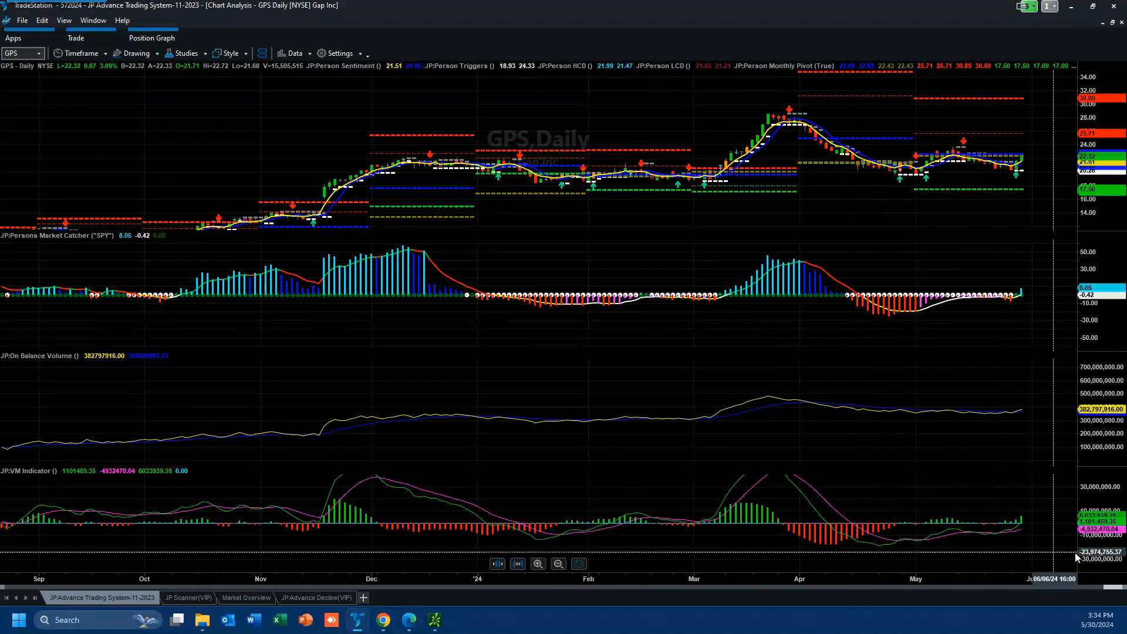
mouse_move(968, 525)
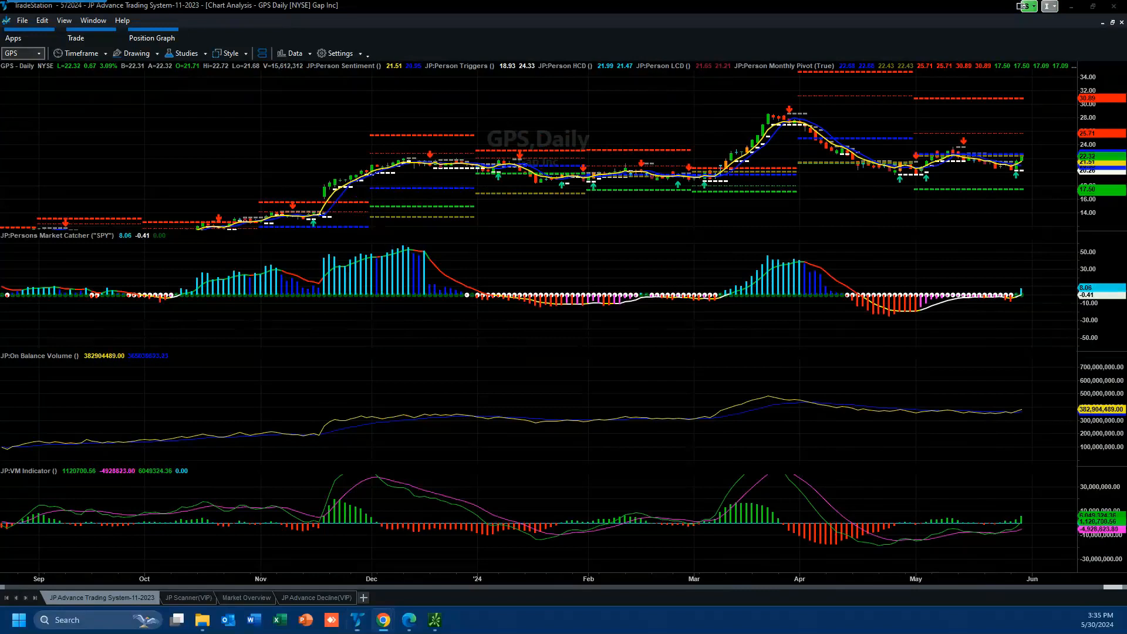
mouse_move(801, 110)
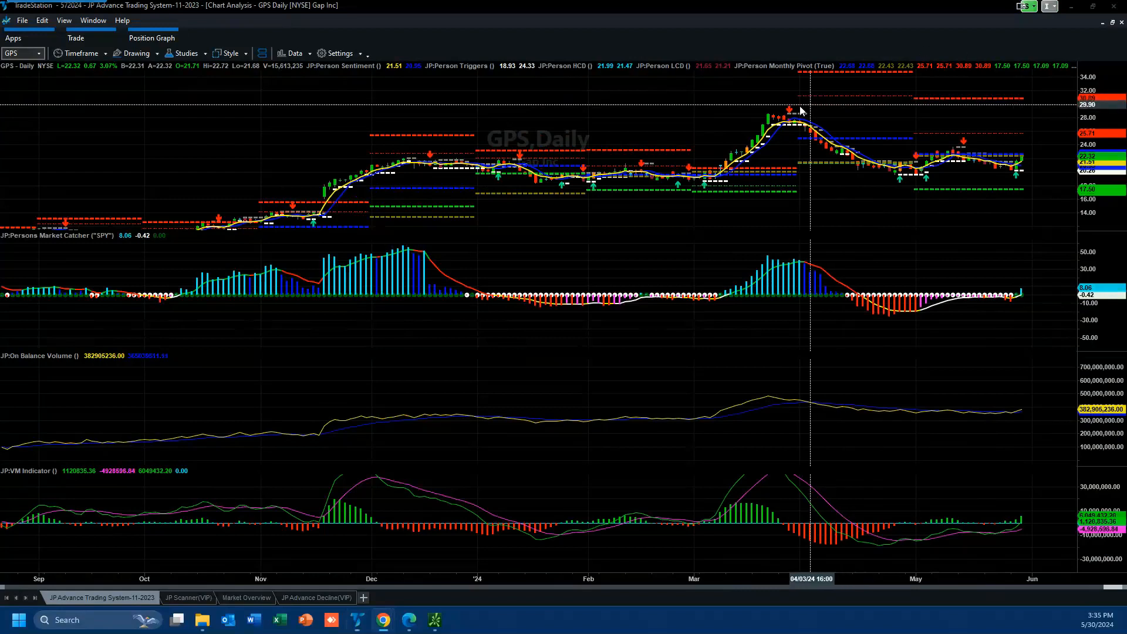
mouse_move(789, 119)
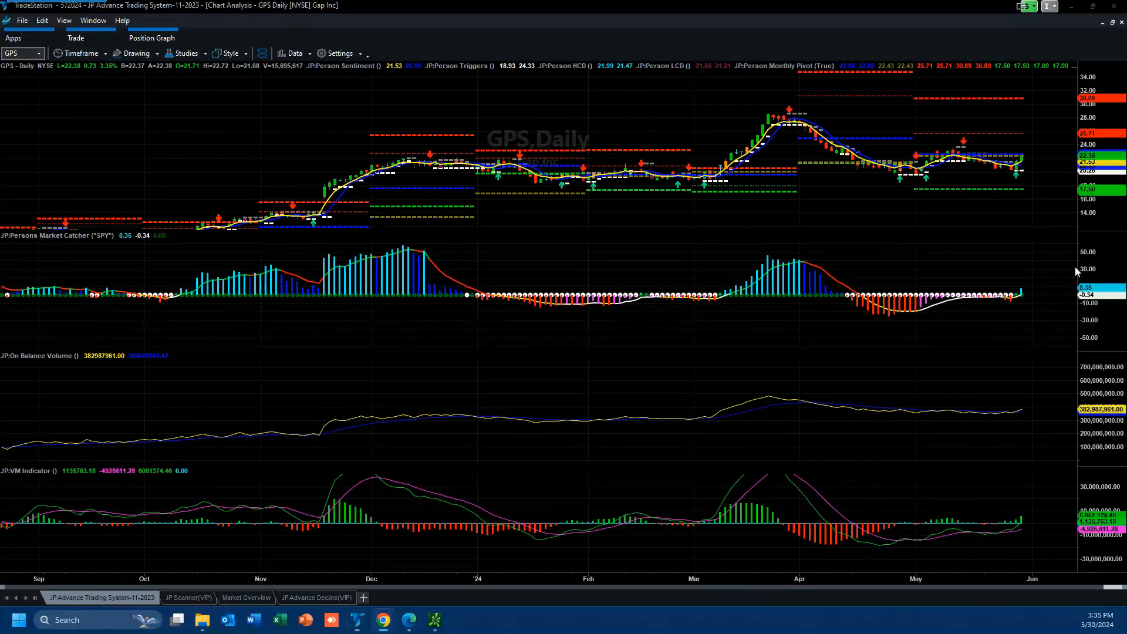
mouse_move(1021, 153)
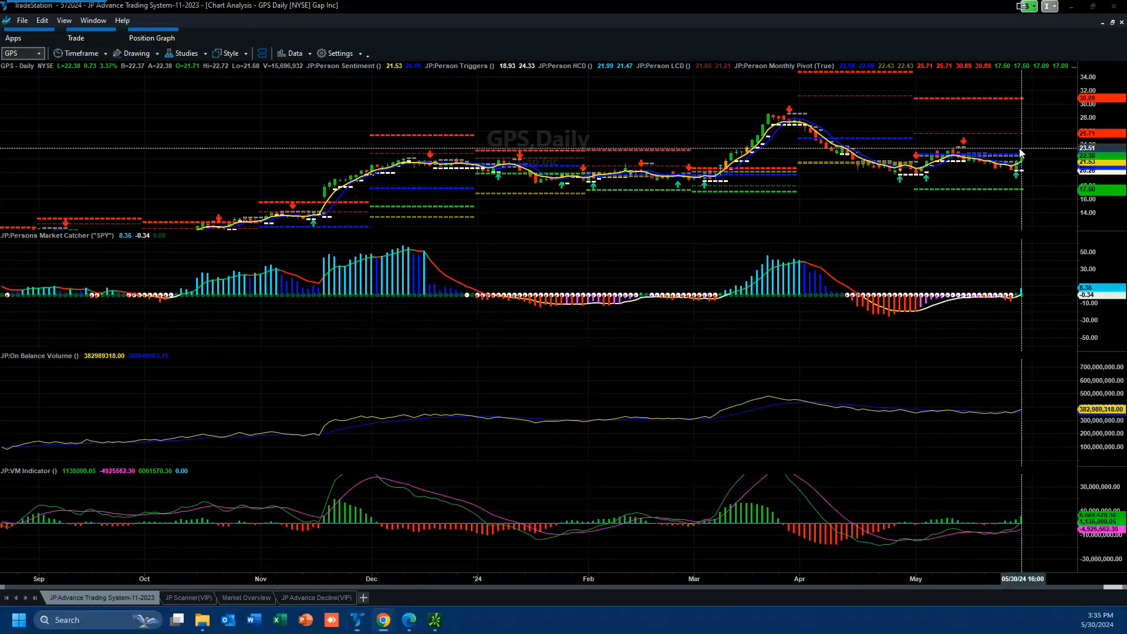
mouse_move(1032, 126)
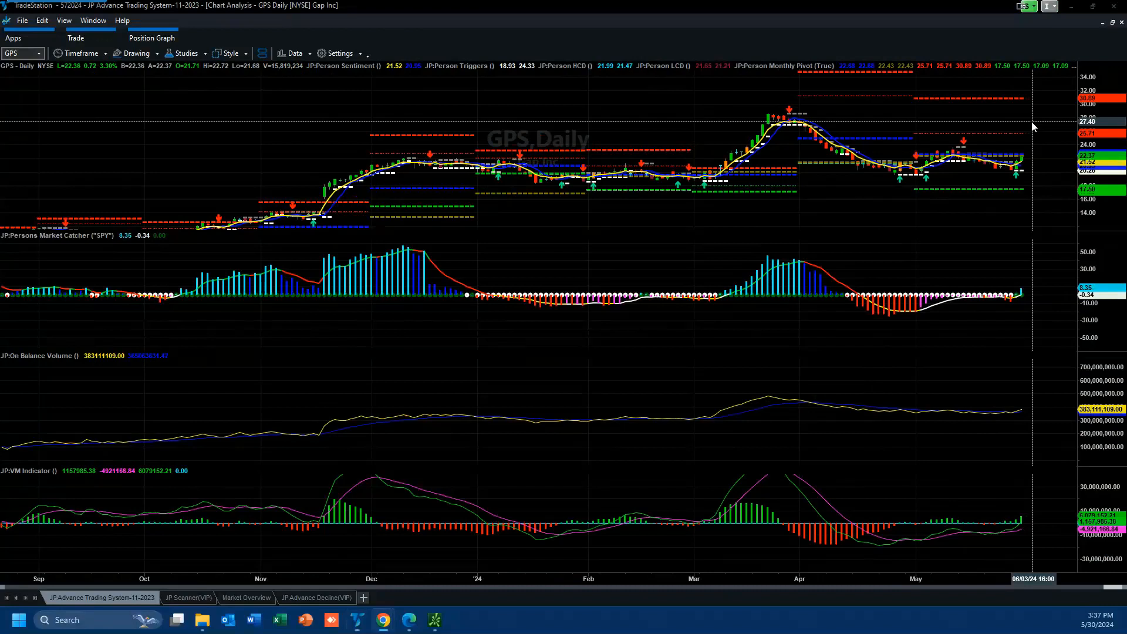
mouse_move(1027, 154)
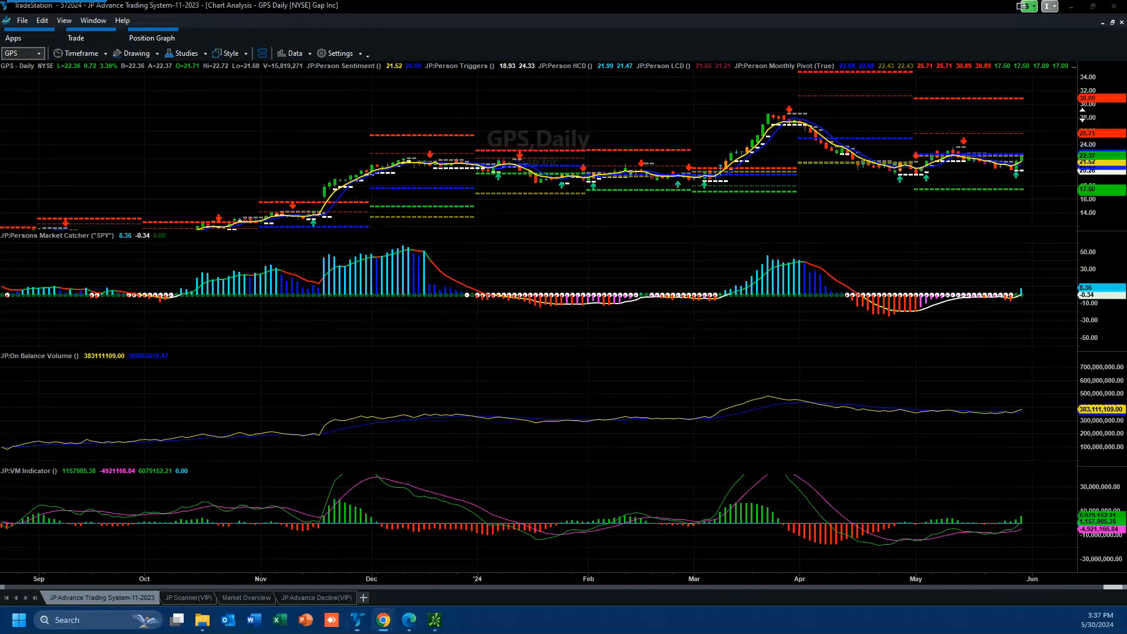
mouse_move(1076, 117)
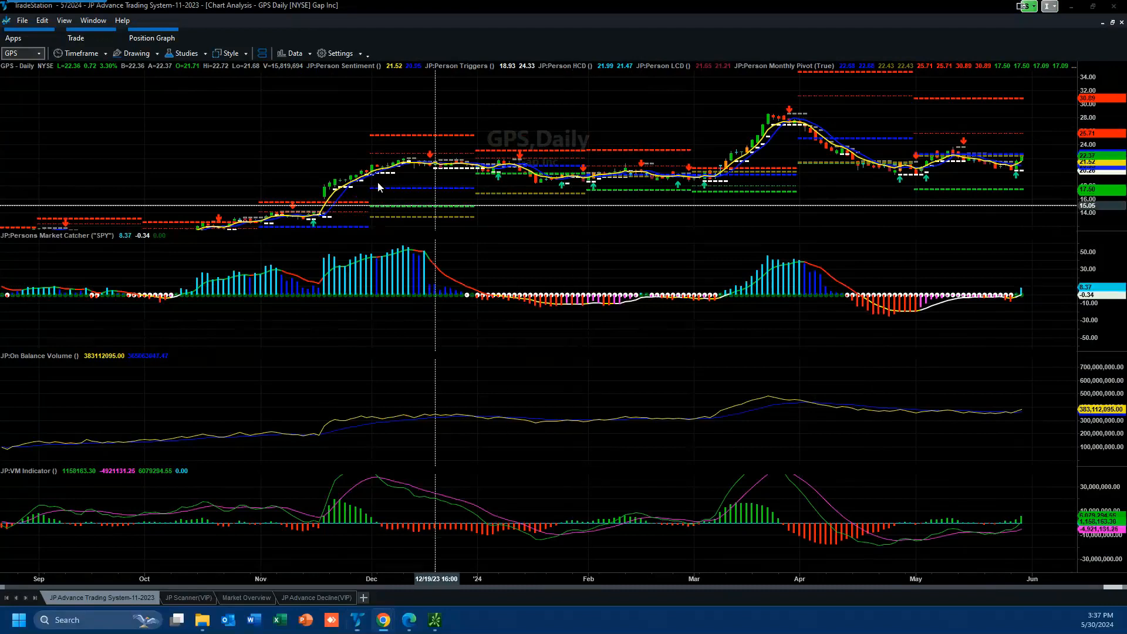
text(mrv)
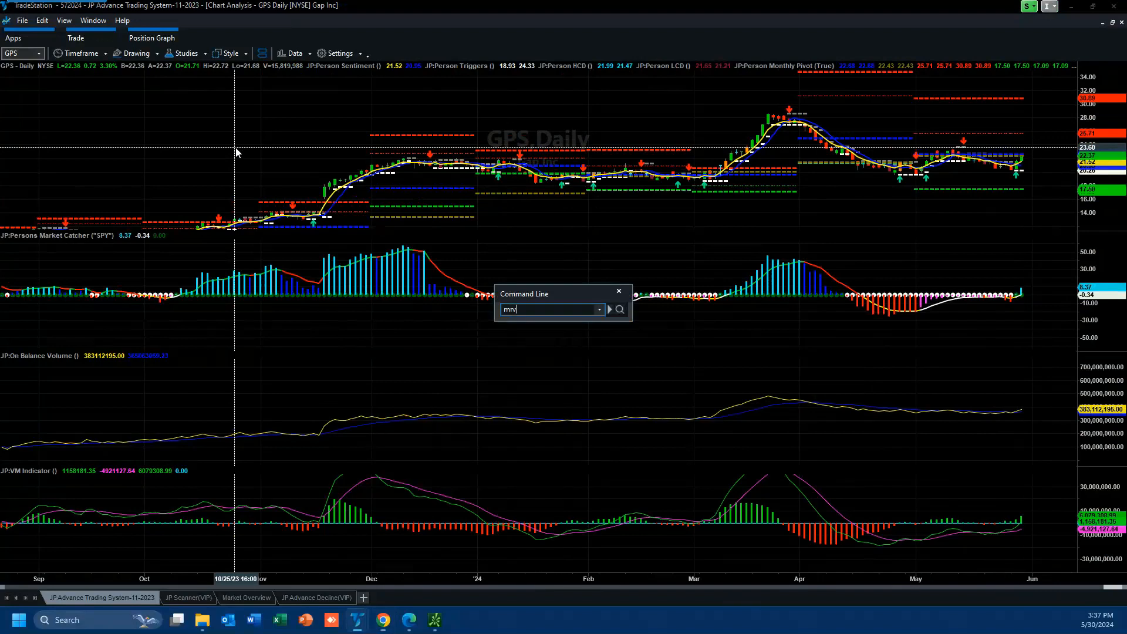
key(Return)
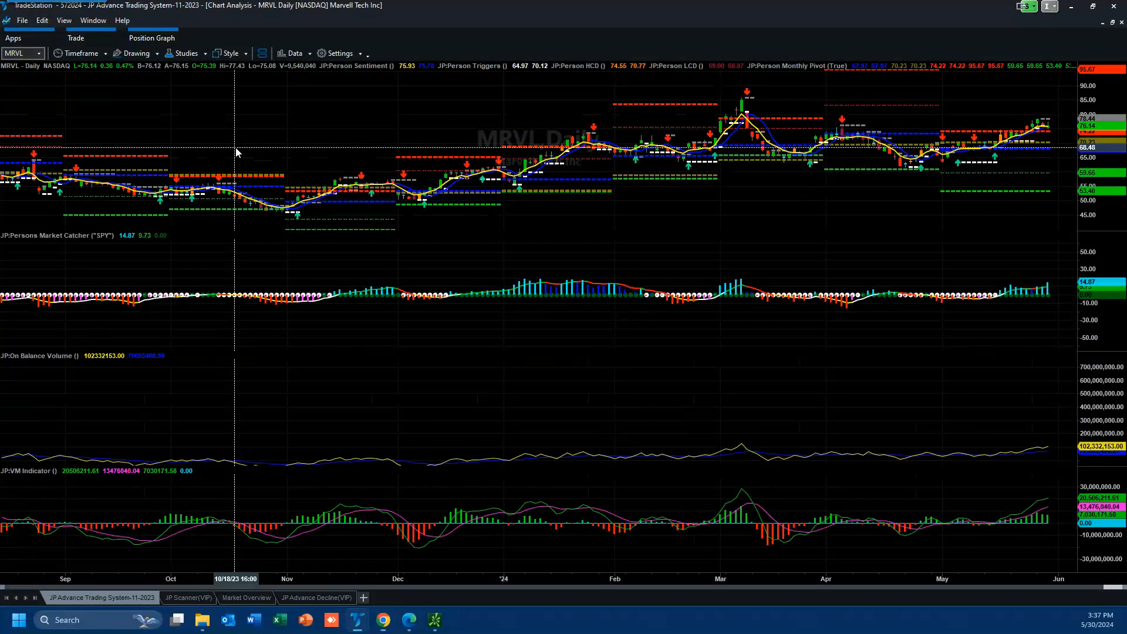
mouse_move(1021, 523)
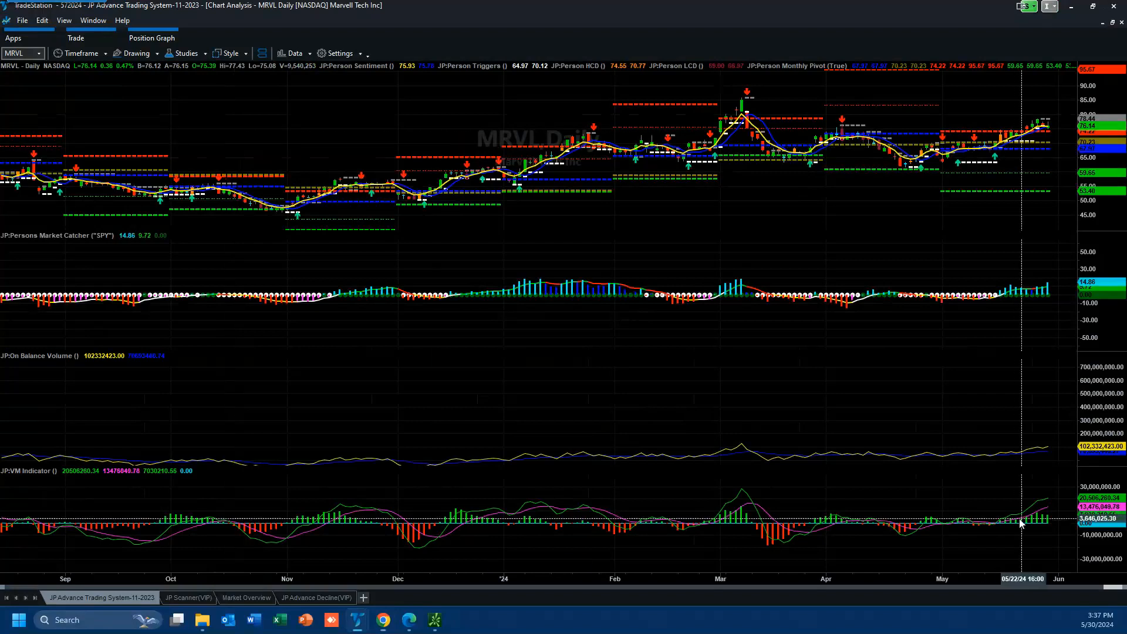
mouse_move(998, 302)
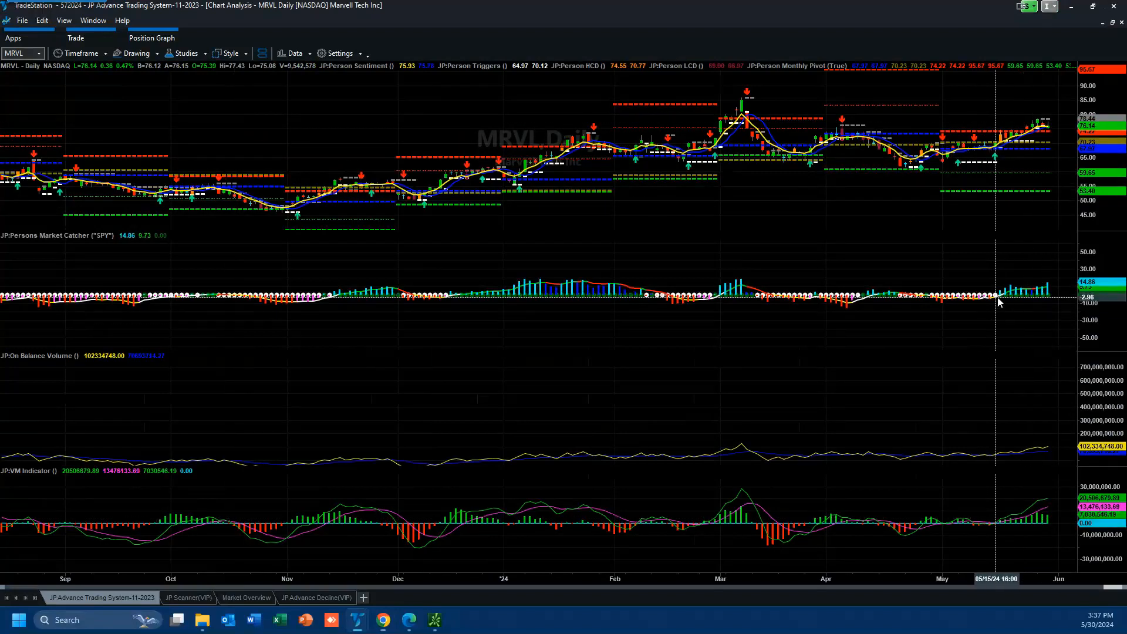
mouse_move(1053, 439)
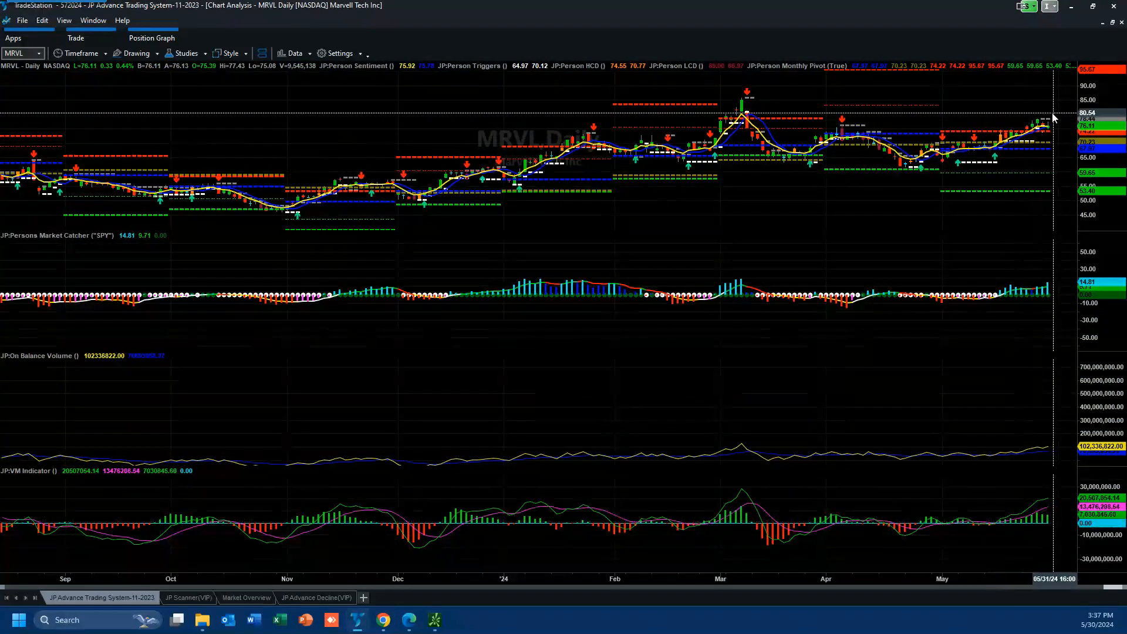
mouse_move(1051, 114)
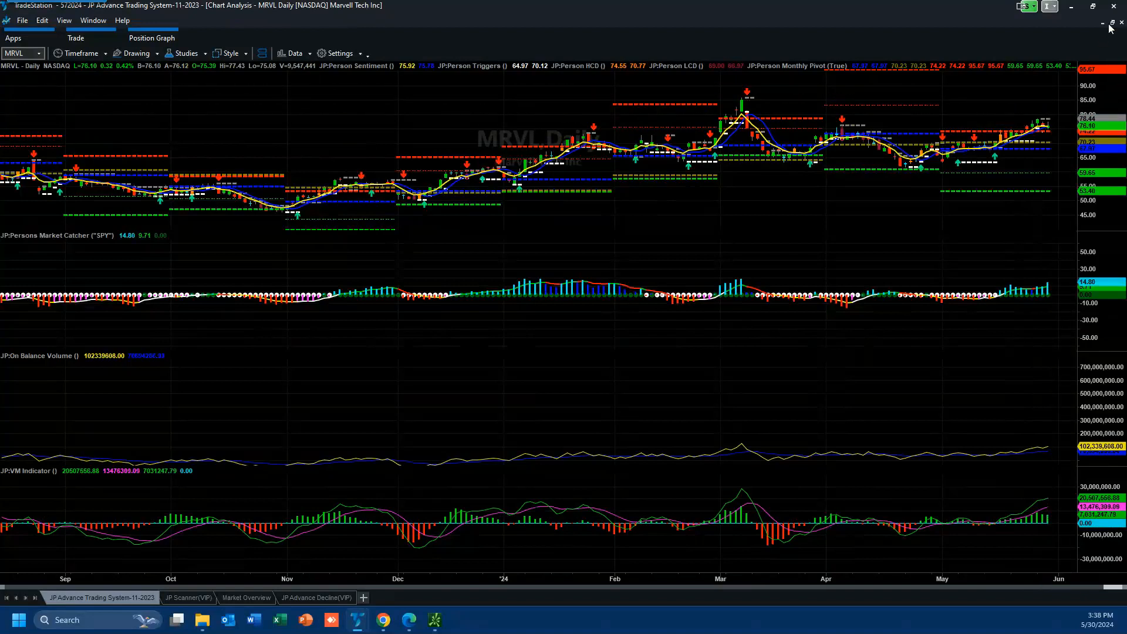
Restore the maximized MRVL daily chart into the tiled multi-timeframe workspace.
click(1093, 6)
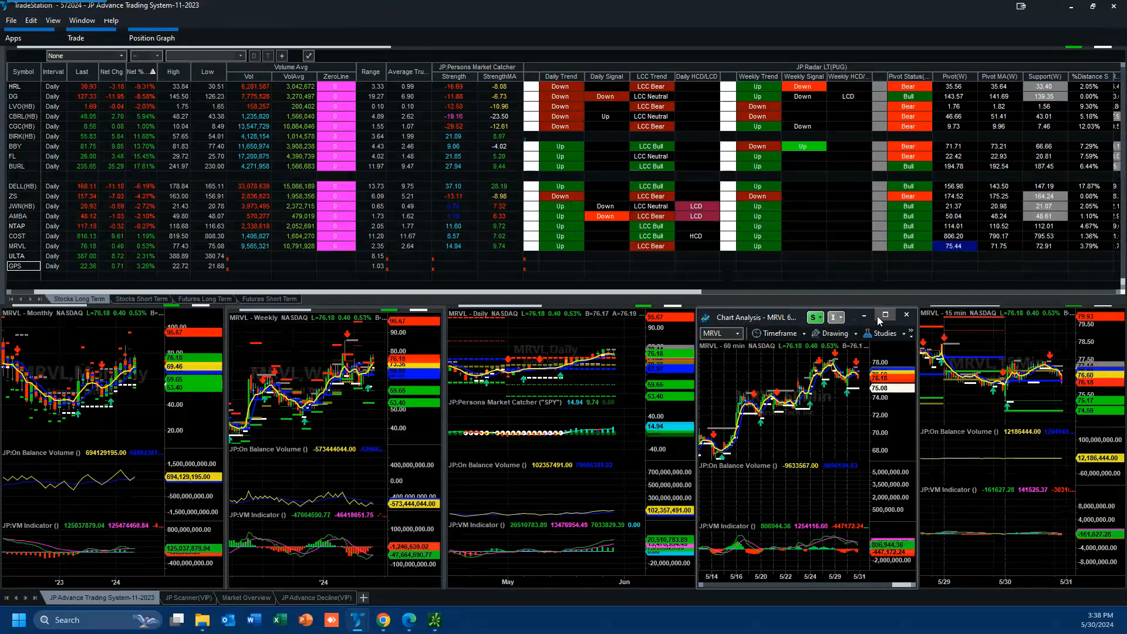
Maximize the MRVL 60-minute chart, showing late January through May 30.
click(885, 316)
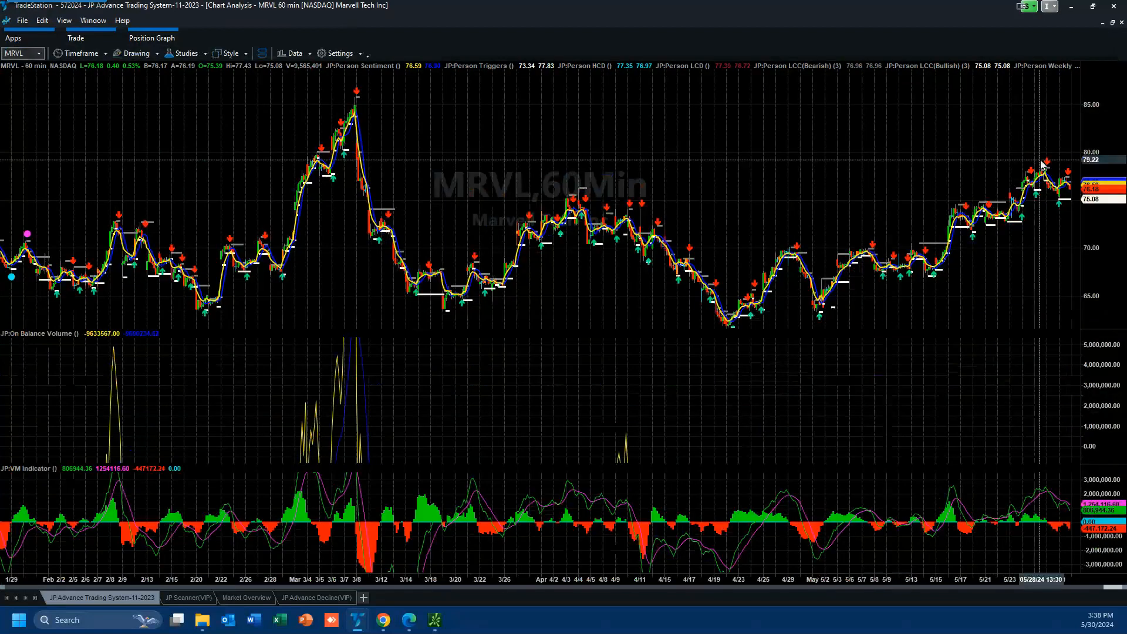
mouse_move(356, 132)
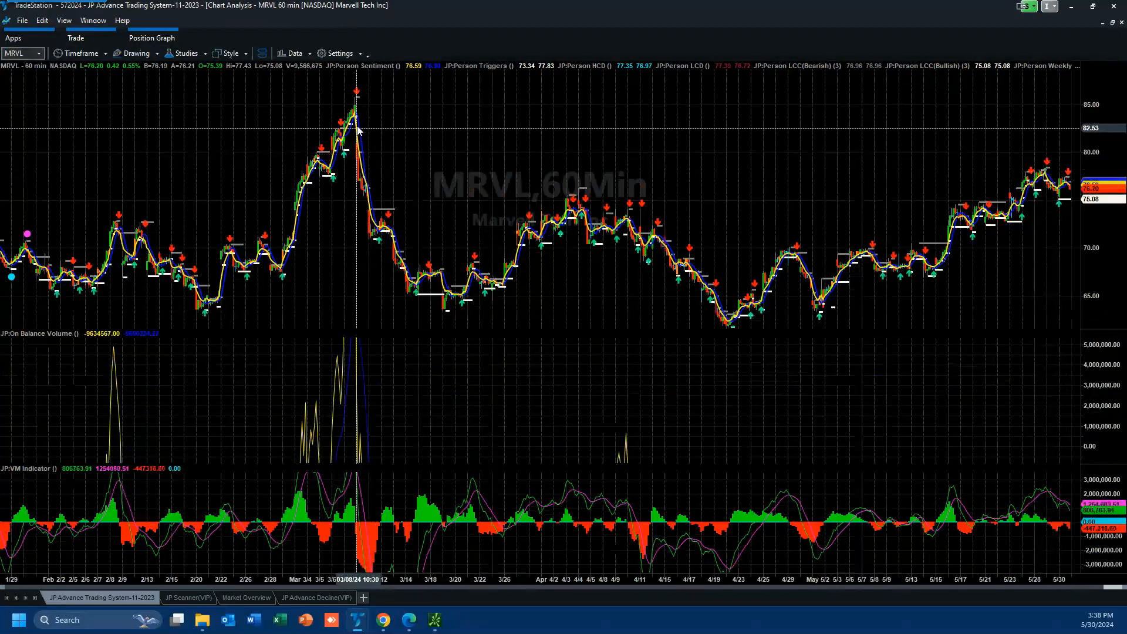
mouse_move(1039, 142)
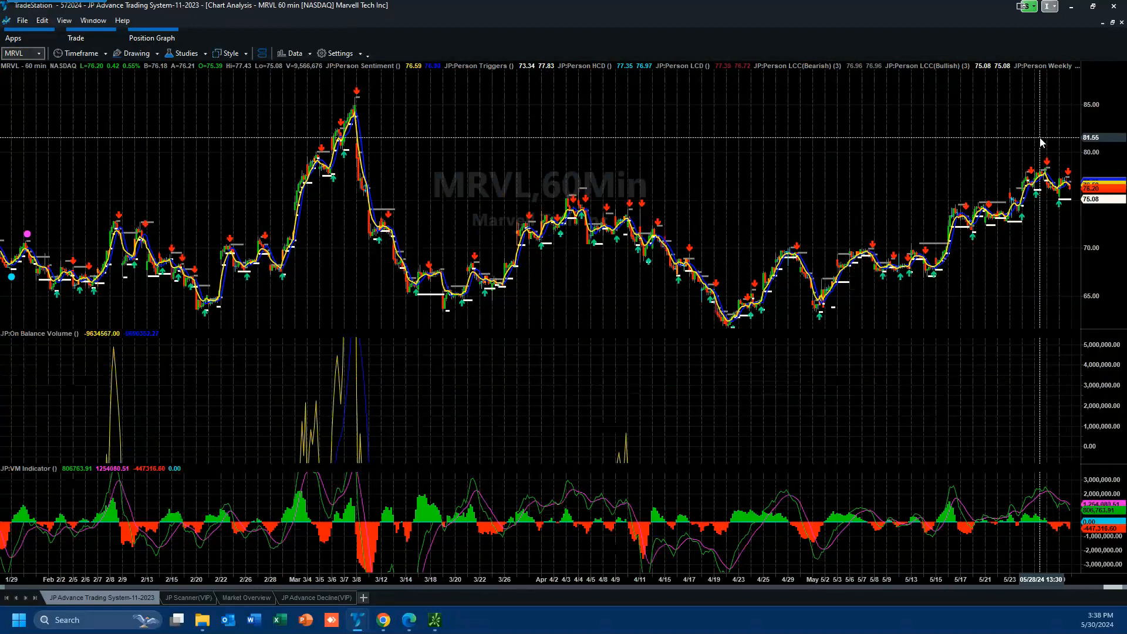
mouse_move(1048, 131)
text(CRM)
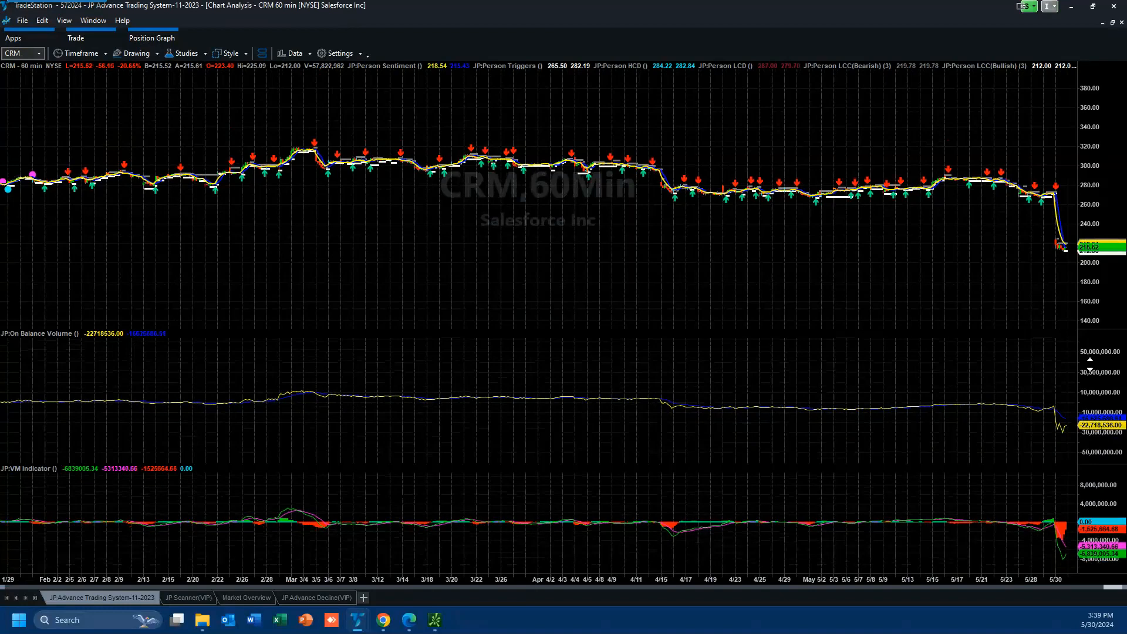
mouse_move(1033, 409)
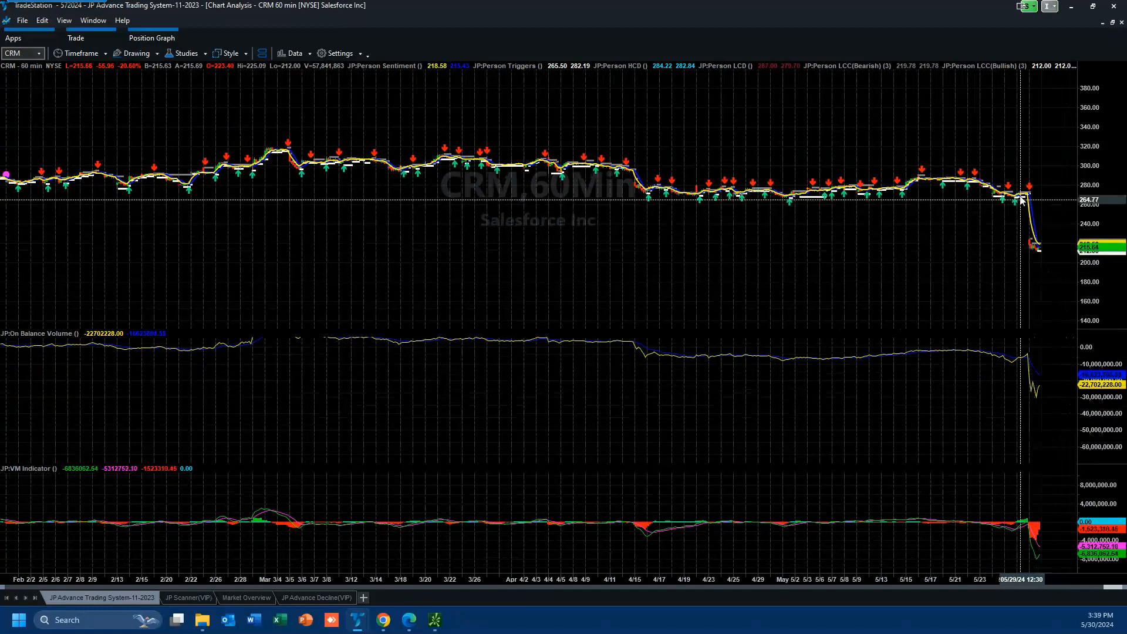
mouse_move(1019, 192)
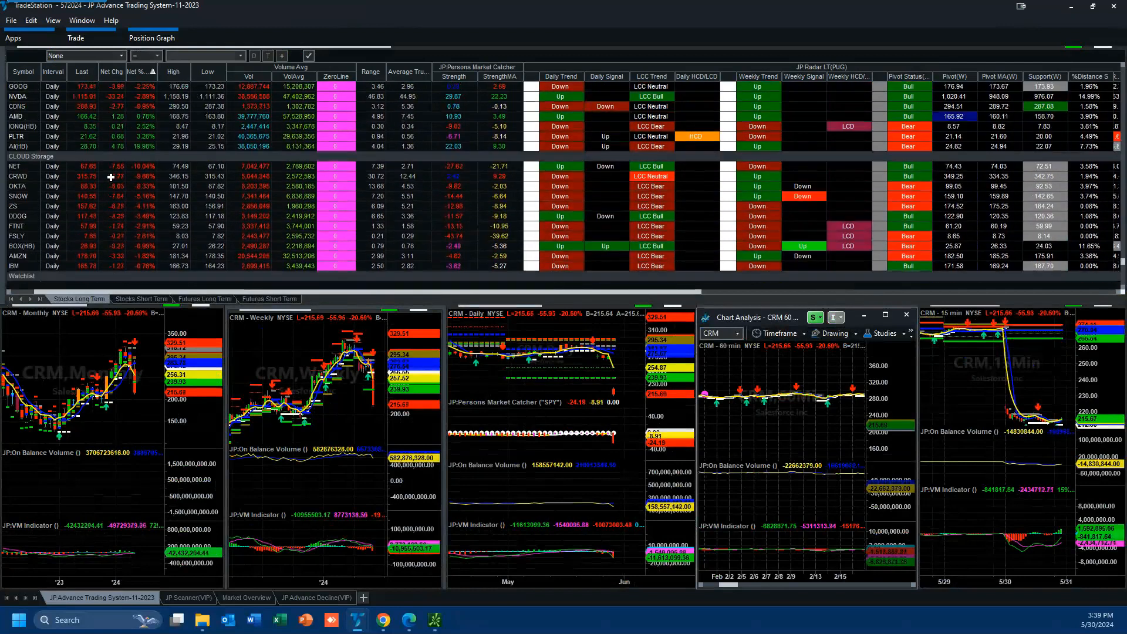
Load NET, then Datadog (DDOG), into the linked timeframe charts.
click(16, 194)
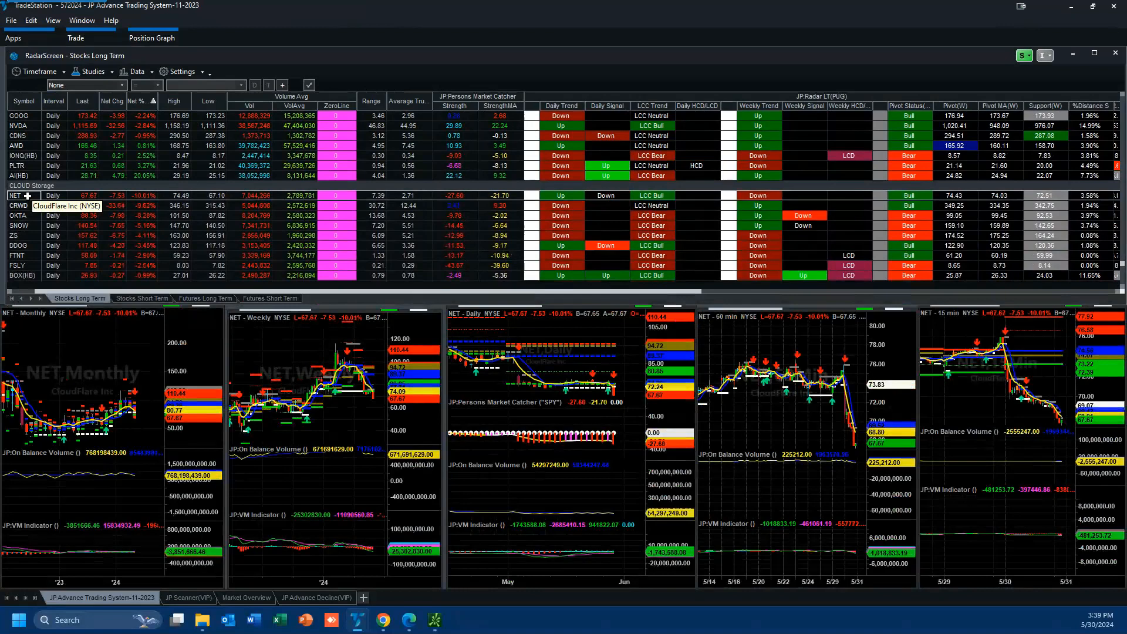
mouse_move(843, 438)
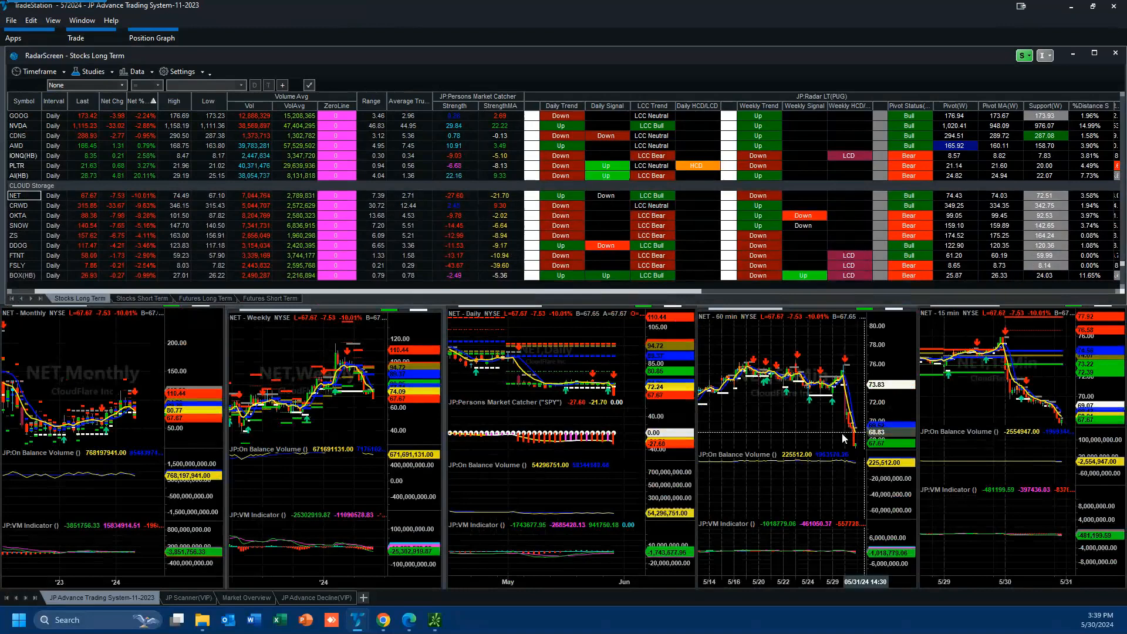
mouse_move(336, 352)
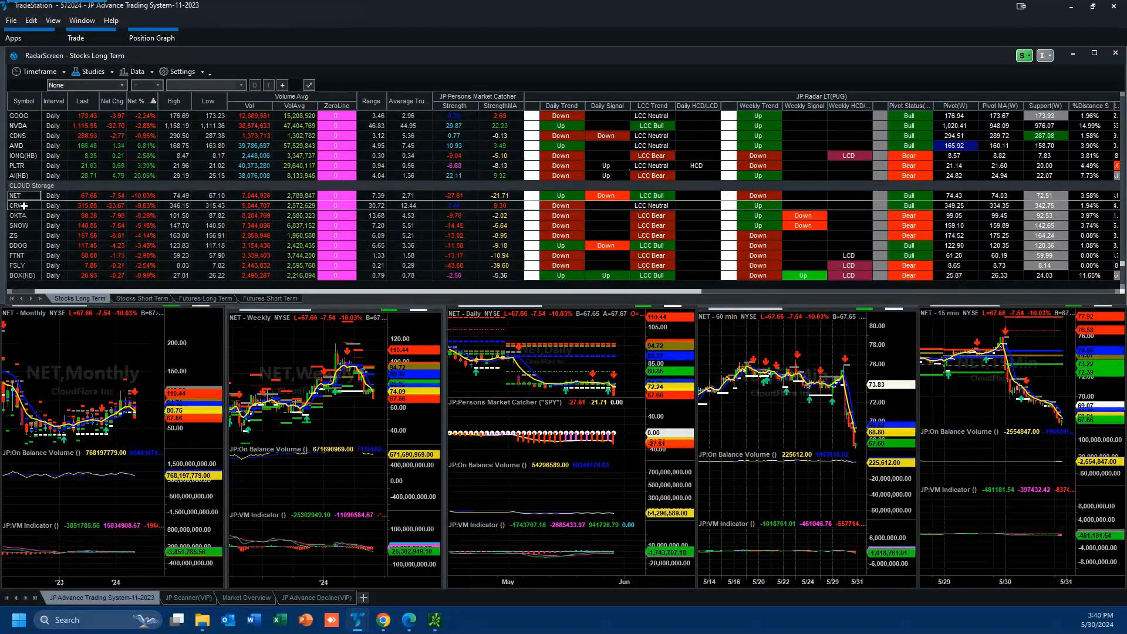
click(22, 225)
text(w)
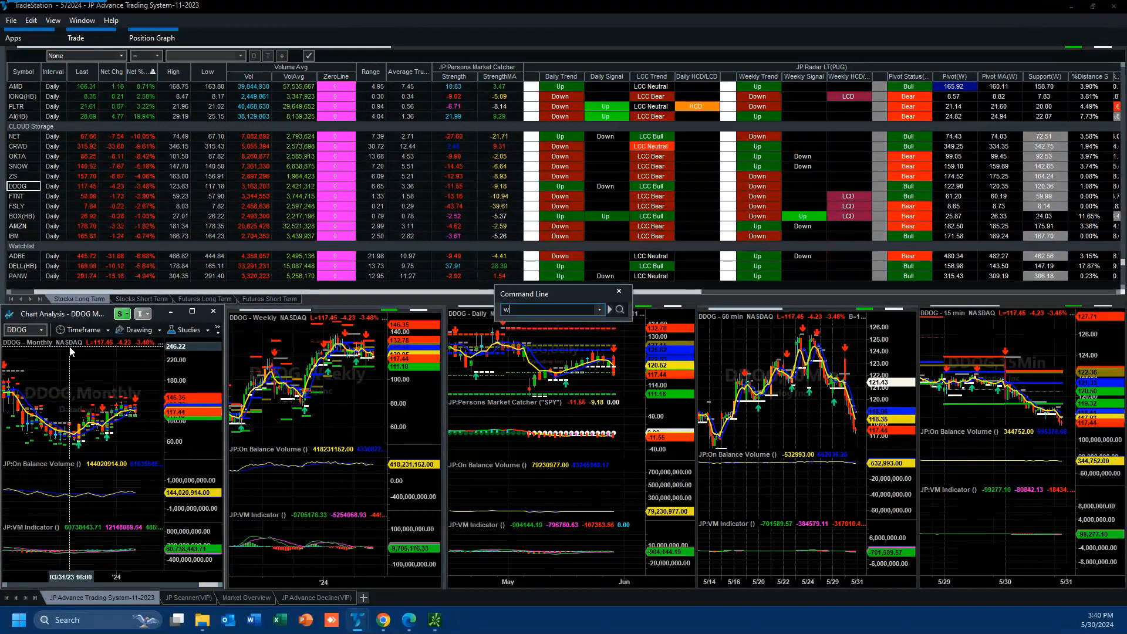
Enter WHR to replace Datadog with Whirlpool on the linked charts.
key(Return)
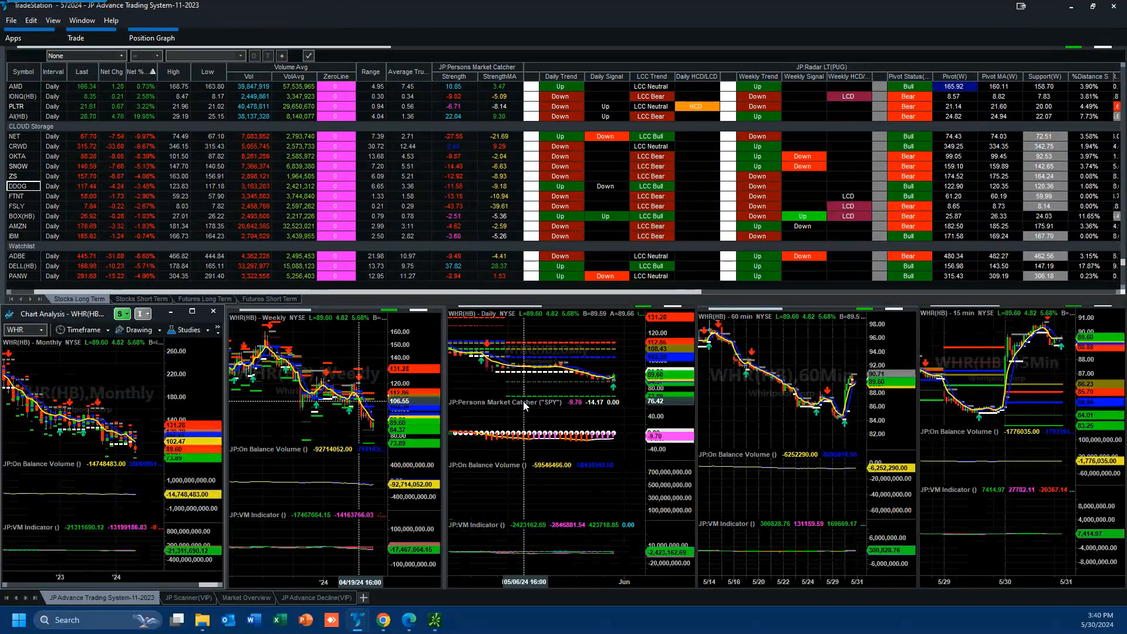
mouse_move(568, 368)
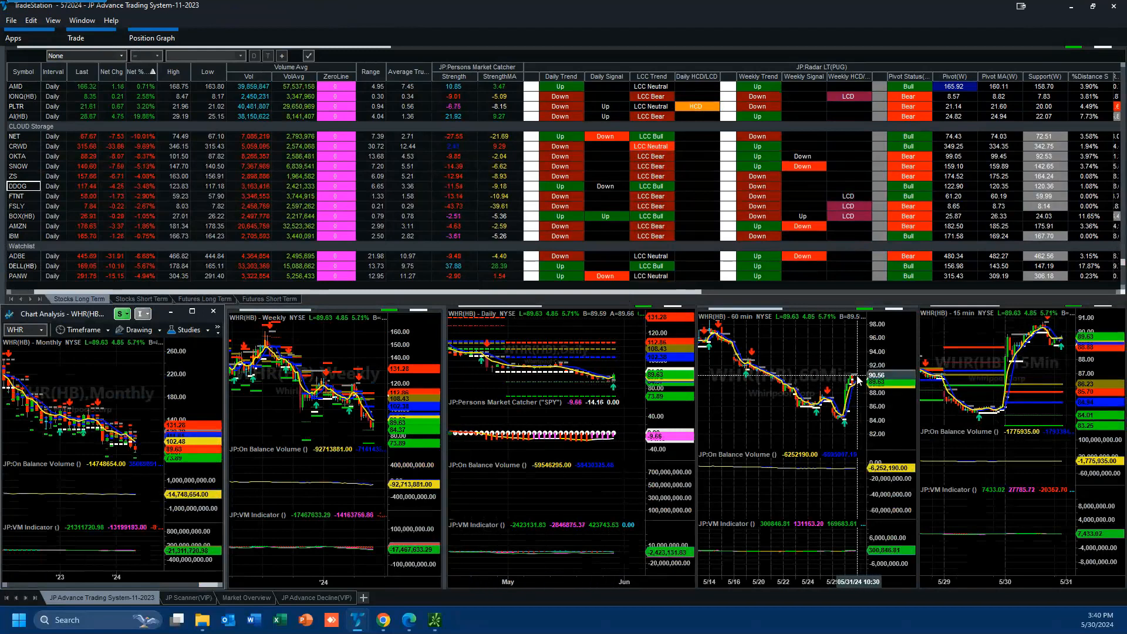
mouse_move(614, 377)
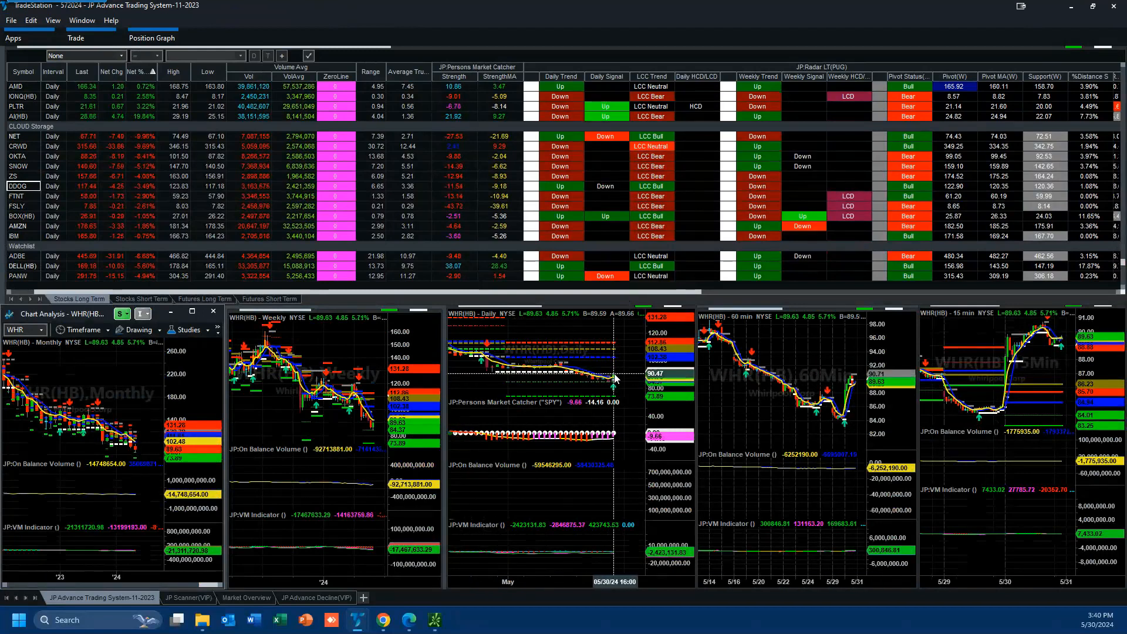
mouse_move(812, 363)
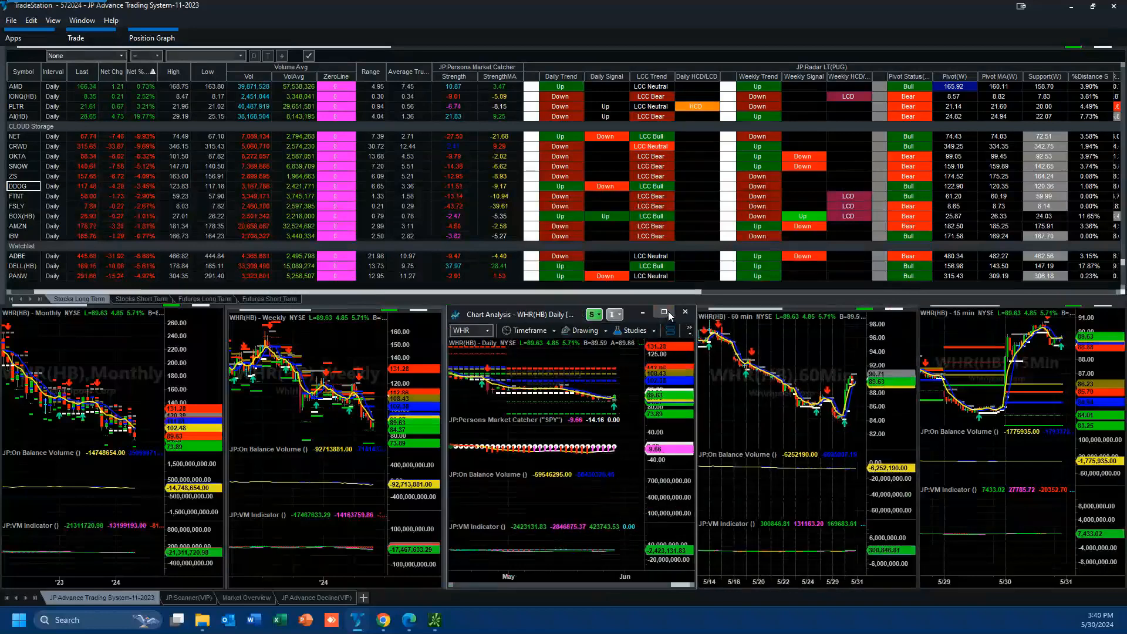
Maximize the Whirlpool (WHR) daily chart to fill the TradeStation window.
click(662, 314)
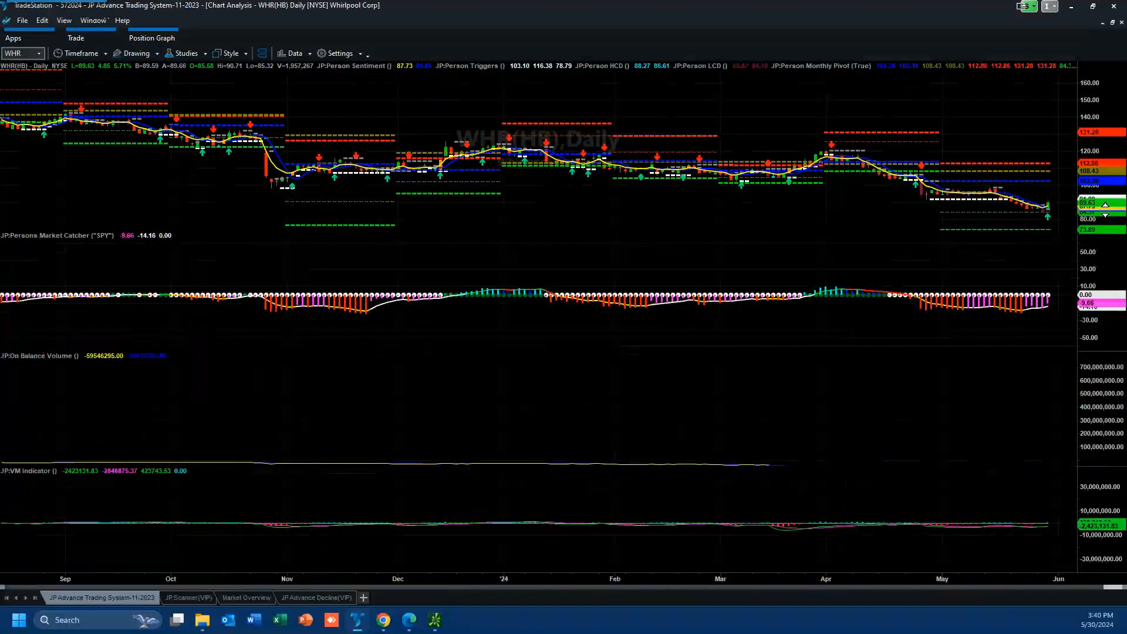
mouse_move(1037, 214)
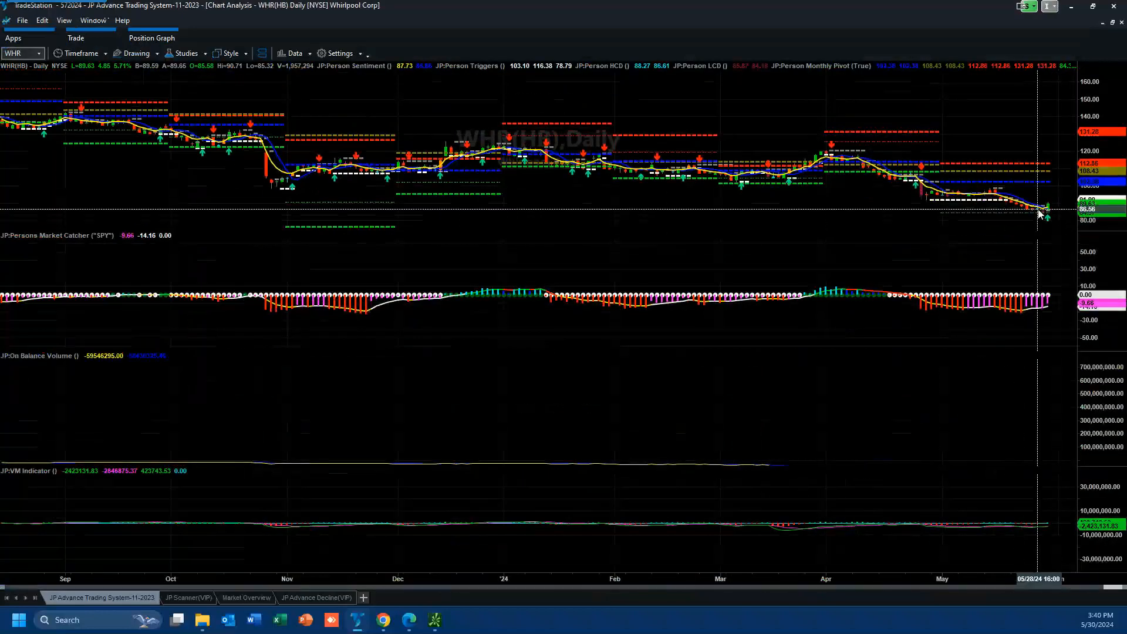
mouse_move(1015, 198)
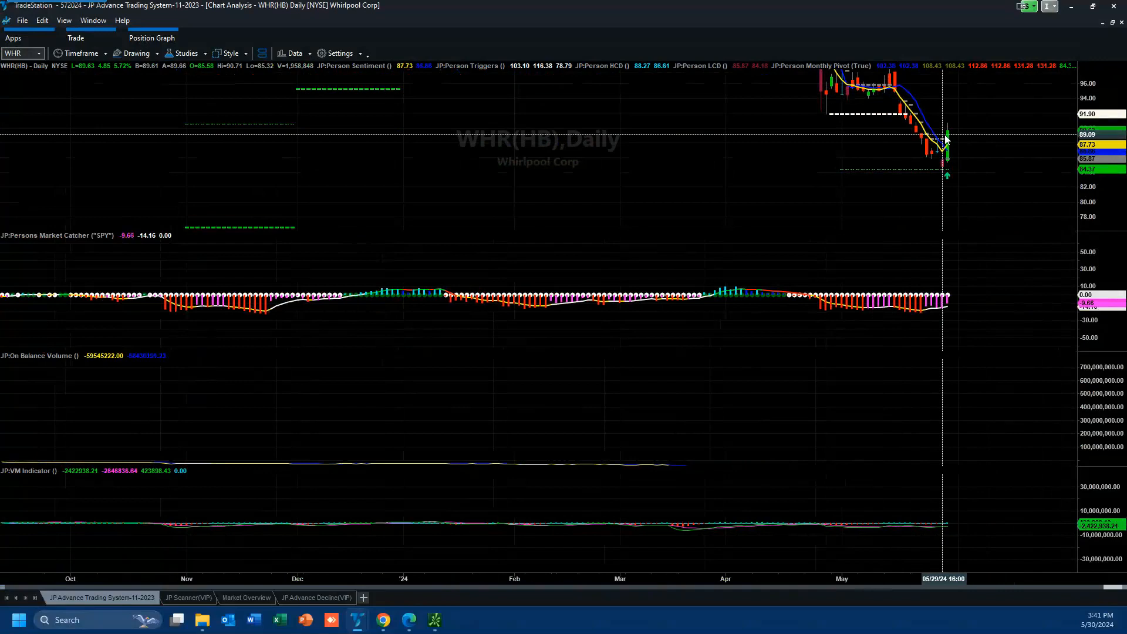
mouse_move(948, 172)
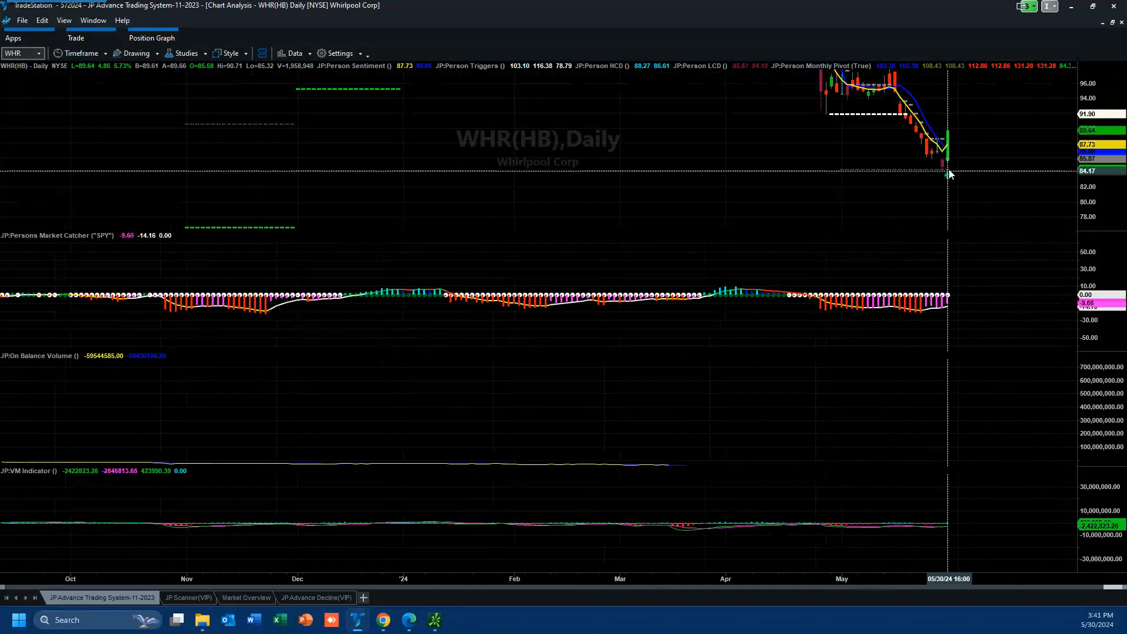
mouse_move(936, 151)
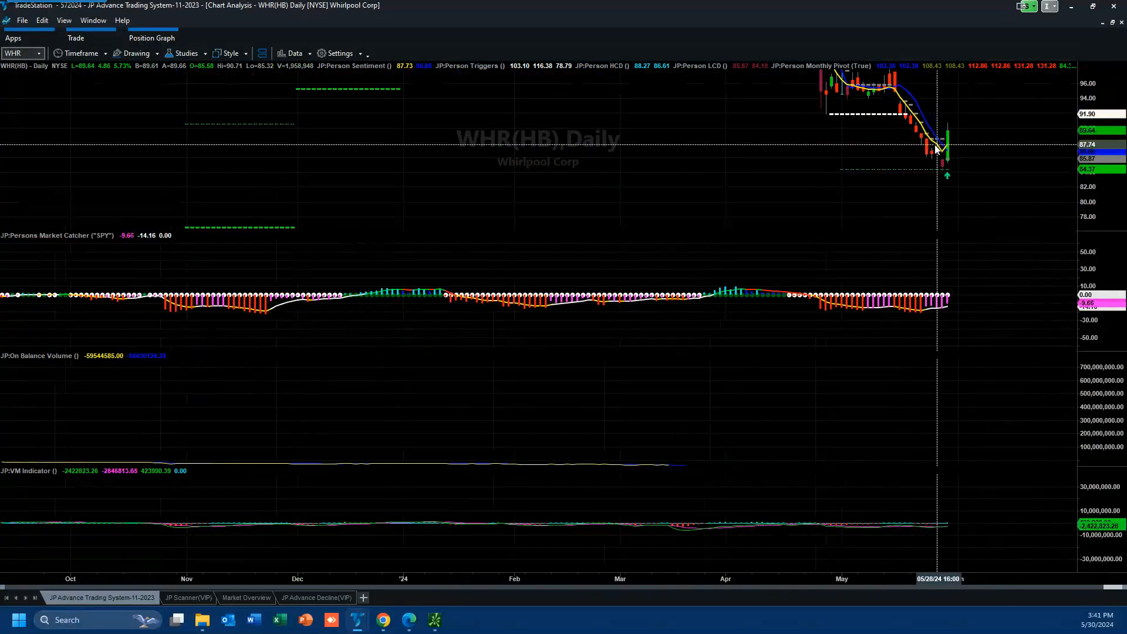
mouse_move(943, 147)
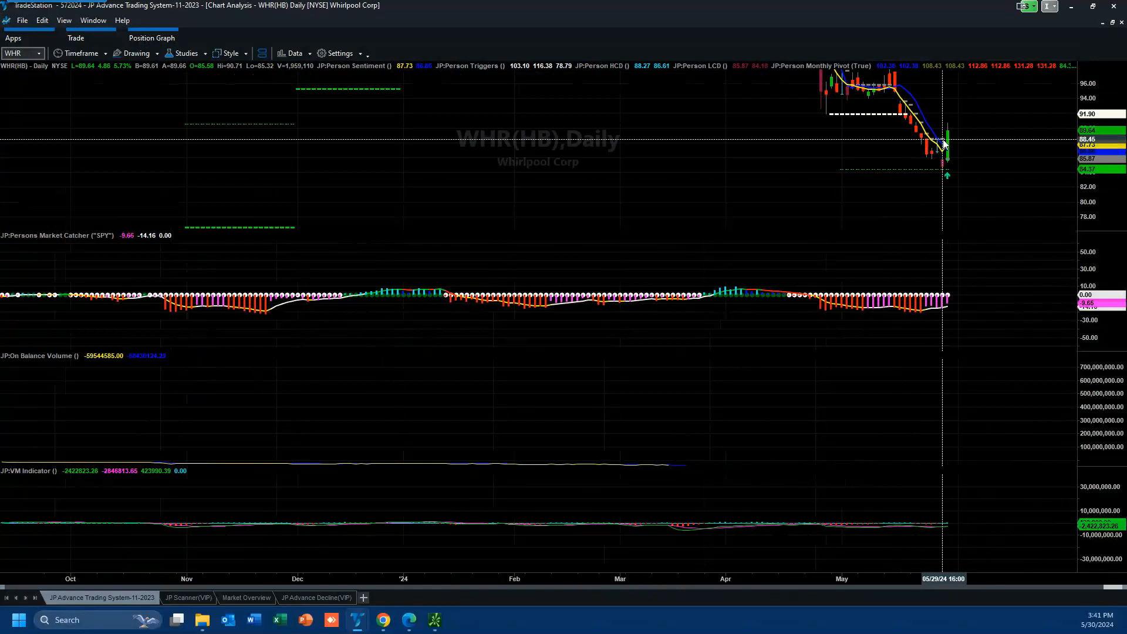
mouse_move(948, 174)
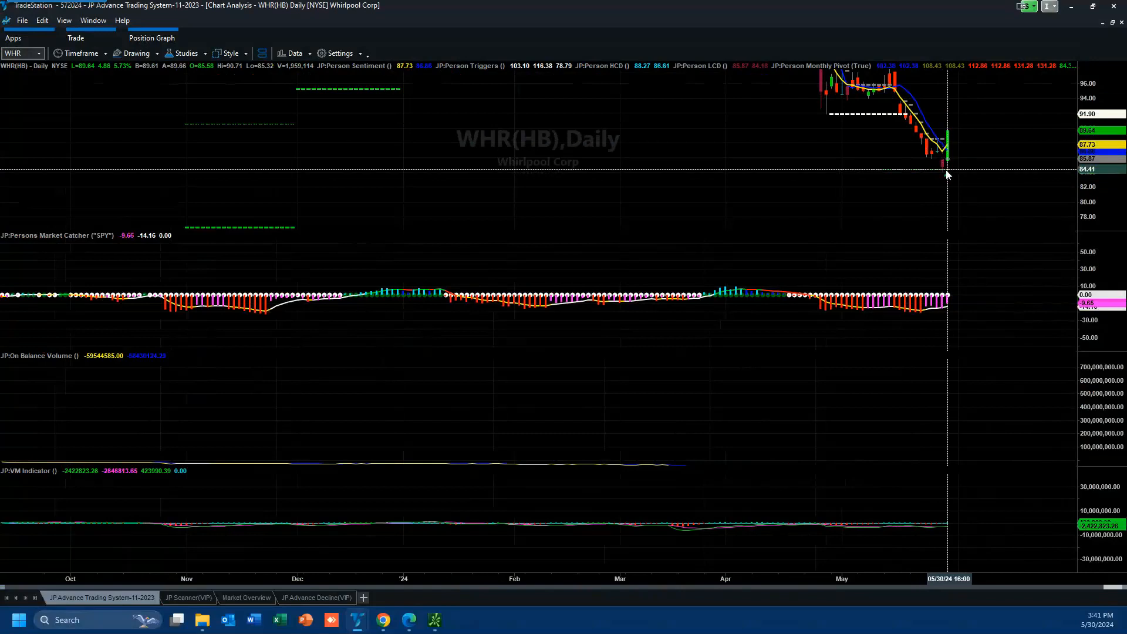
mouse_move(944, 176)
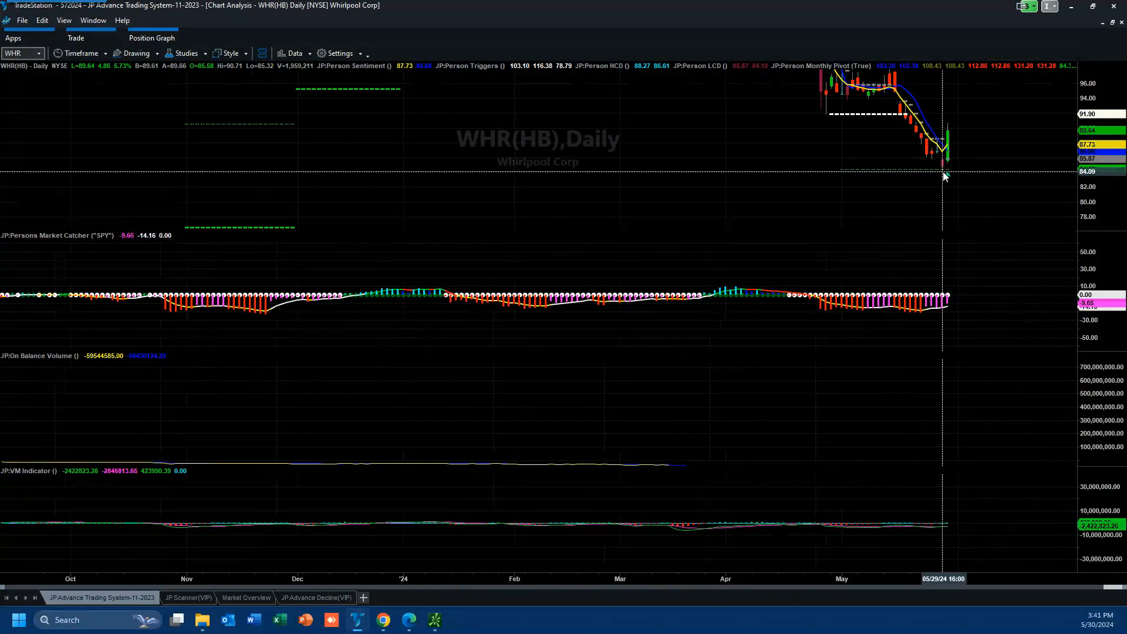
mouse_move(947, 134)
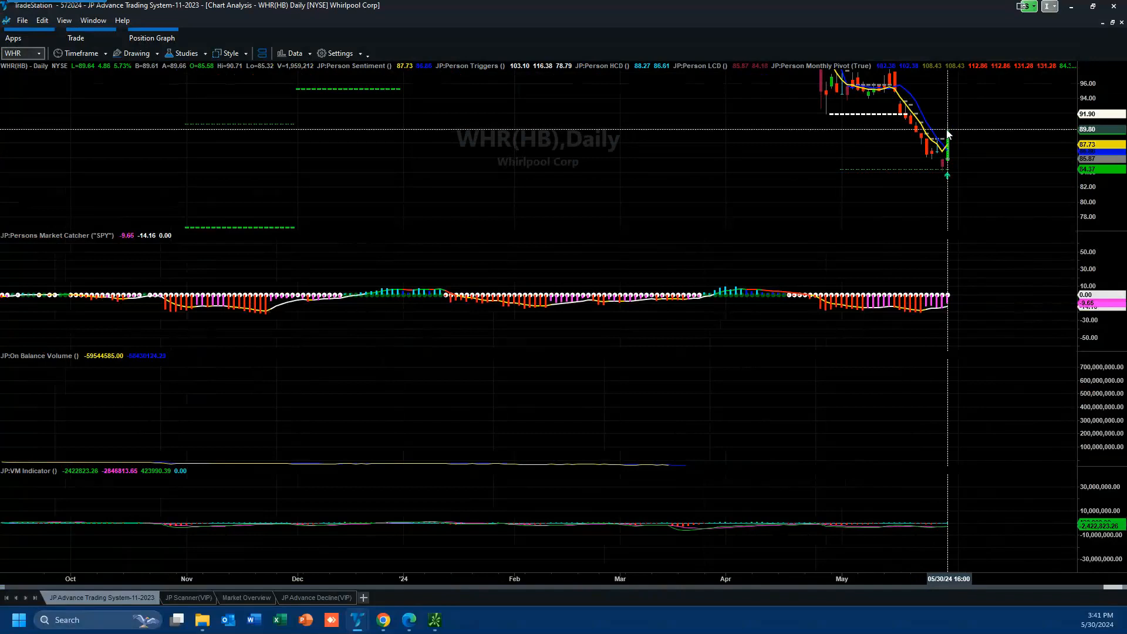
mouse_move(969, 100)
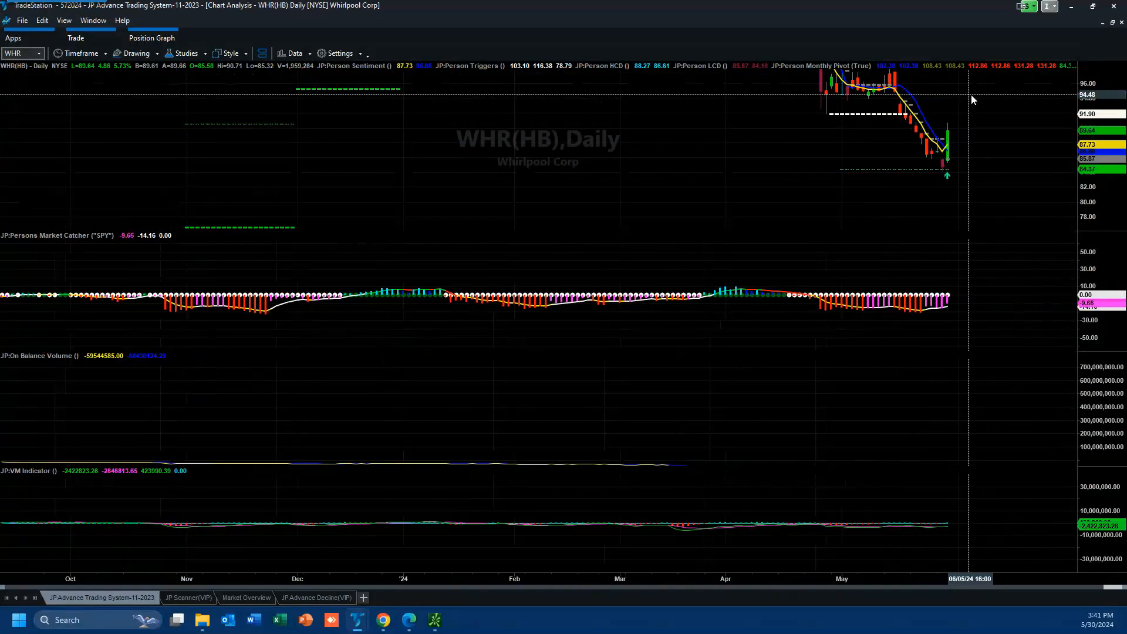
mouse_move(968, 118)
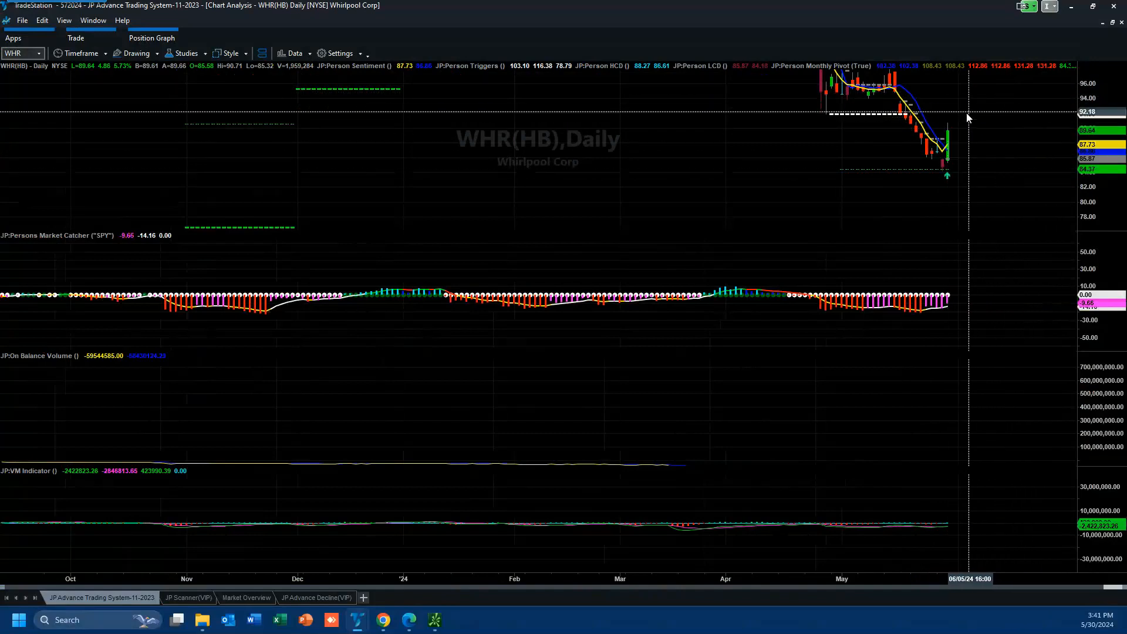
mouse_move(942, 149)
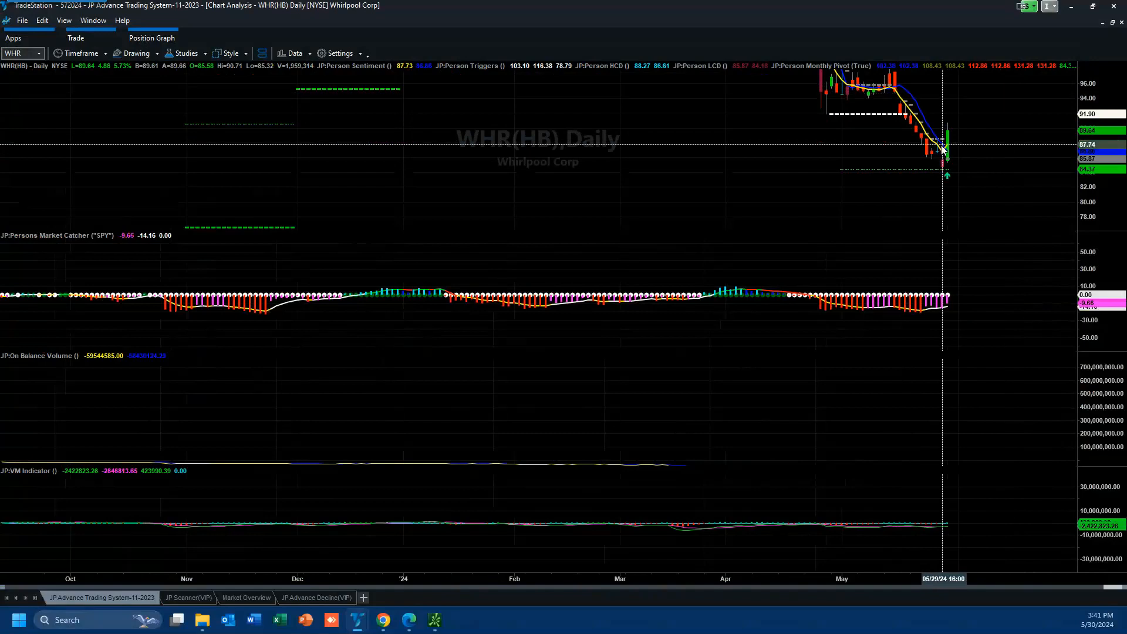
mouse_move(1005, 103)
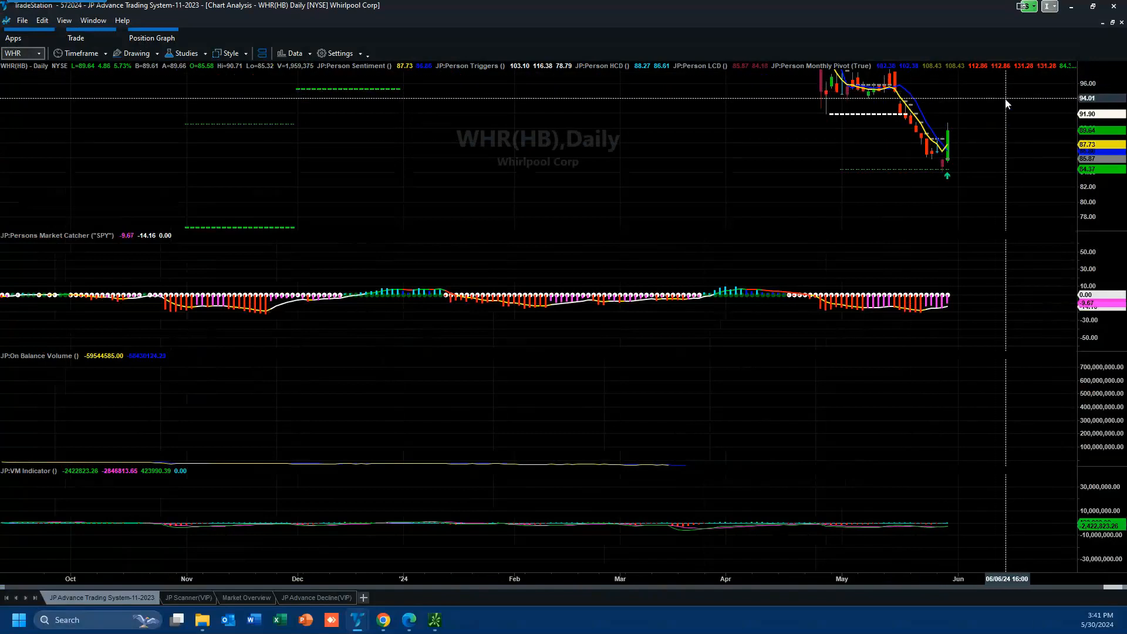
mouse_move(884, 103)
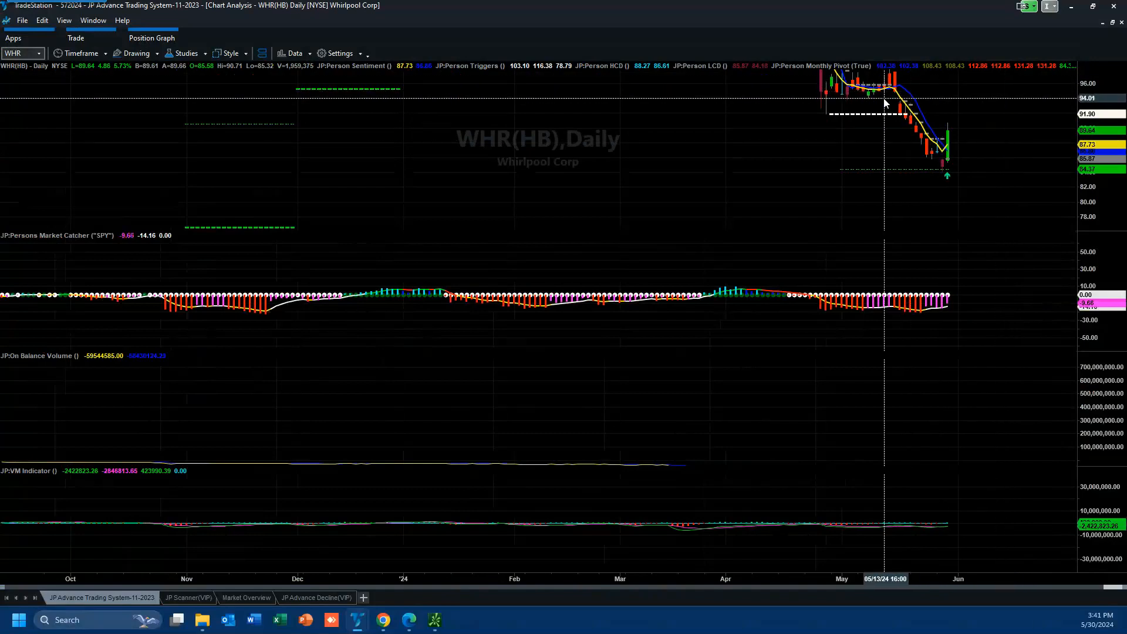
mouse_move(911, 302)
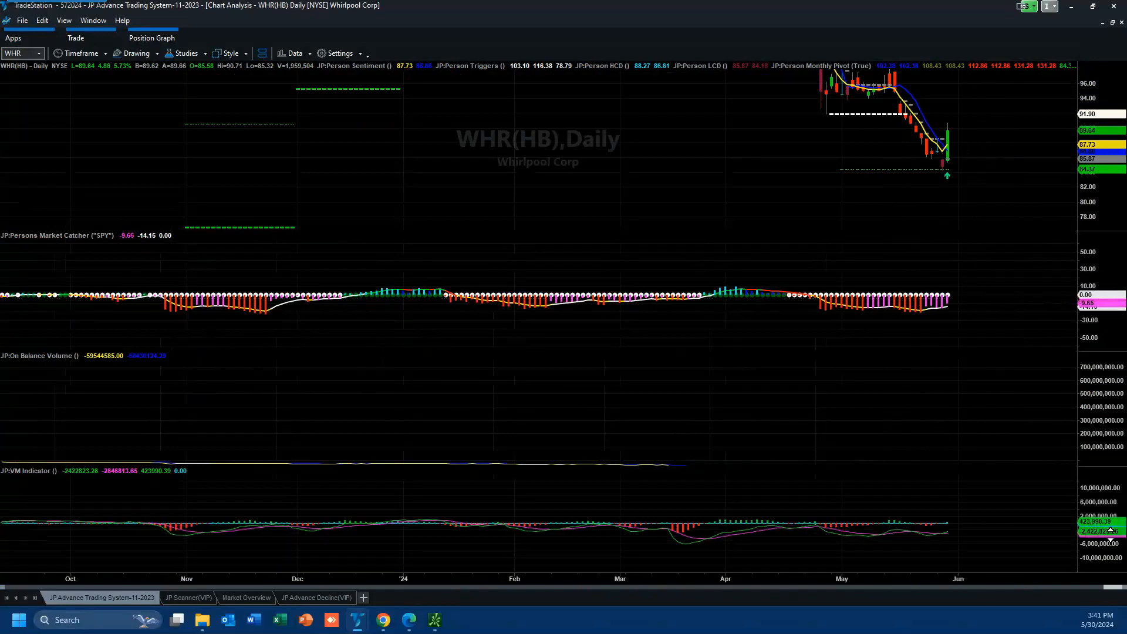
mouse_move(948, 525)
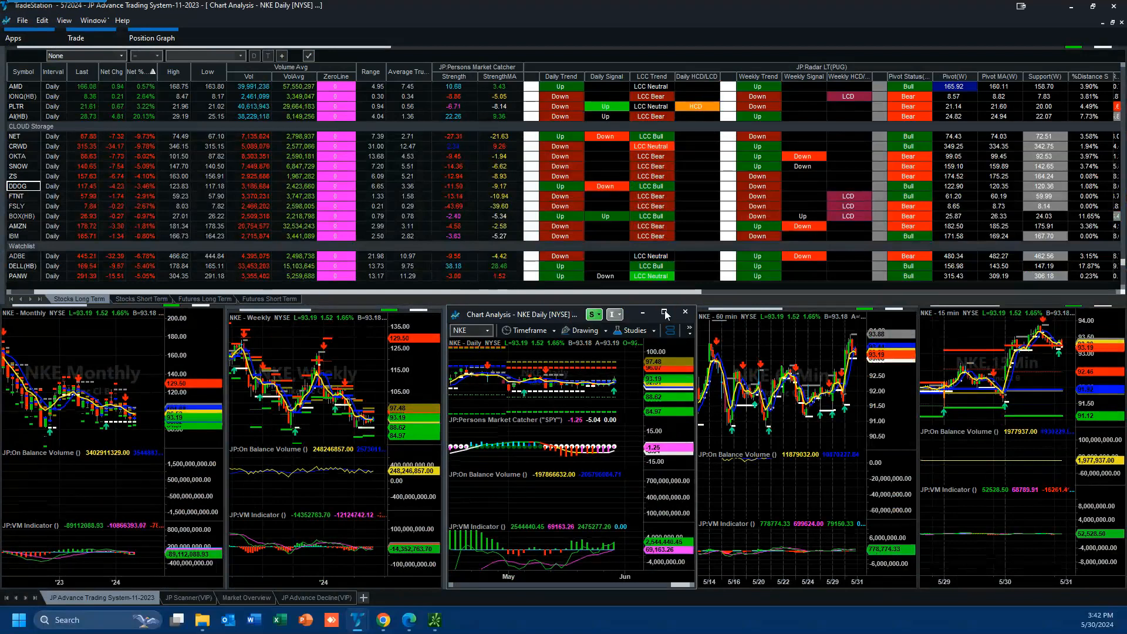
Maximize the Nike (NKE) daily chart to fill the whole window.
click(665, 312)
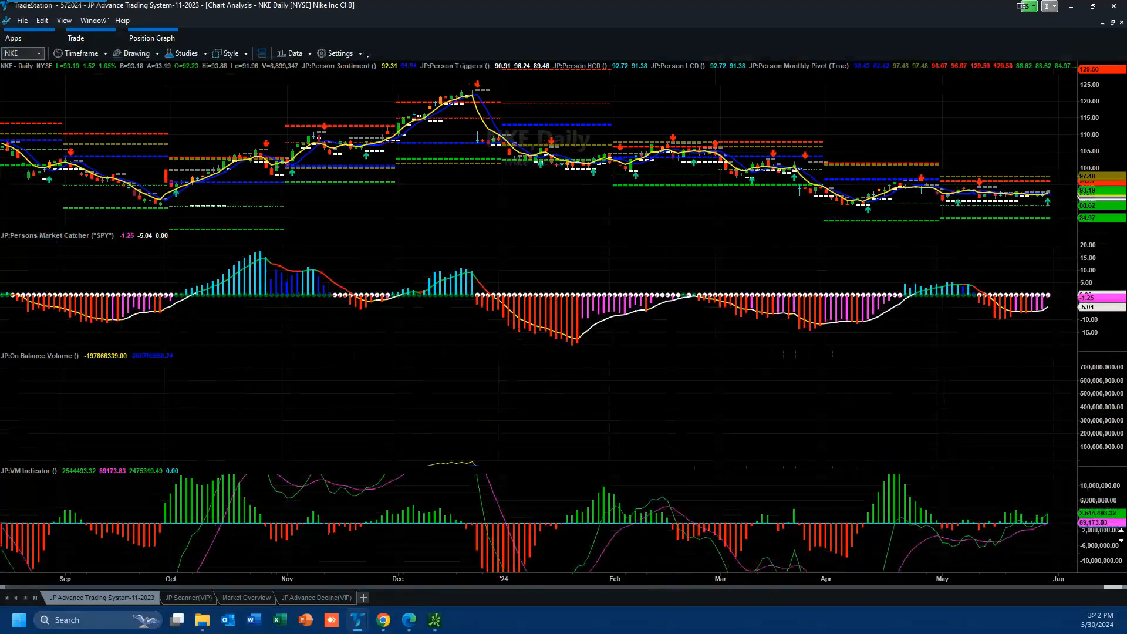
mouse_move(1075, 203)
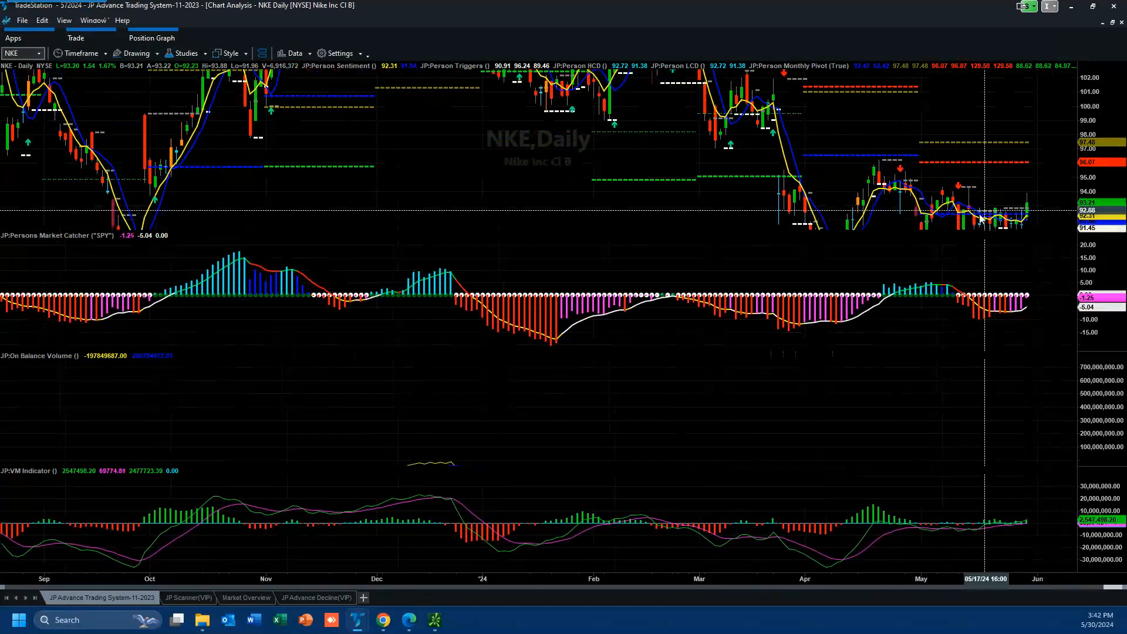
mouse_move(978, 212)
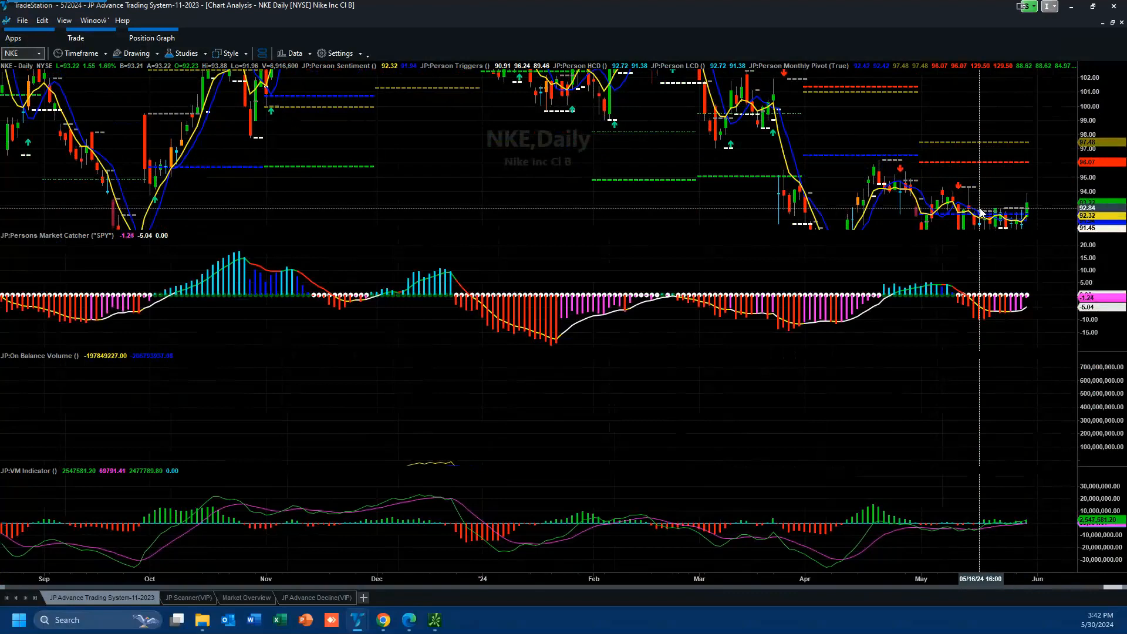
mouse_move(1006, 223)
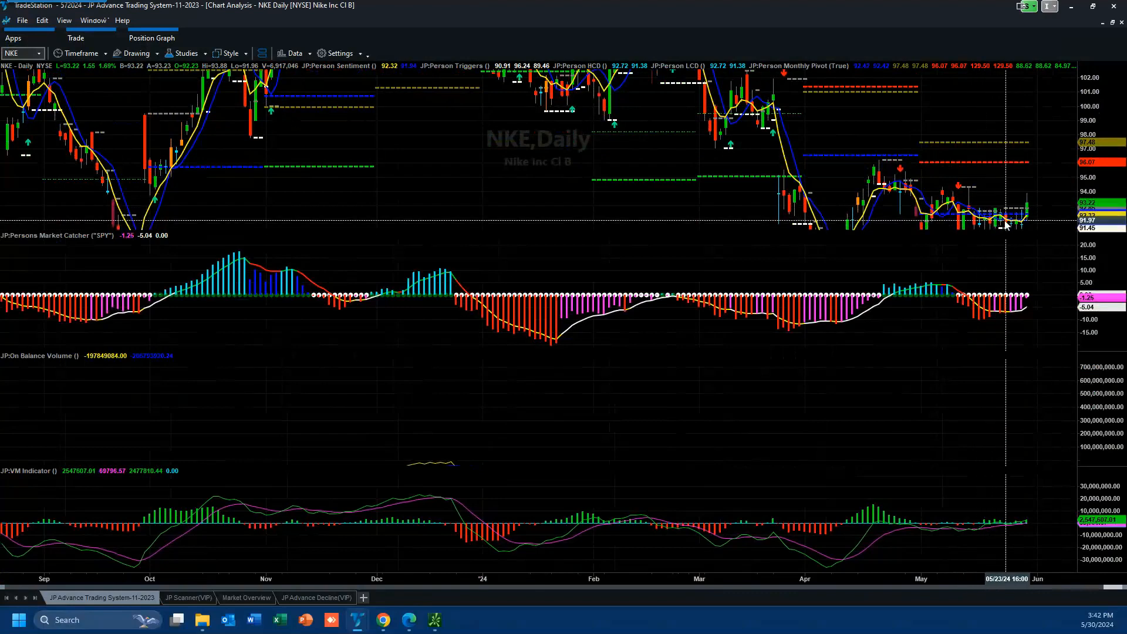
mouse_move(978, 211)
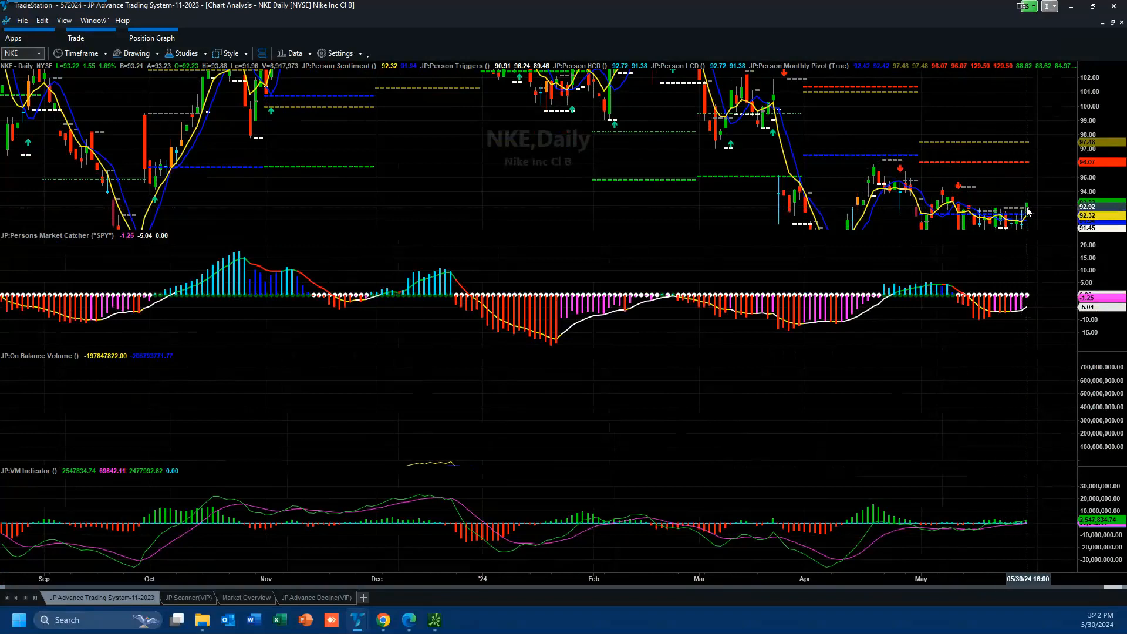
mouse_move(1001, 212)
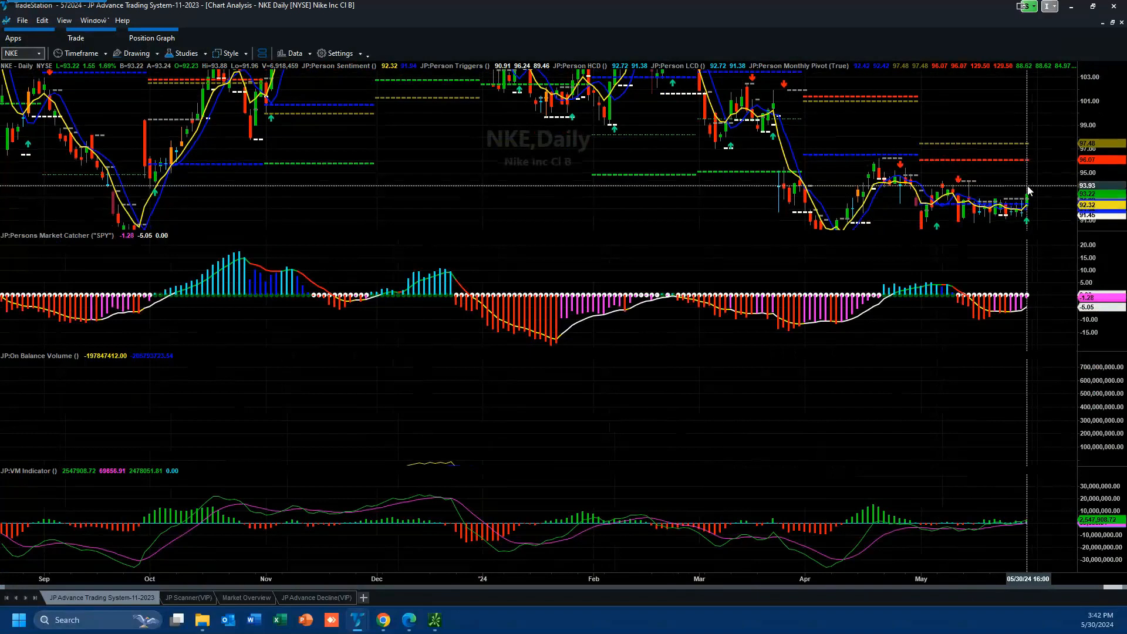
mouse_move(1016, 201)
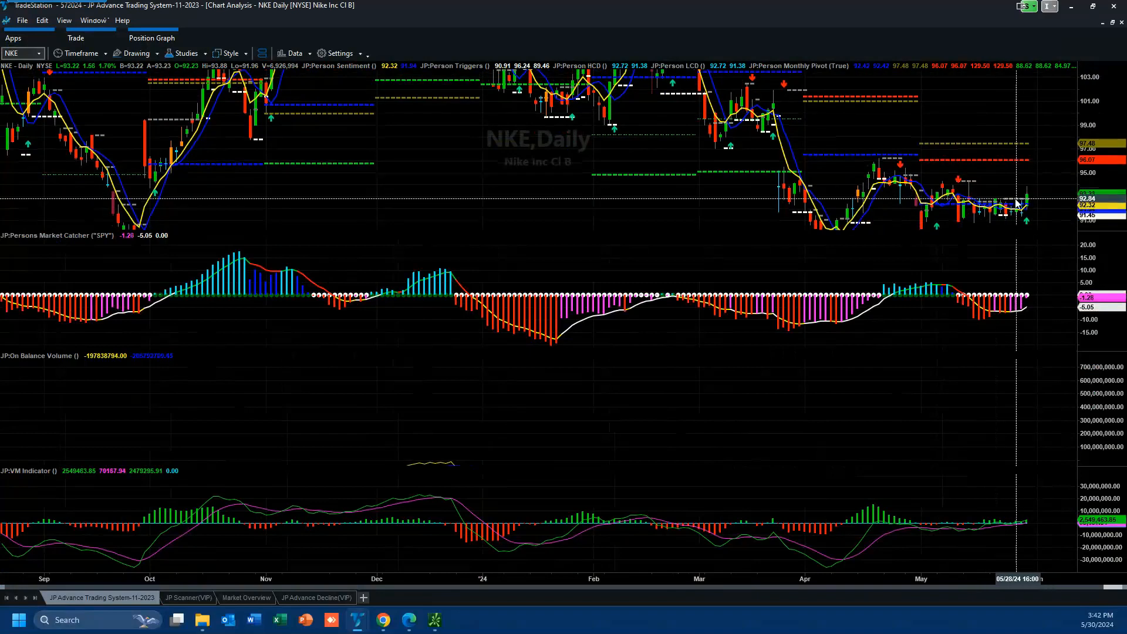
mouse_move(923, 516)
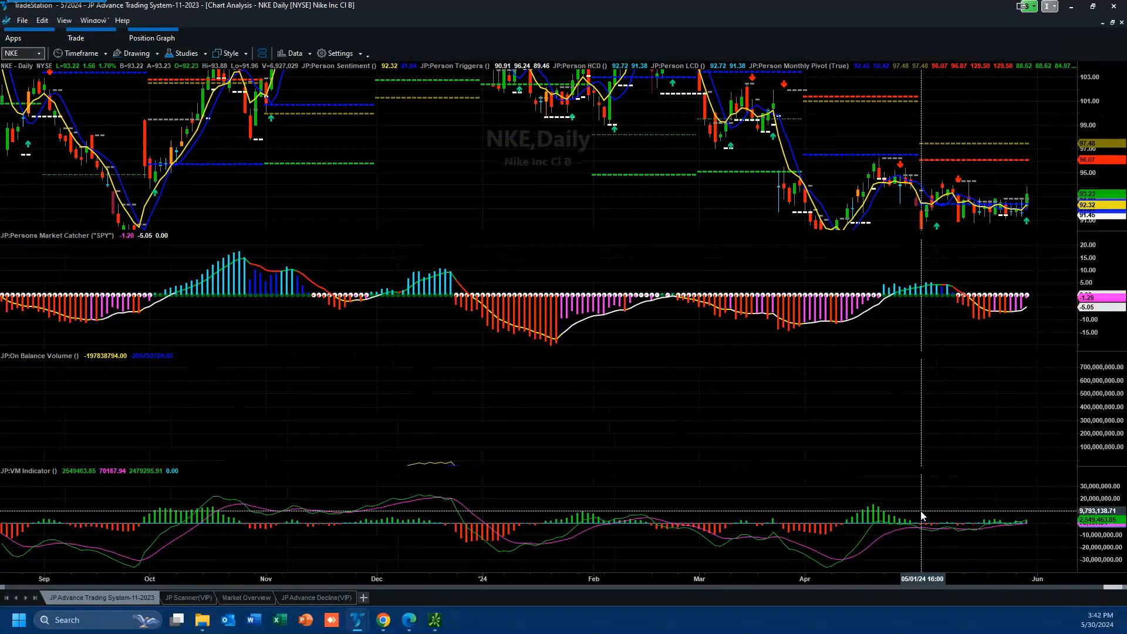
mouse_move(1027, 528)
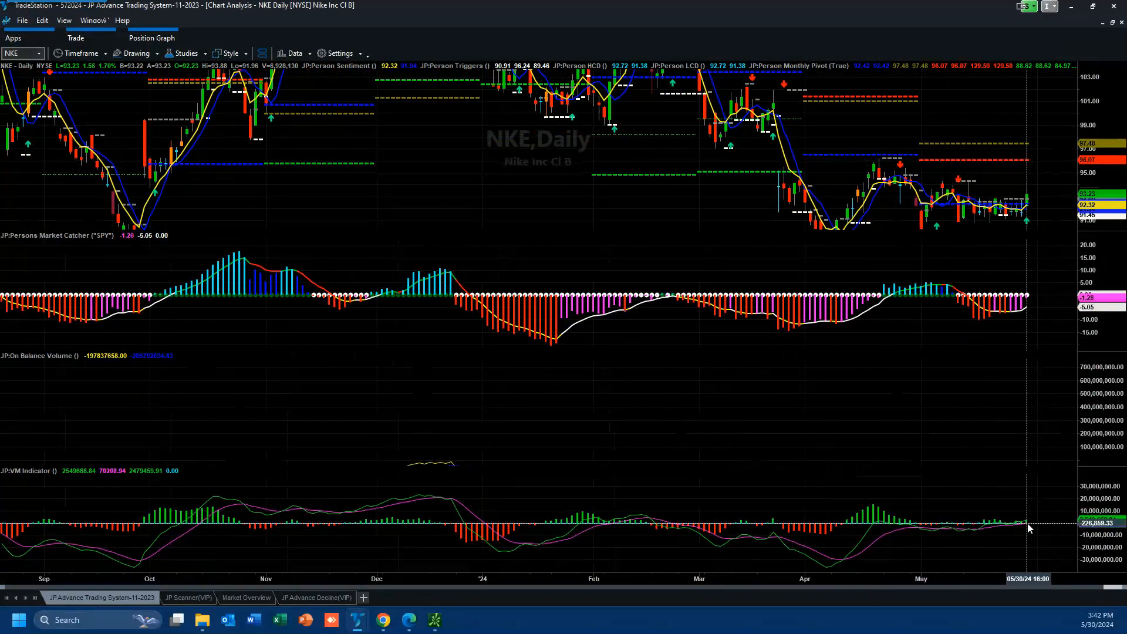
mouse_move(277, 489)
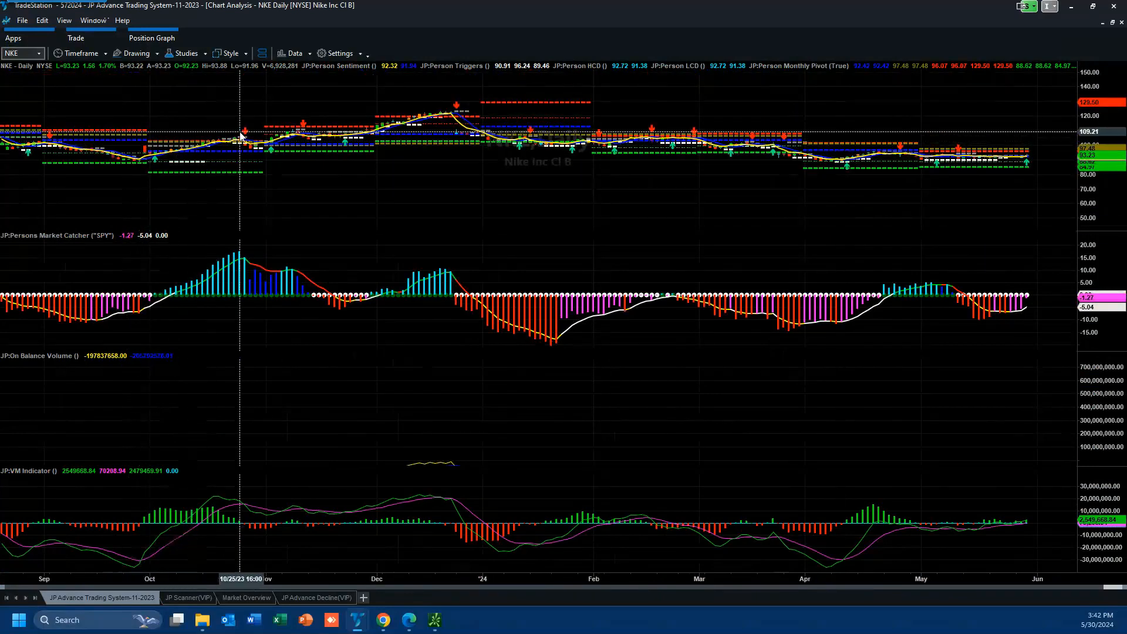
mouse_move(147, 519)
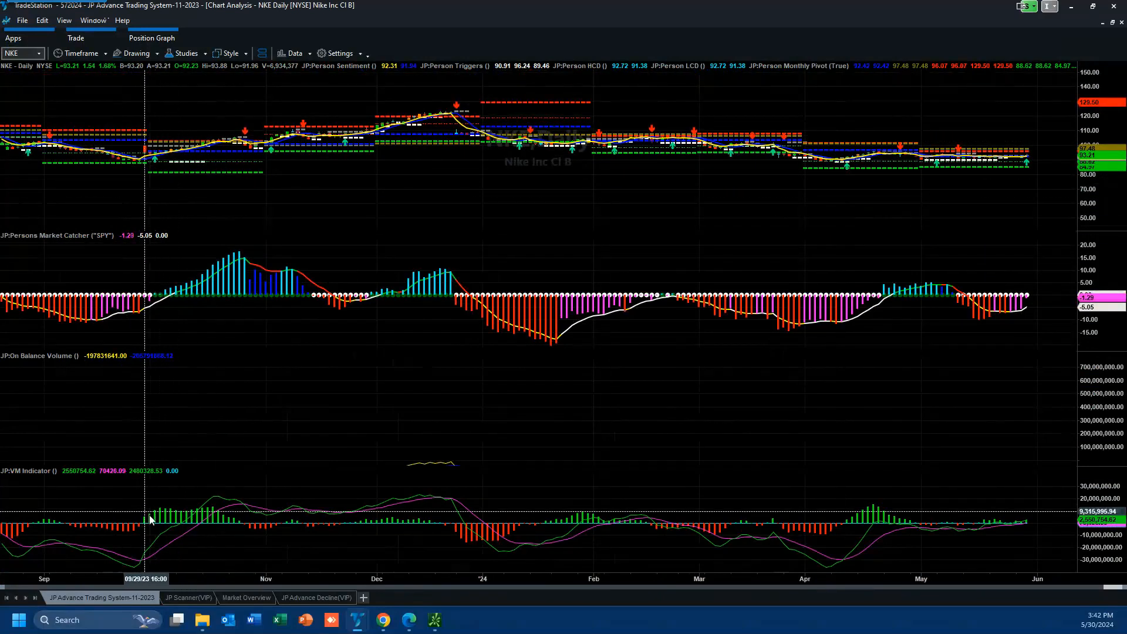
mouse_move(921, 542)
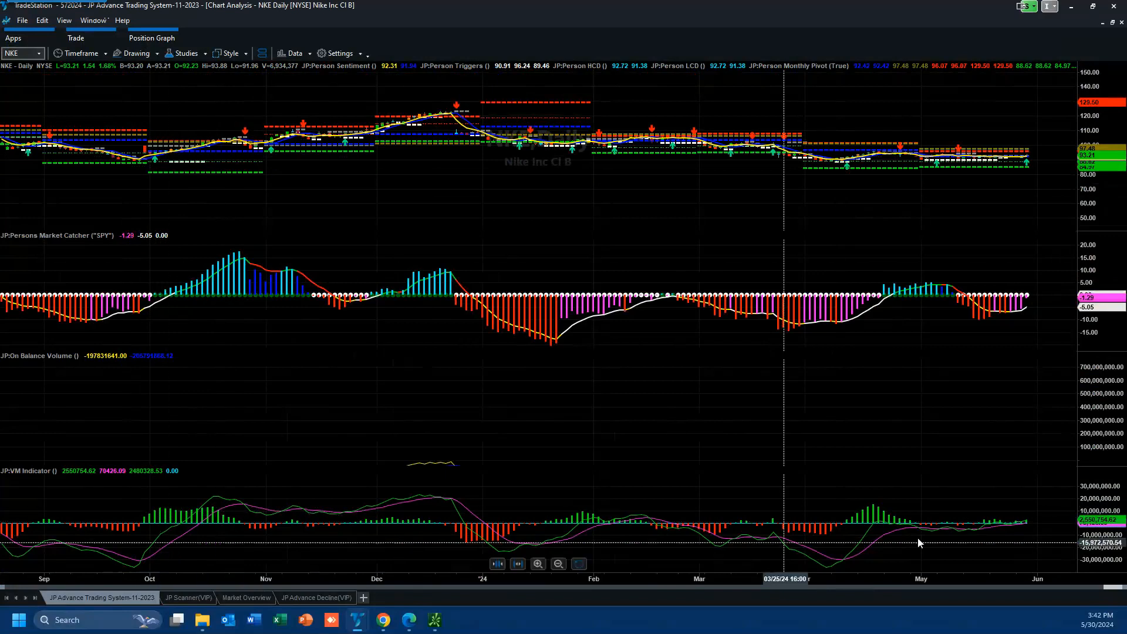
mouse_move(1027, 529)
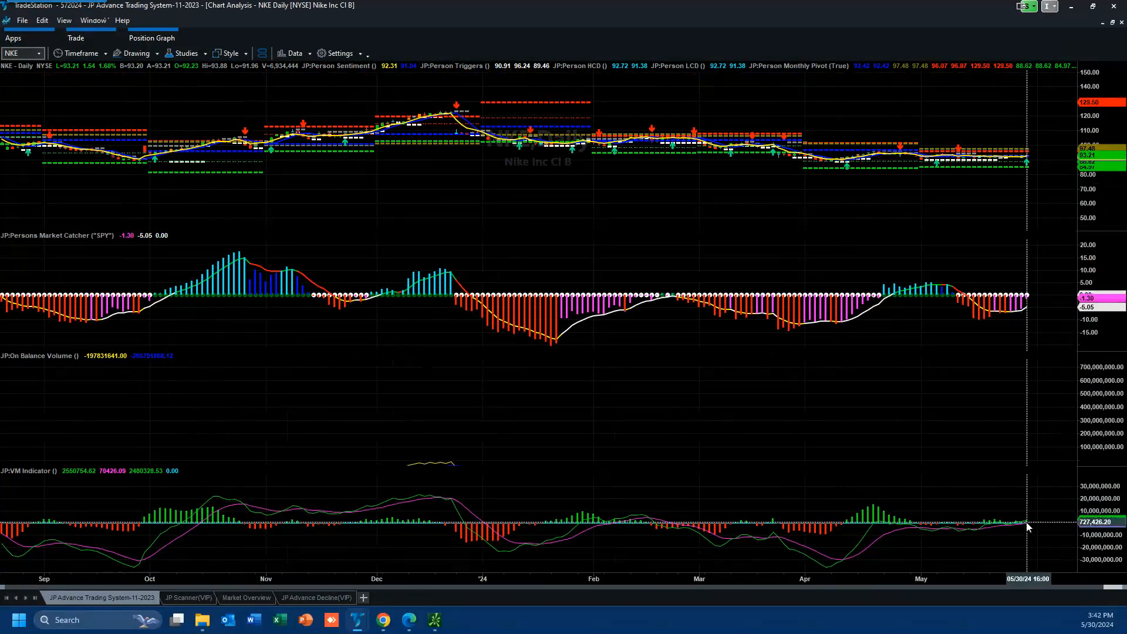
mouse_move(1028, 154)
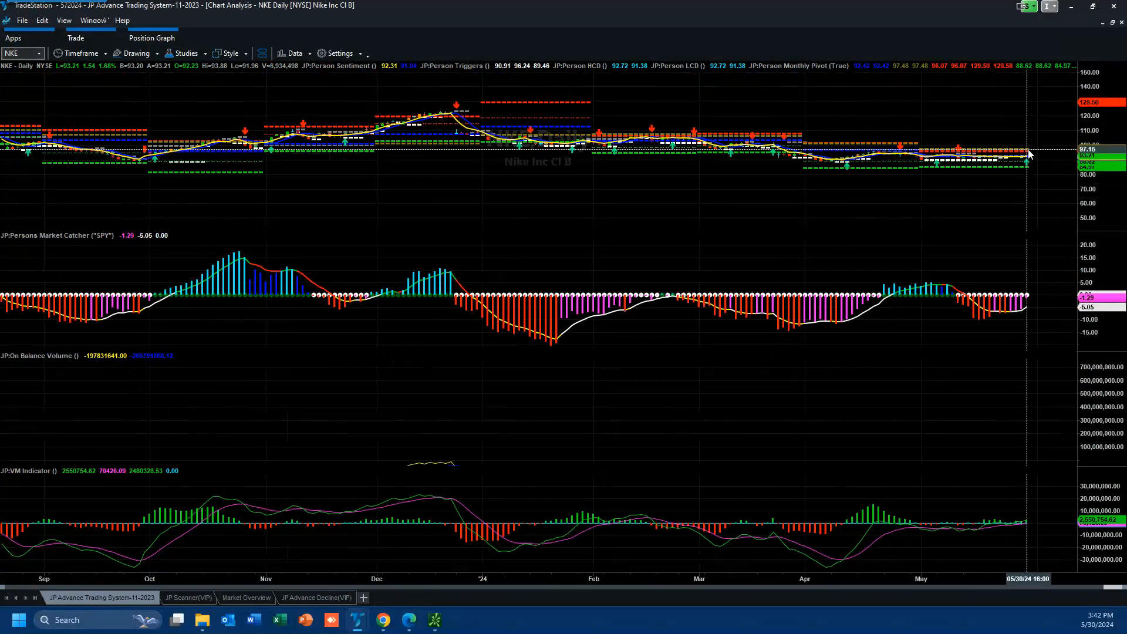
mouse_move(1028, 499)
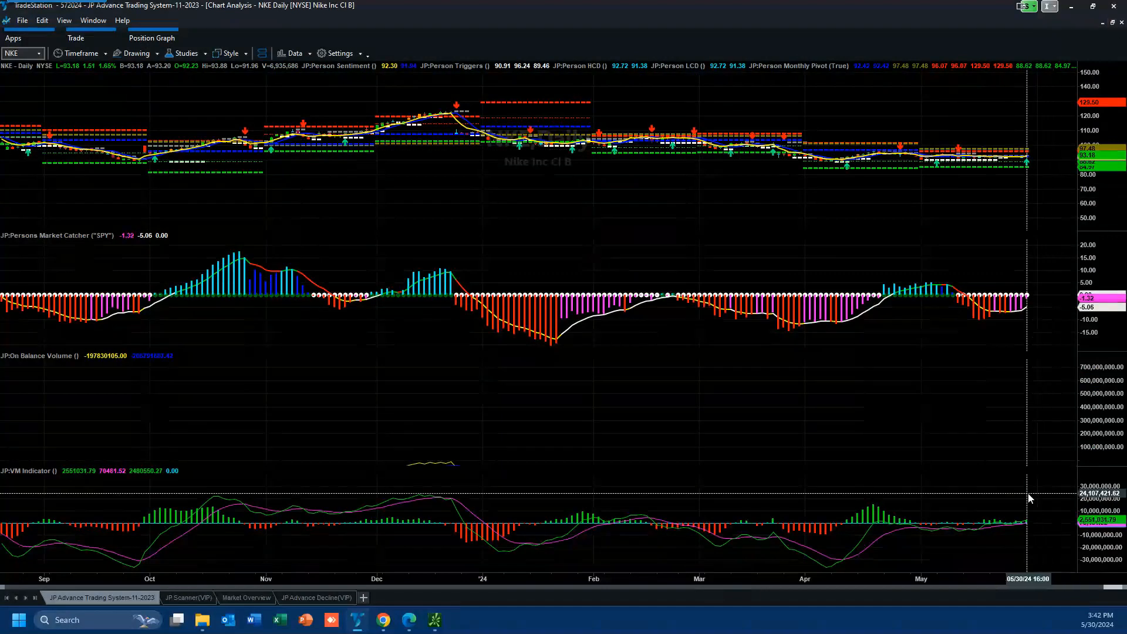
mouse_move(1032, 532)
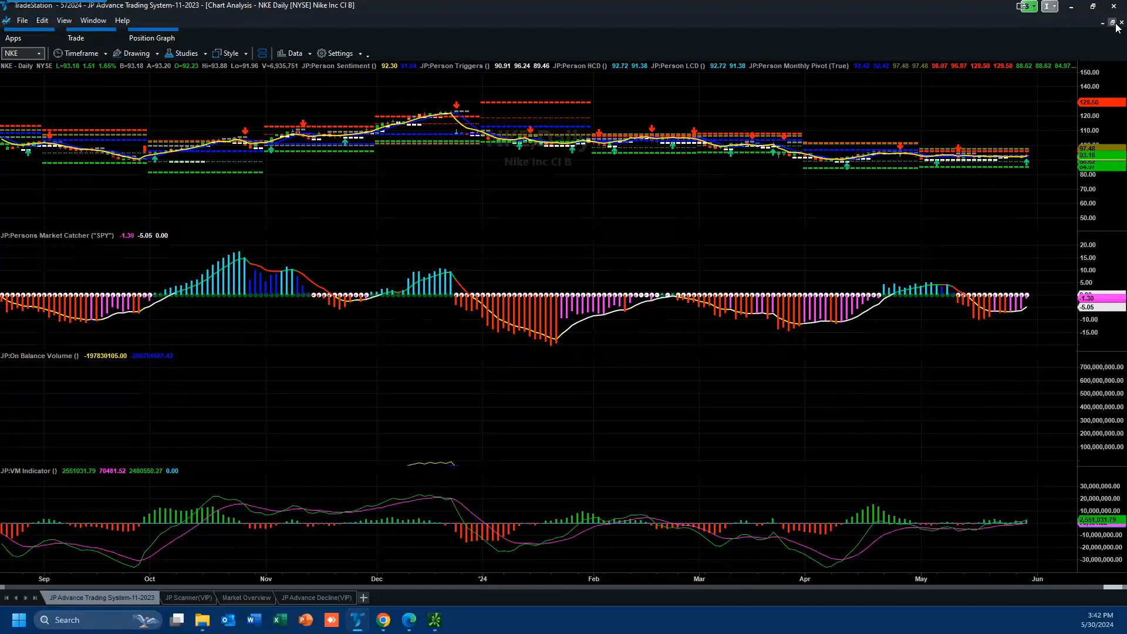
Restore the NKE daily chart to its tiled pane beside RadarScreen.
click(1105, 5)
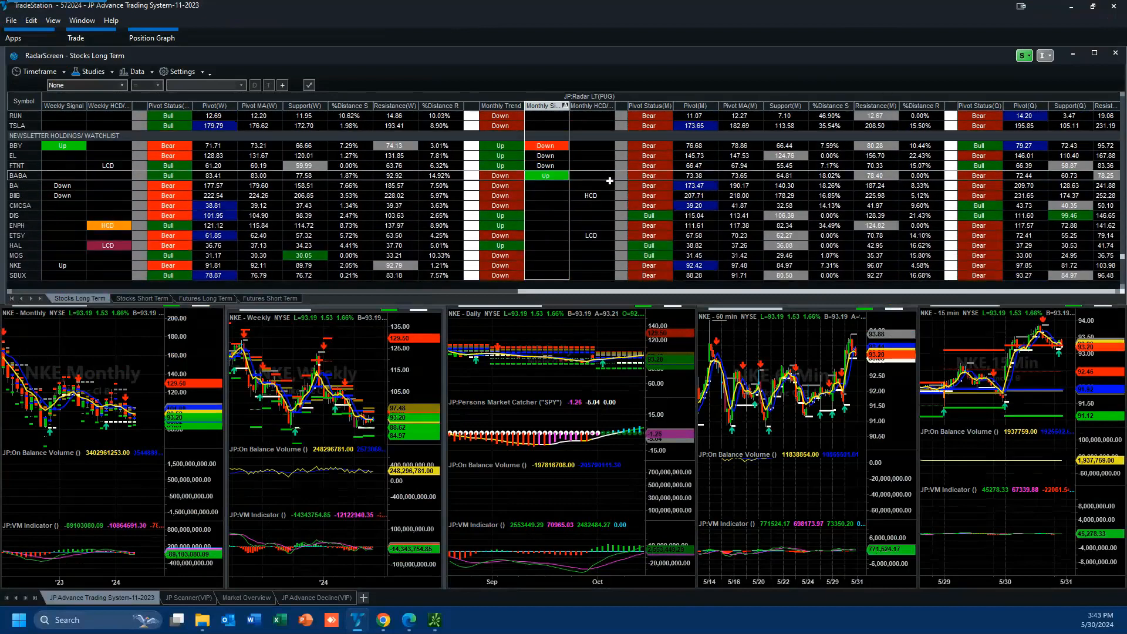
mouse_move(14, 197)
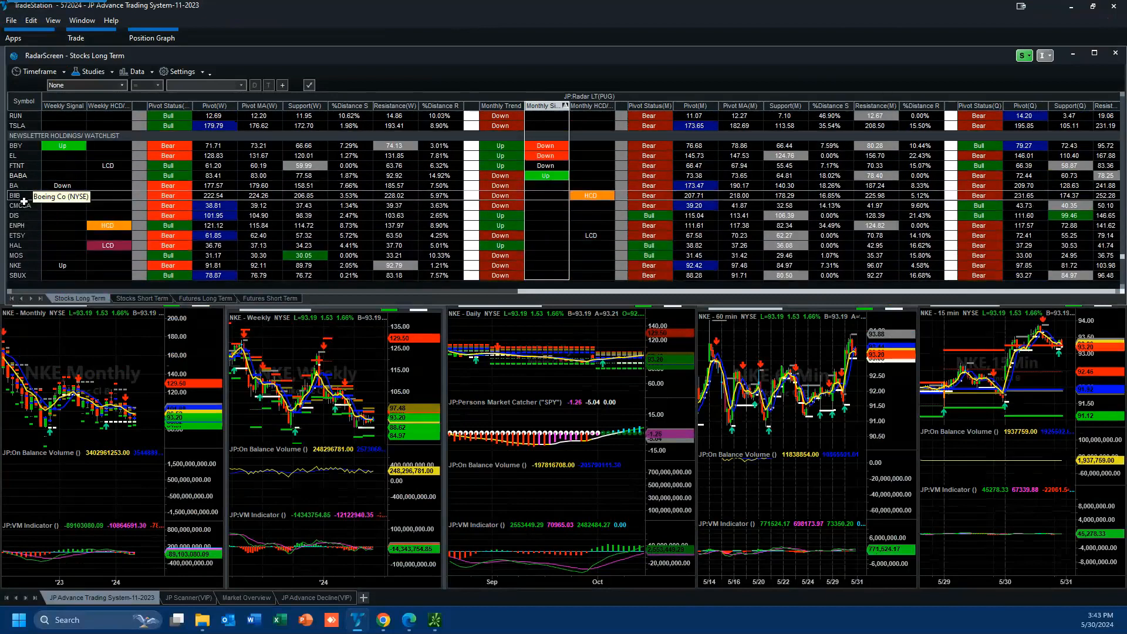
Select the BIIB row to load Biogen into the linked charts, then scroll the scanner list.
click(14, 195)
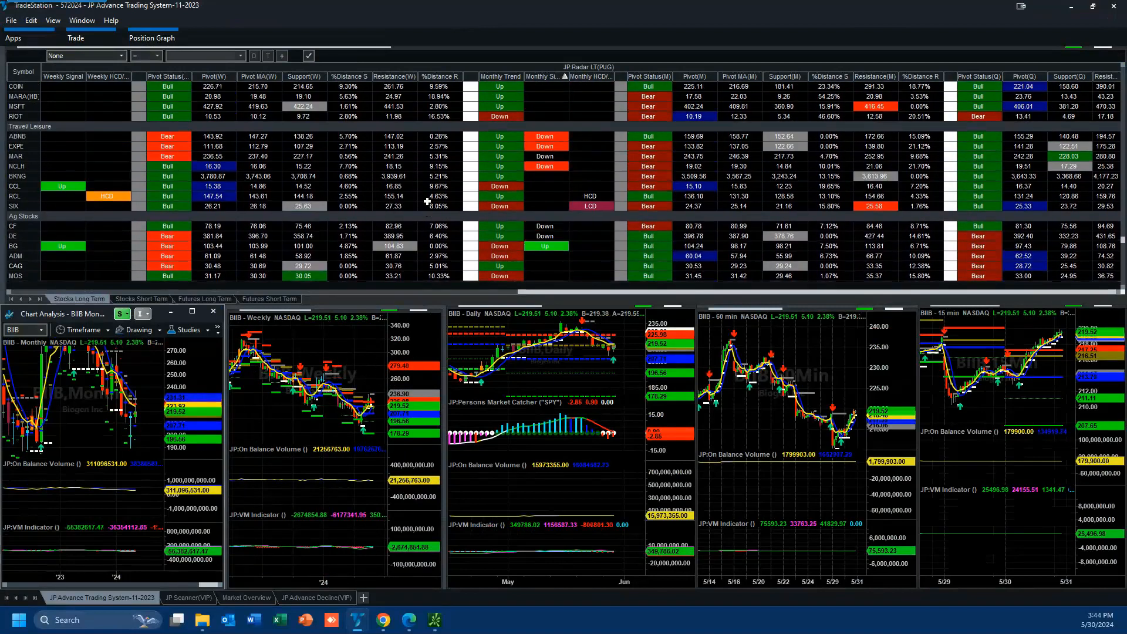
scroll(up, 3)
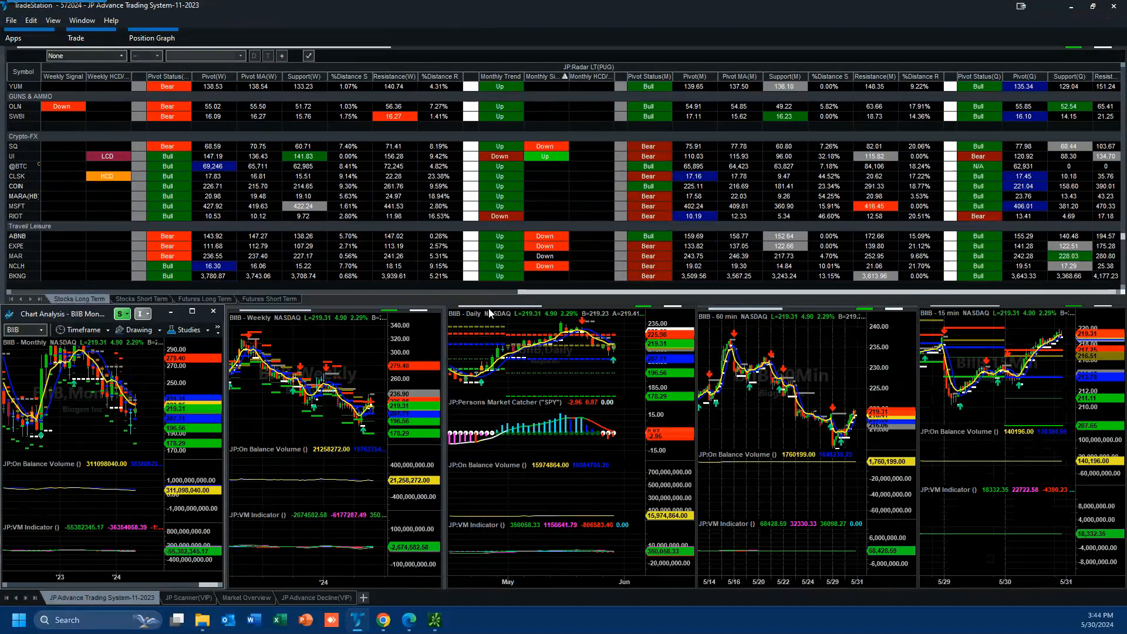
mouse_move(611, 360)
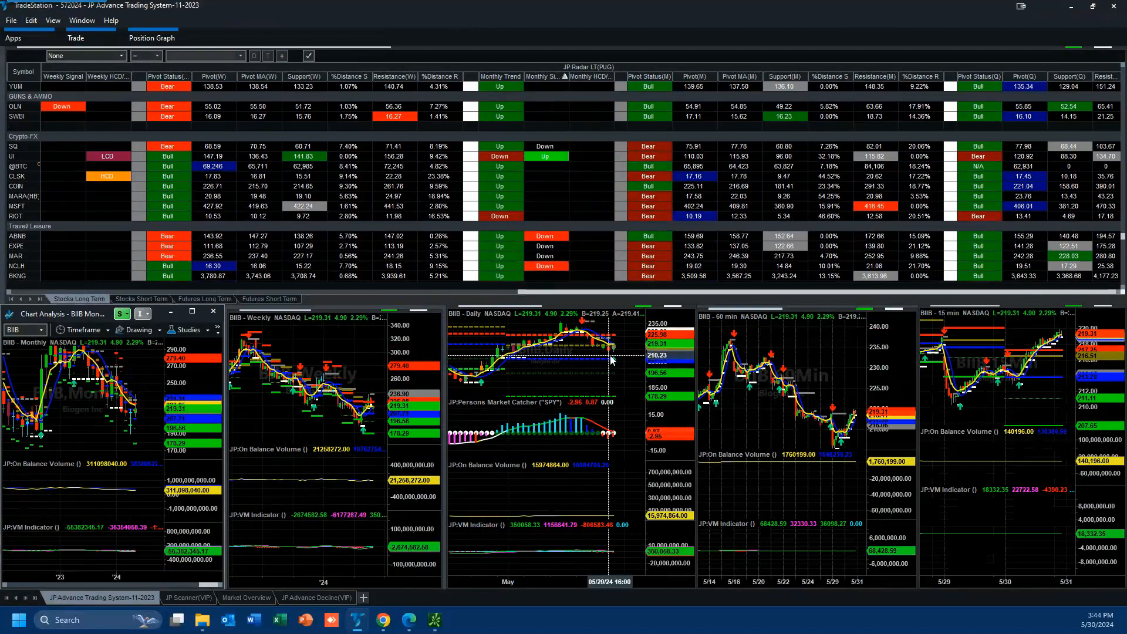
mouse_move(608, 362)
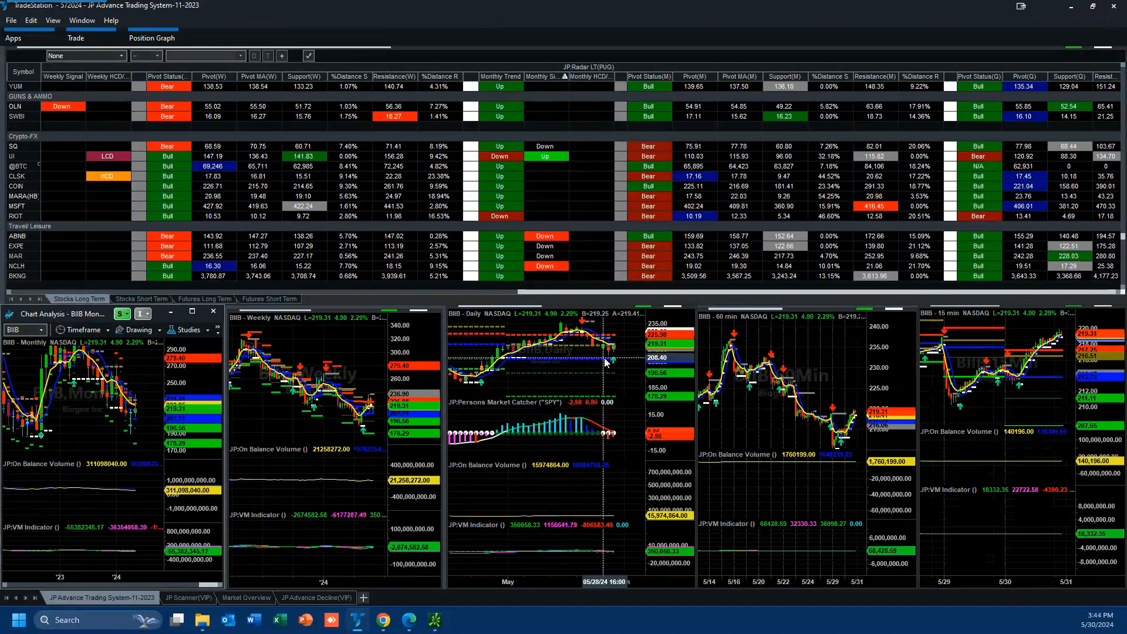
mouse_move(608, 352)
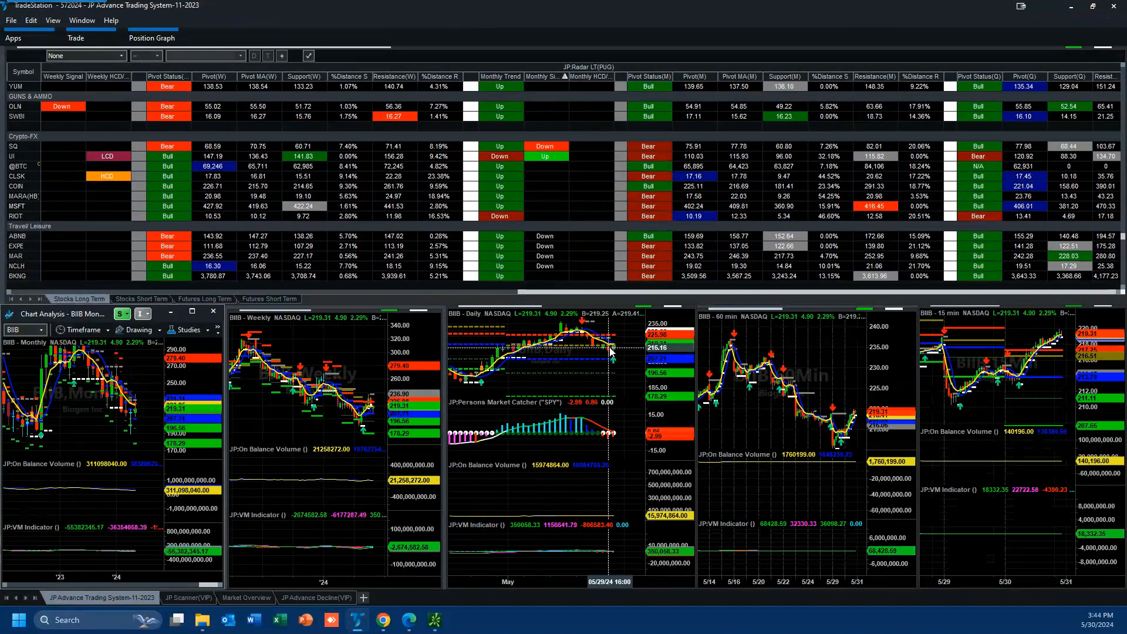
mouse_move(611, 362)
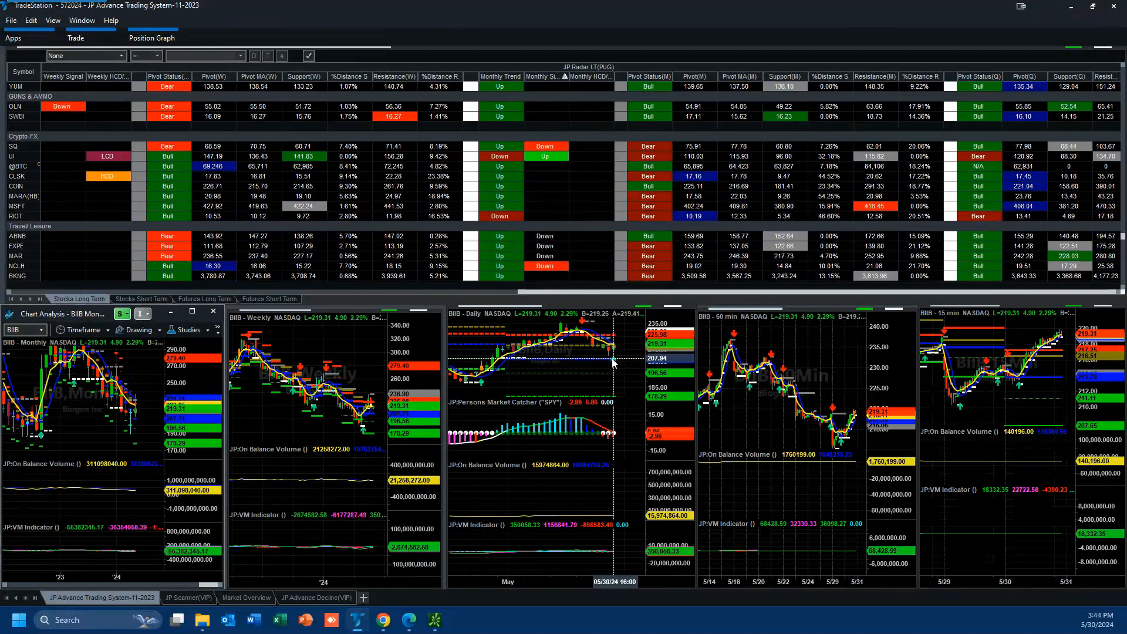
scroll(up, 3)
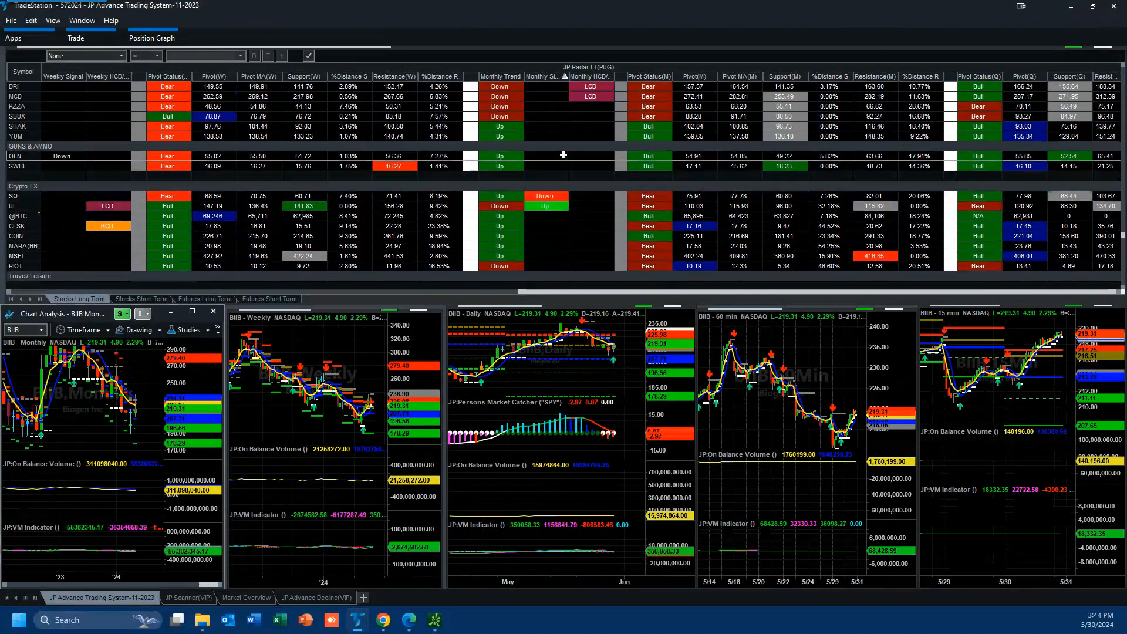
Scroll down through the RadarScreen scanner list.
scroll(down, 3)
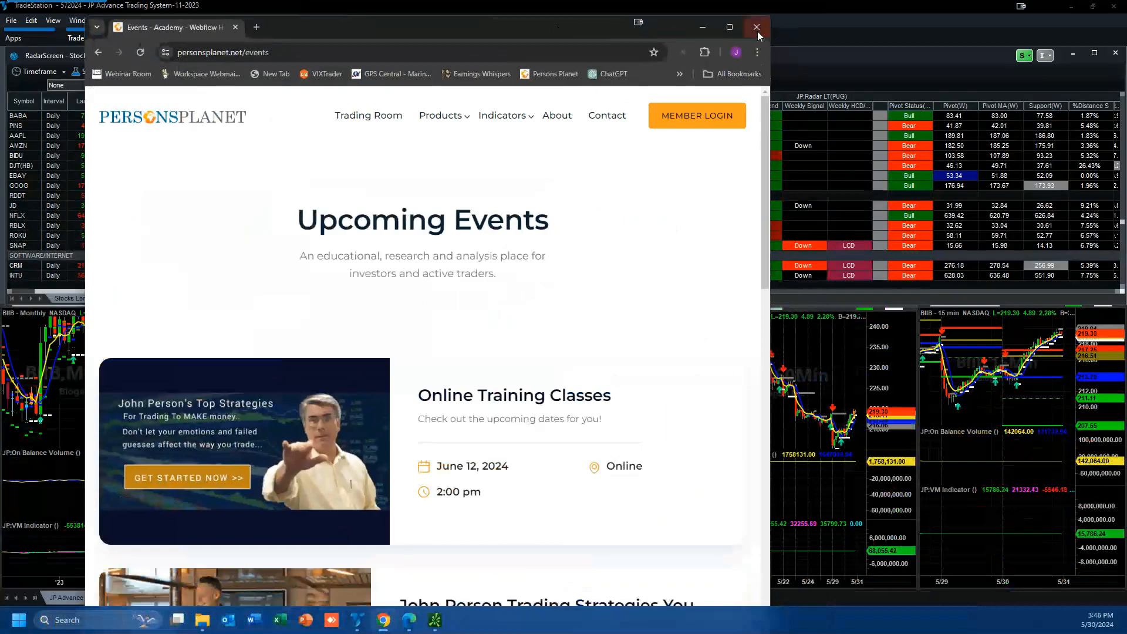
Scroll the Upcoming Events page, go back to the Persons Planet home page and view Products.
click(728, 26)
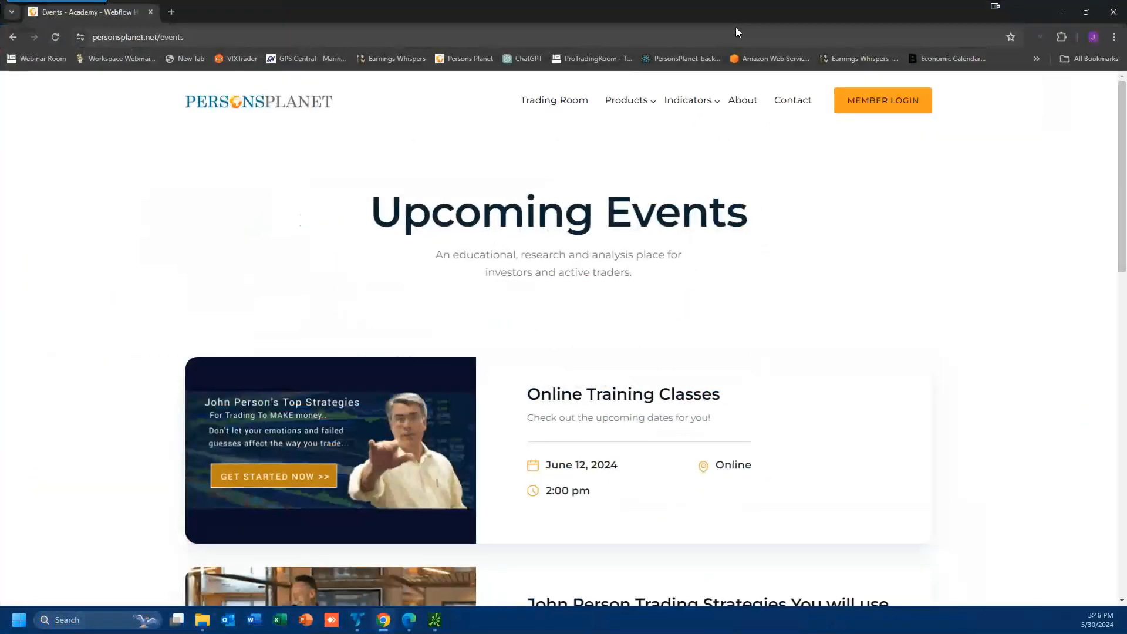
mouse_move(1006, 171)
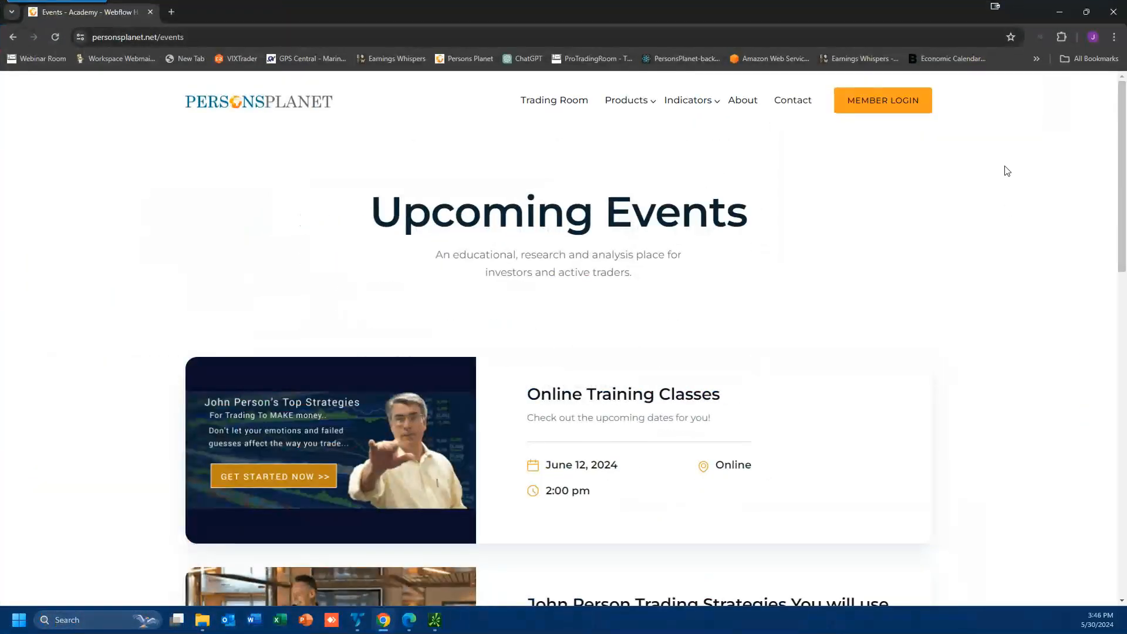
scroll(down, 3)
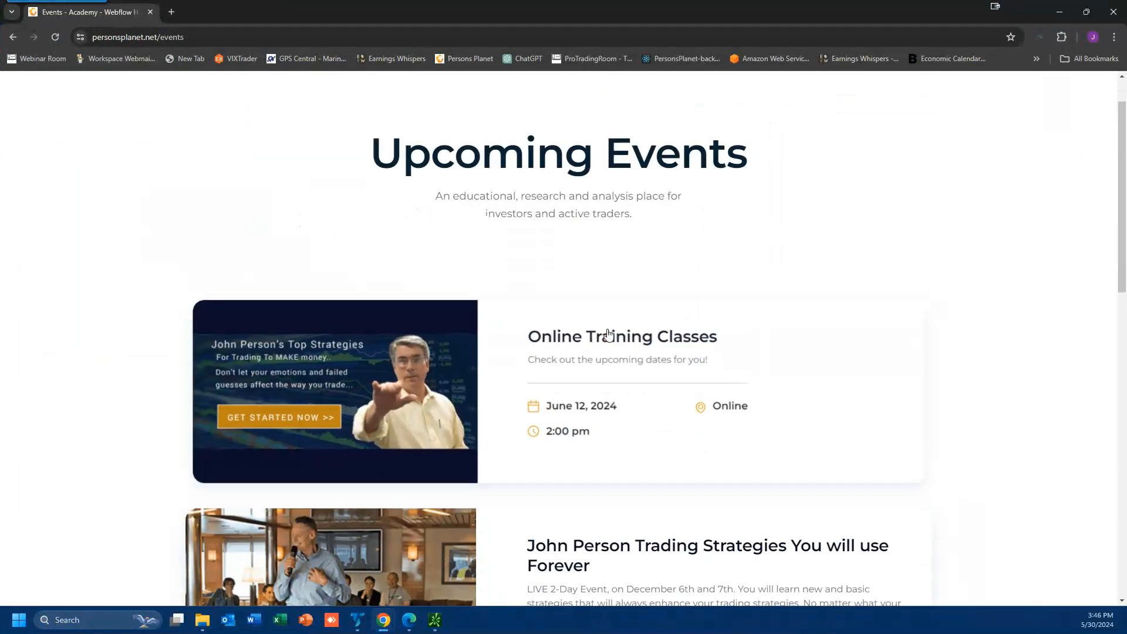
mouse_move(573, 417)
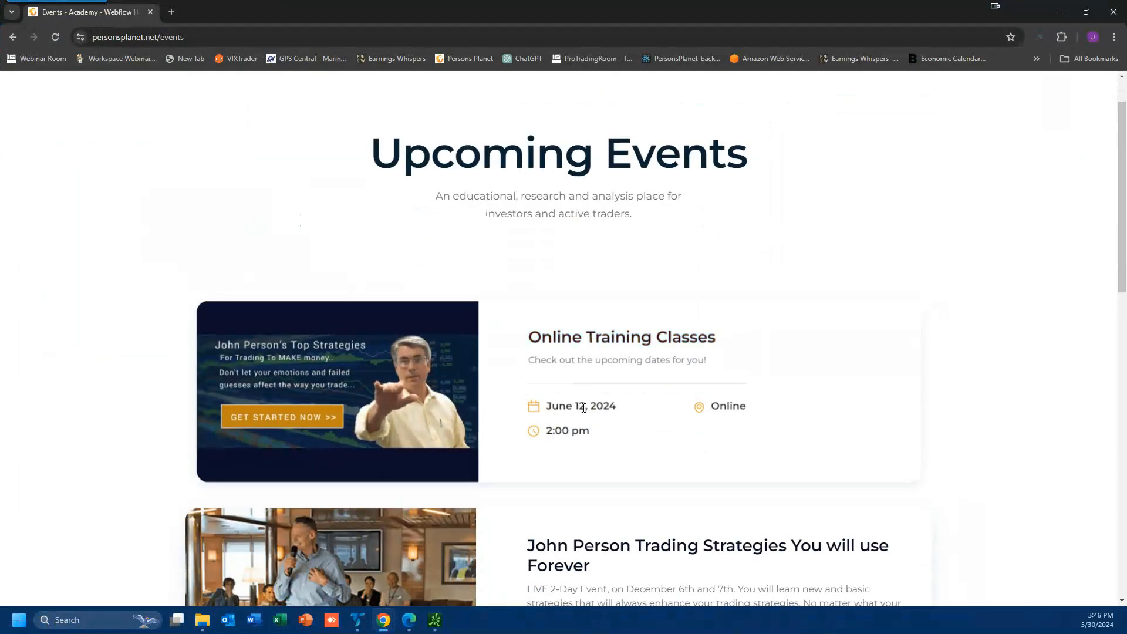
mouse_move(439, 382)
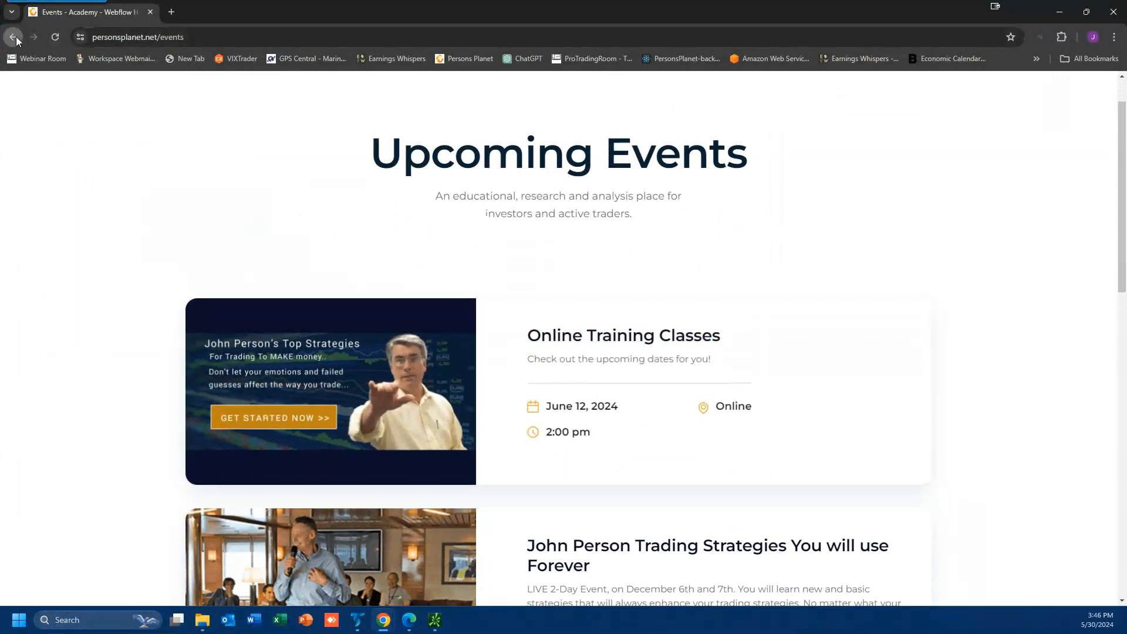
click(13, 37)
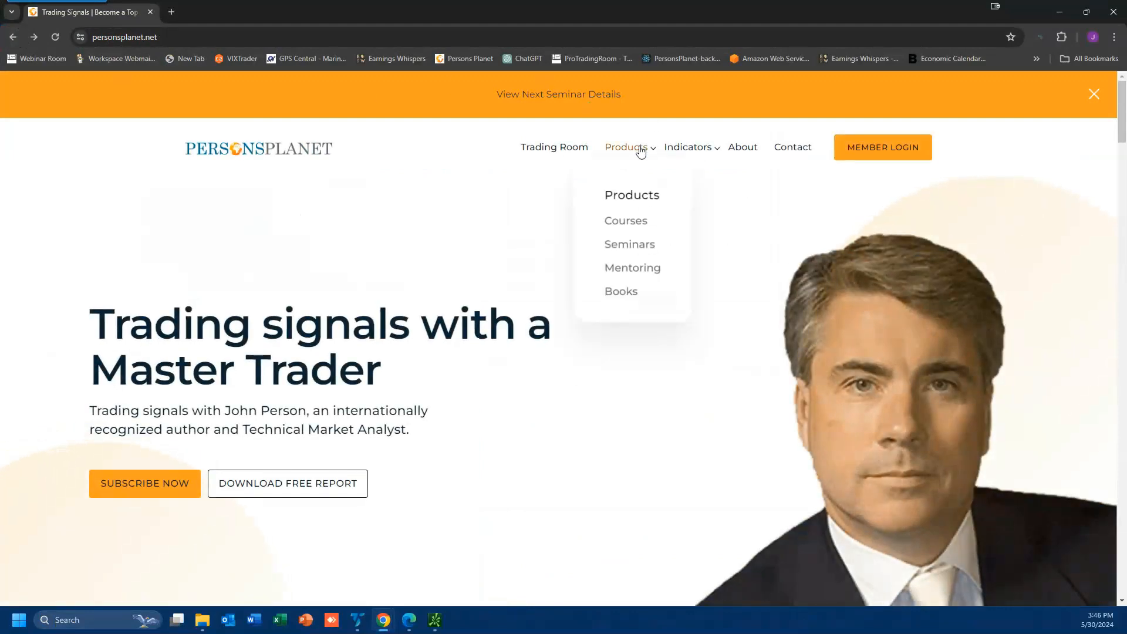
click(629, 244)
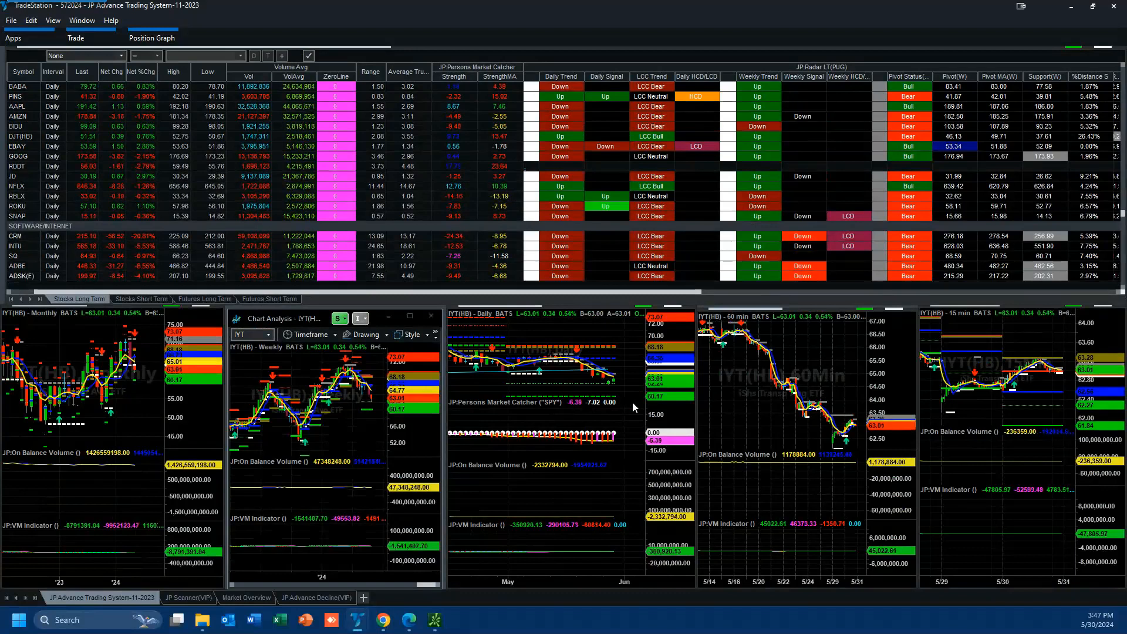
Scroll the RadarScreen list and switch to the JP Advance Decline(VIP) workspace.
scroll(down, 3)
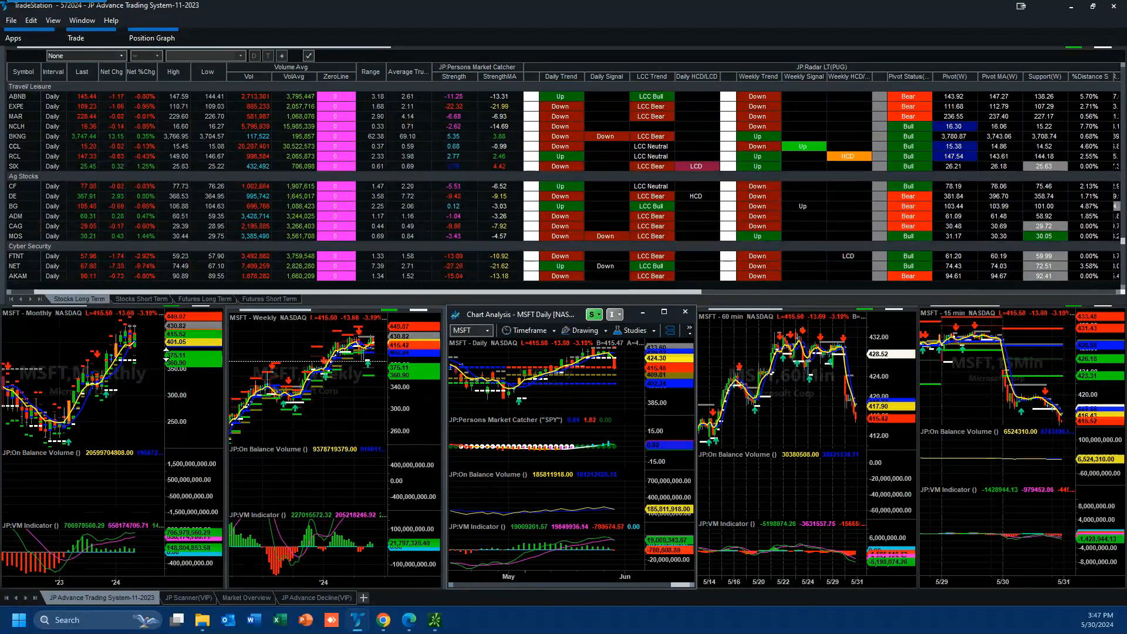
mouse_move(150, 385)
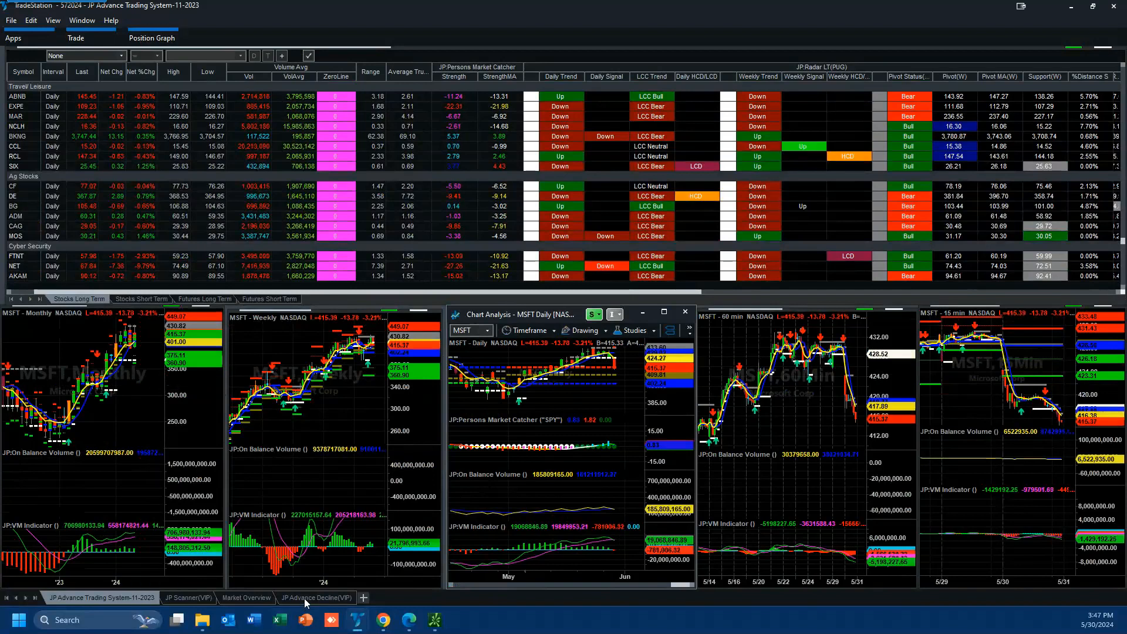
click(314, 598)
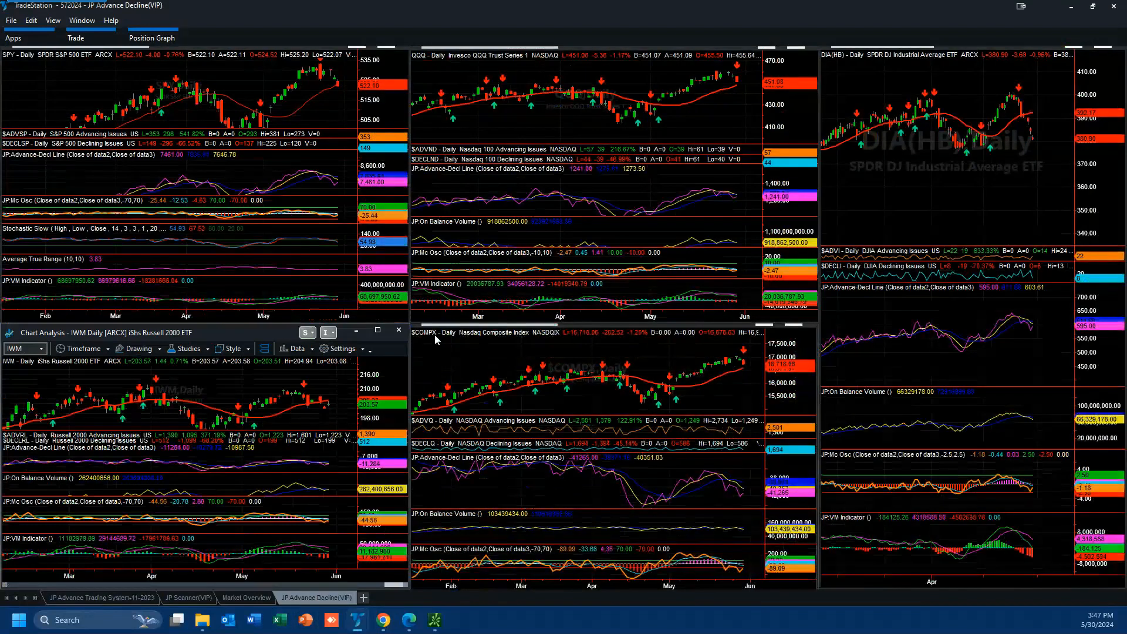
mouse_move(731, 483)
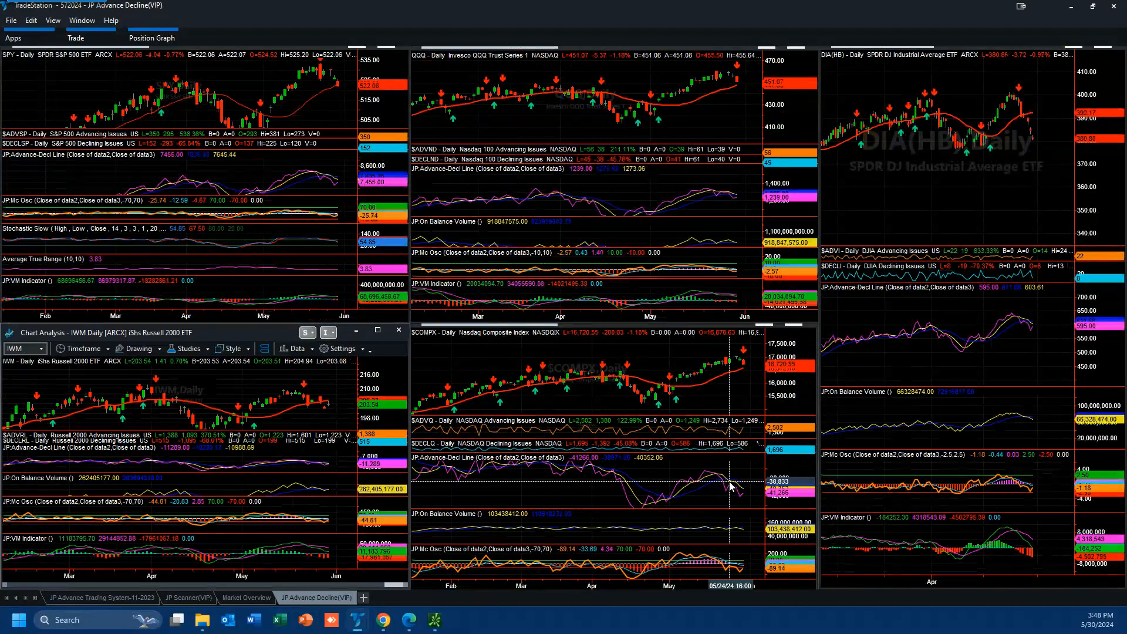
mouse_move(734, 201)
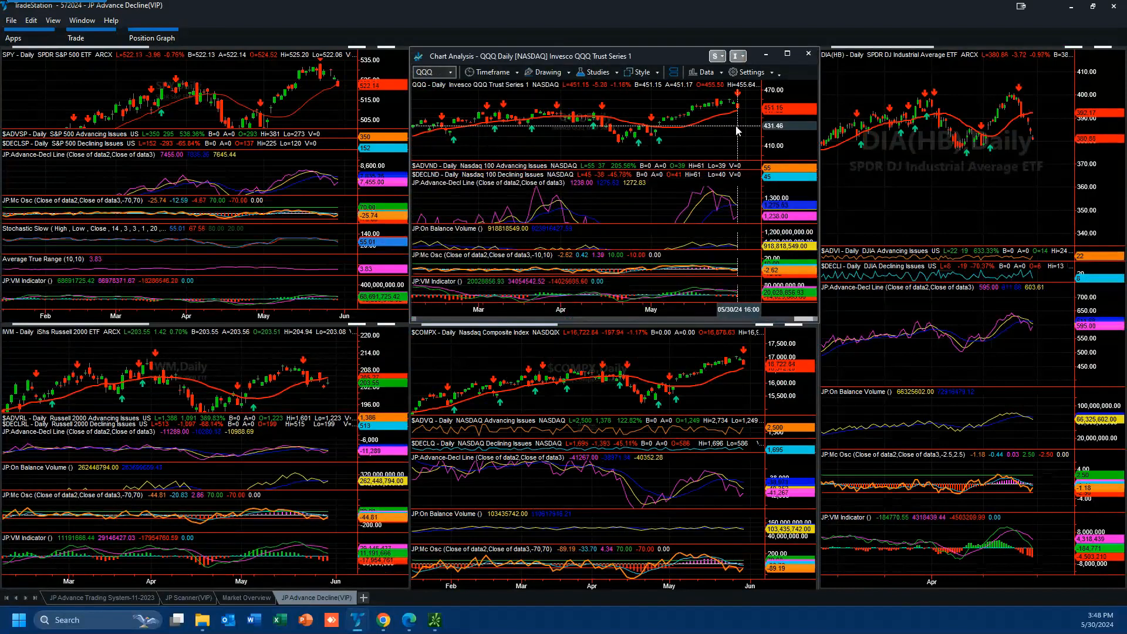
mouse_move(660, 131)
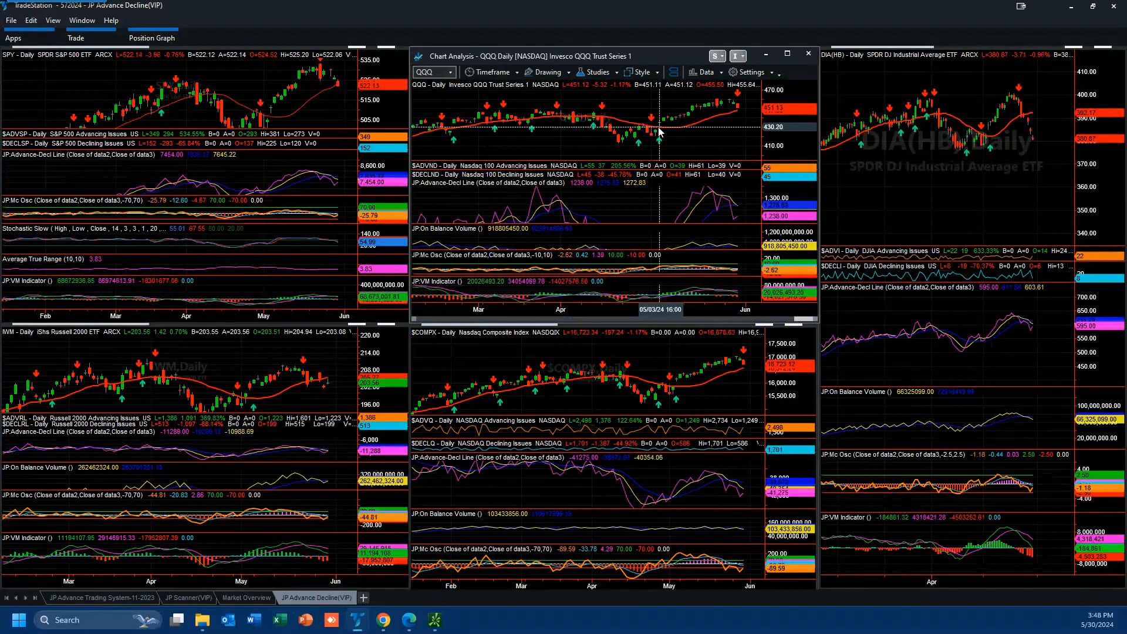
mouse_move(658, 133)
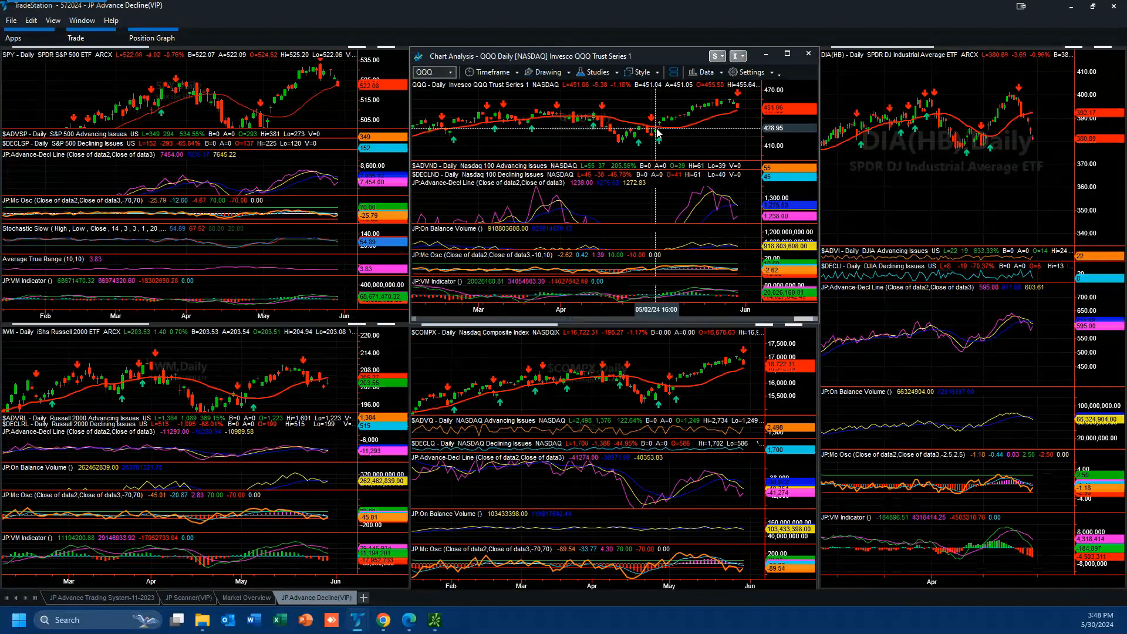
mouse_move(737, 131)
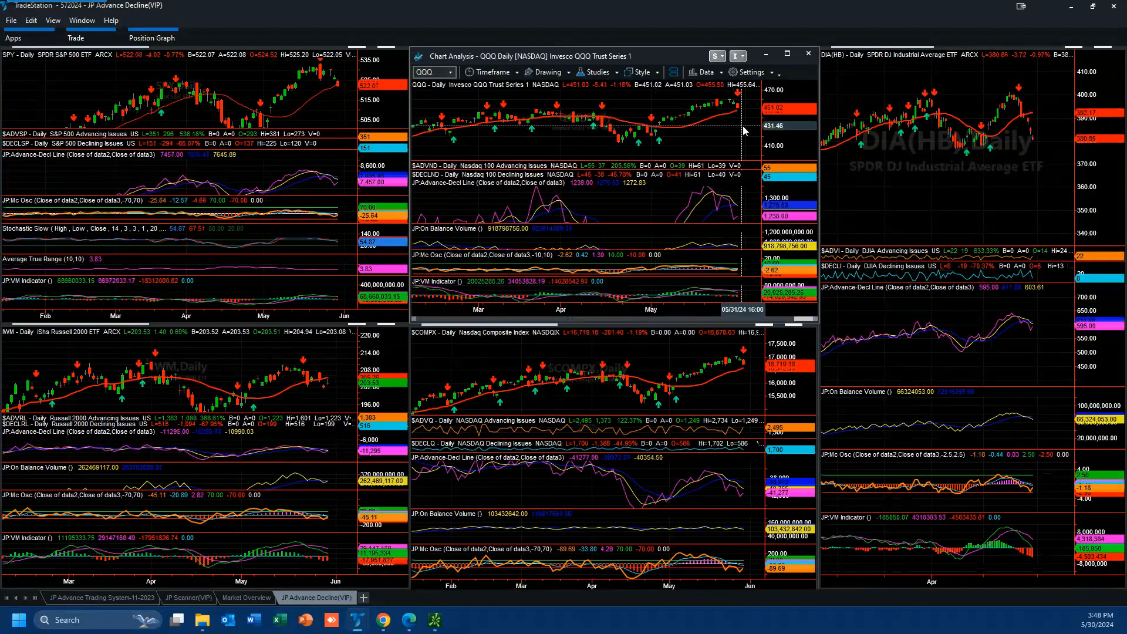
mouse_move(740, 131)
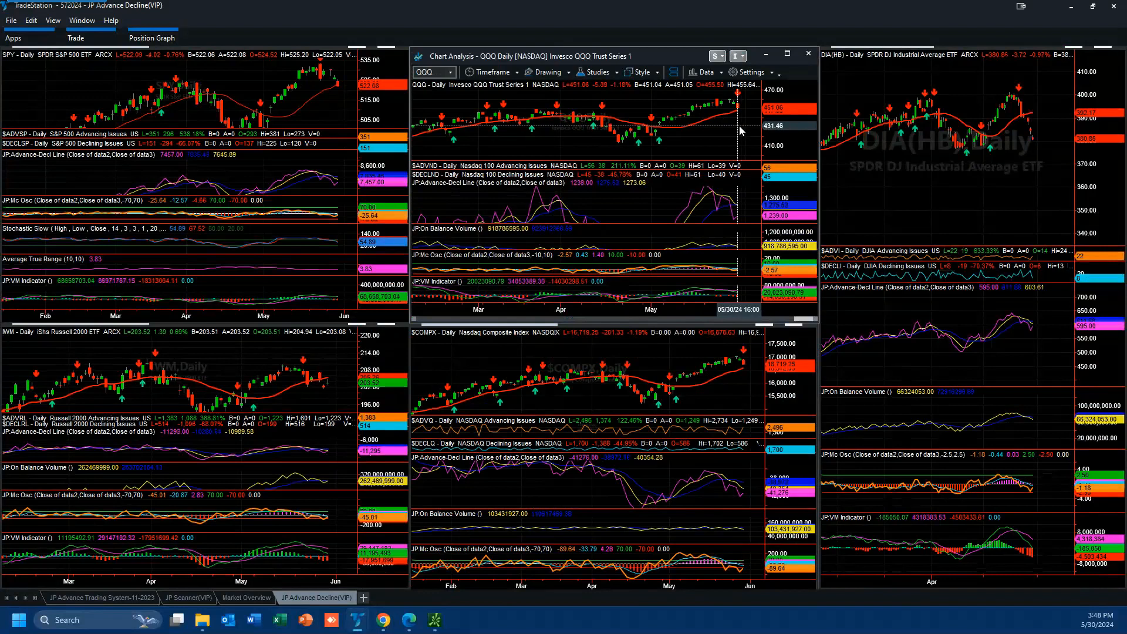
mouse_move(329, 392)
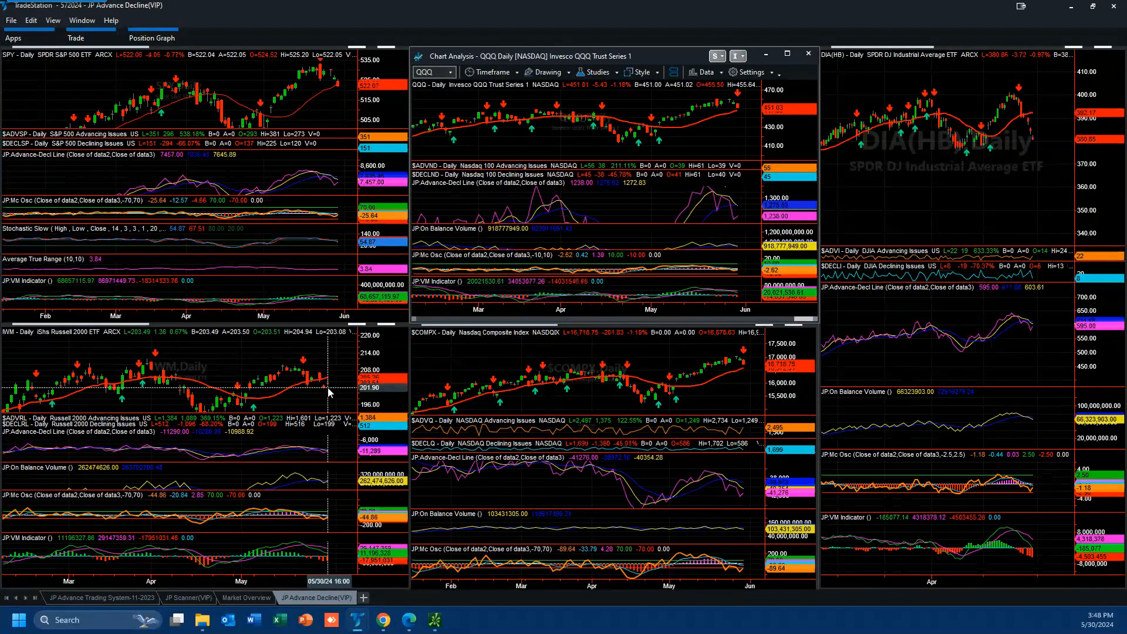
mouse_move(309, 375)
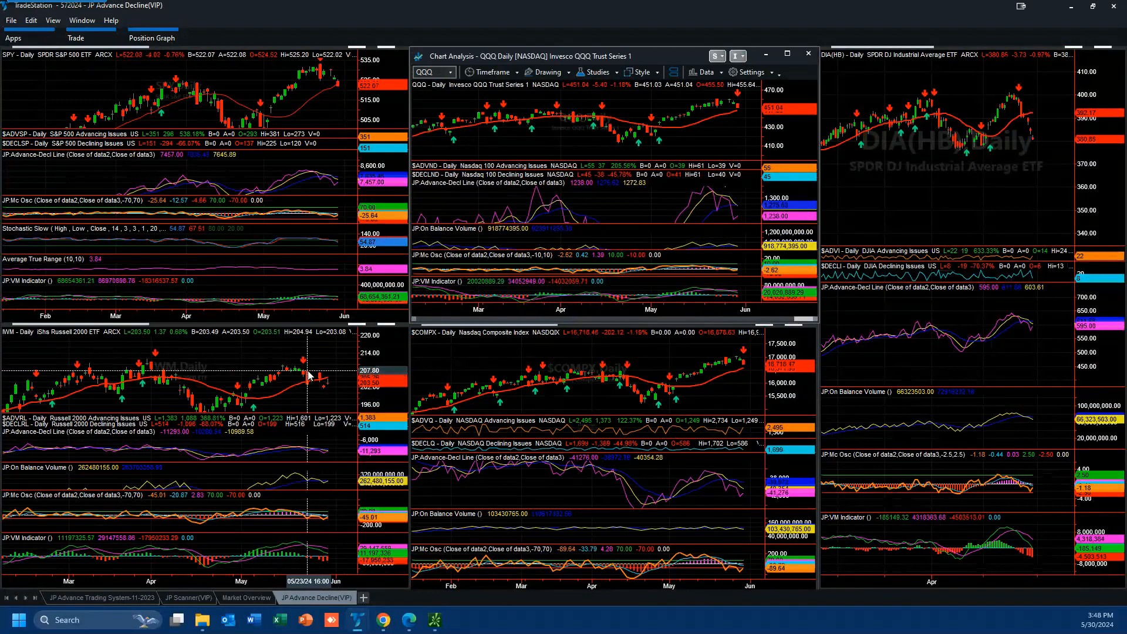
mouse_move(737, 111)
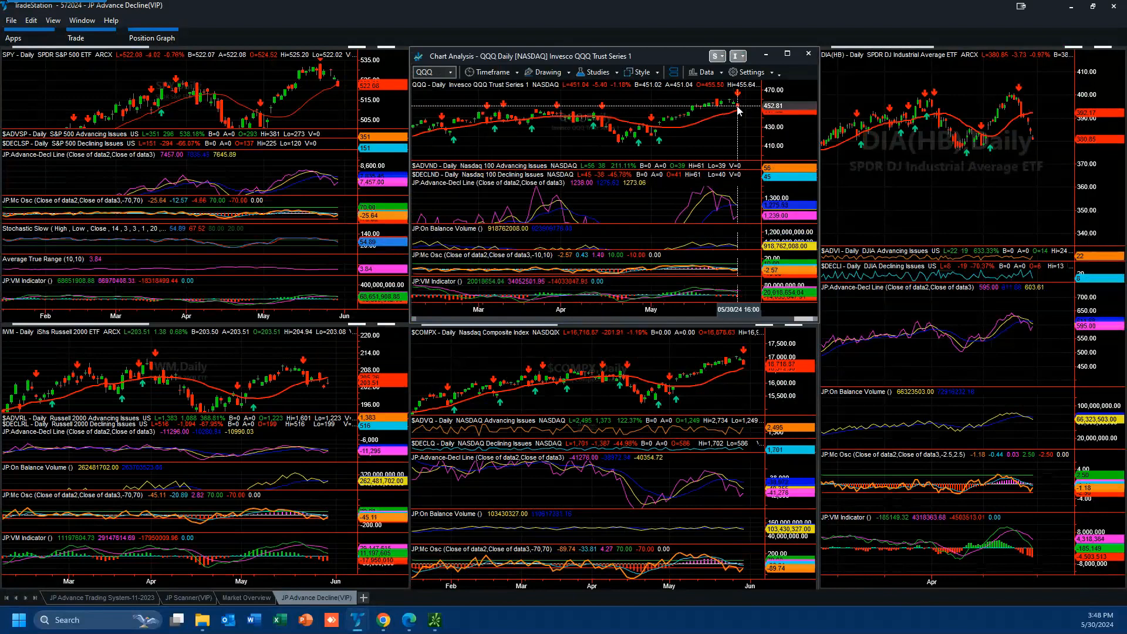
mouse_move(712, 125)
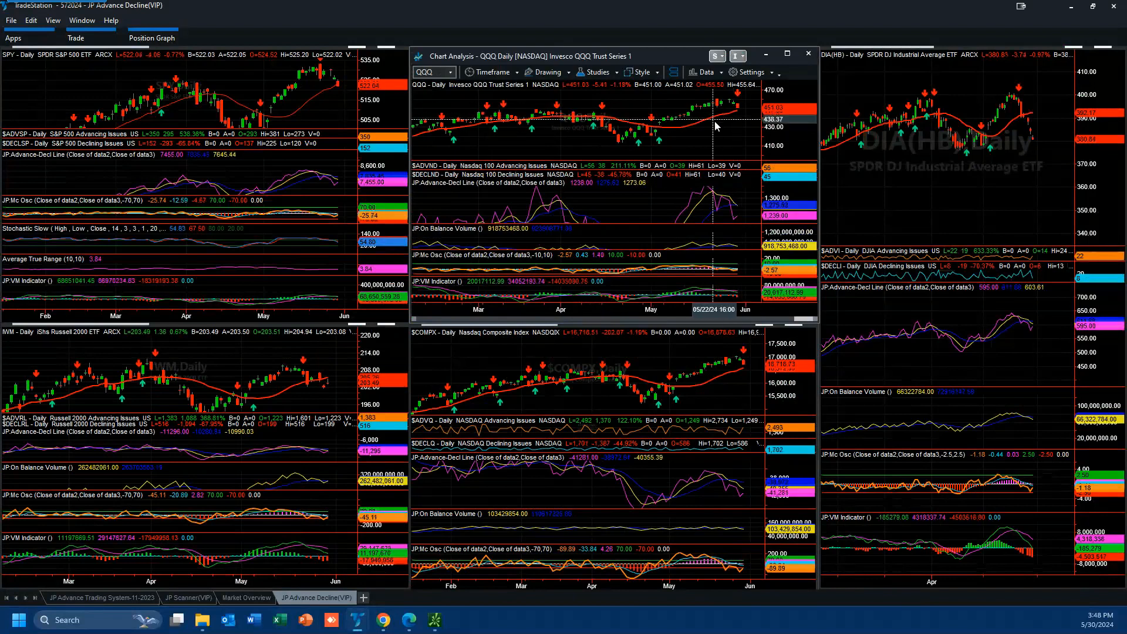
mouse_move(745, 118)
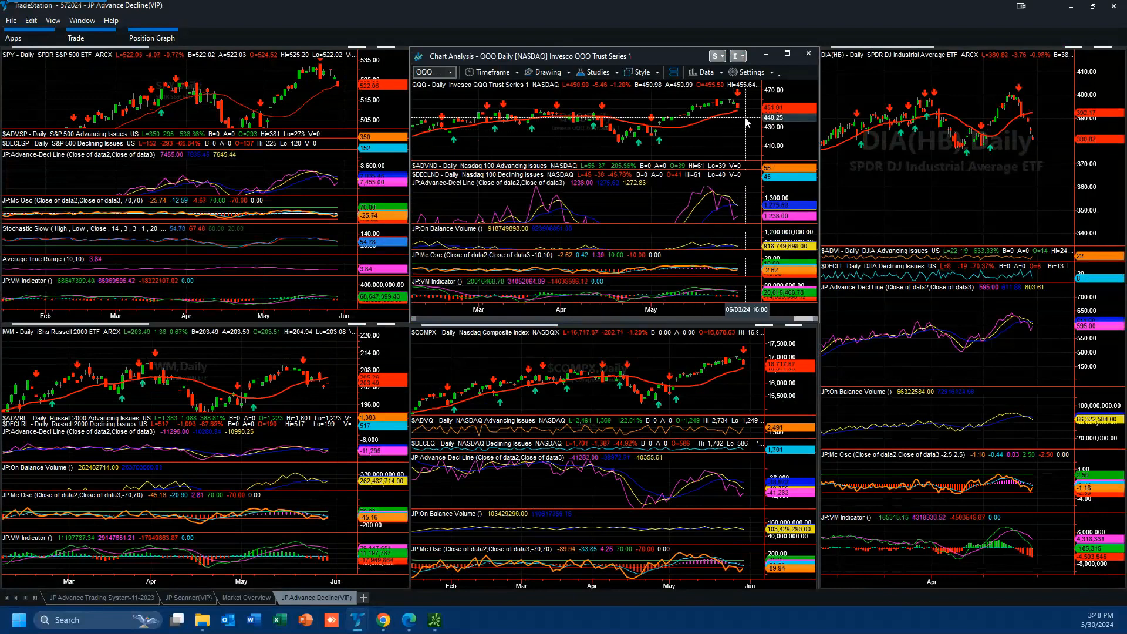
mouse_move(329, 394)
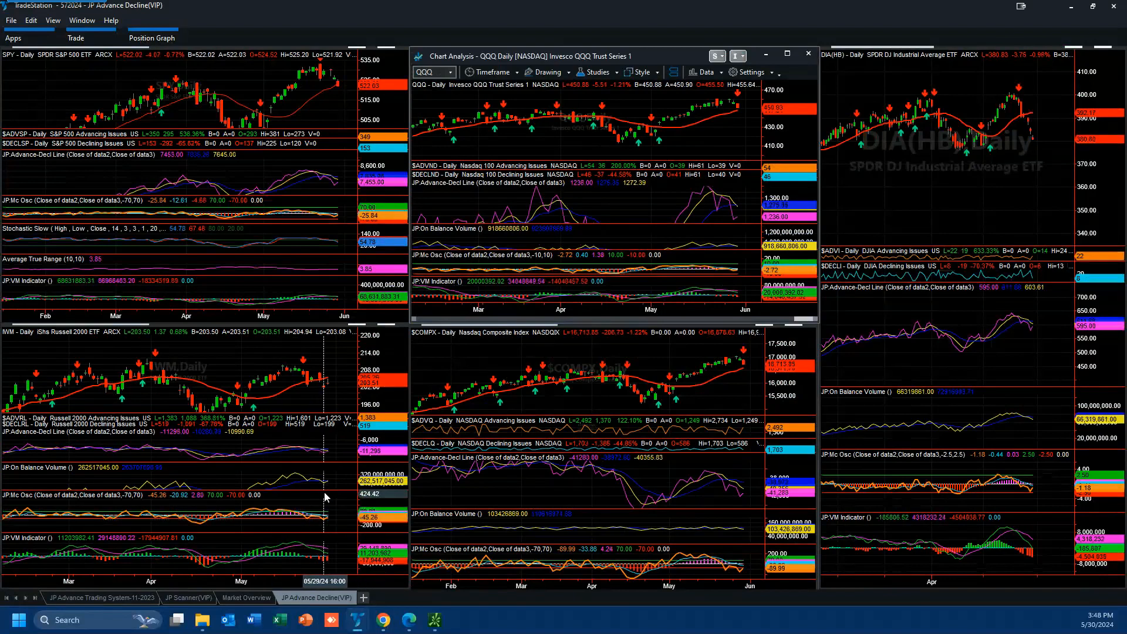
mouse_move(309, 488)
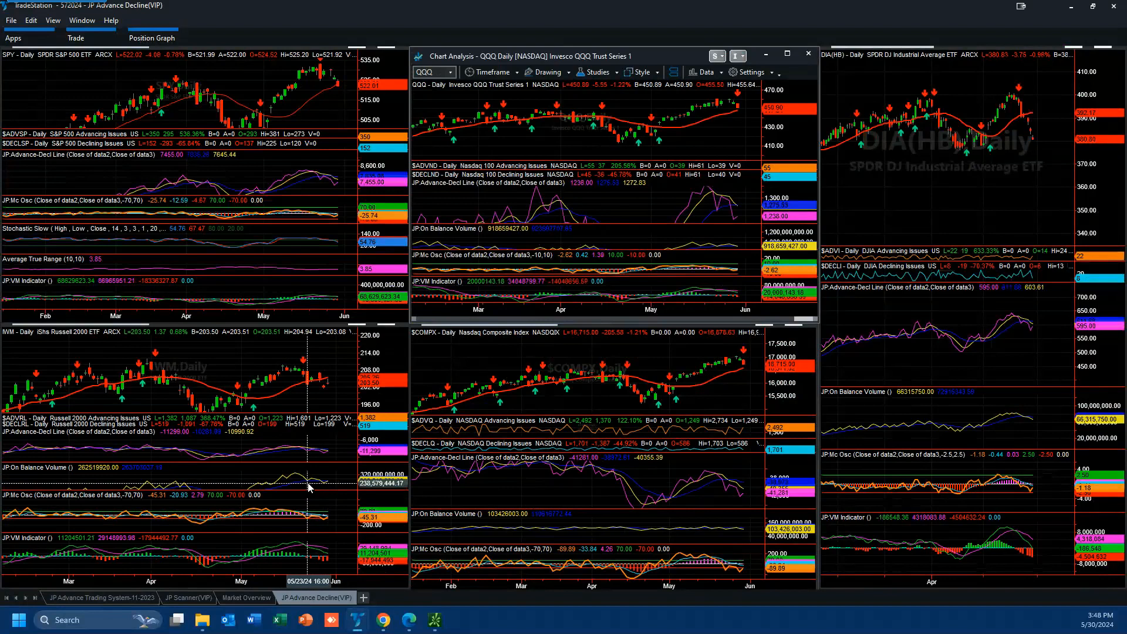
mouse_move(334, 410)
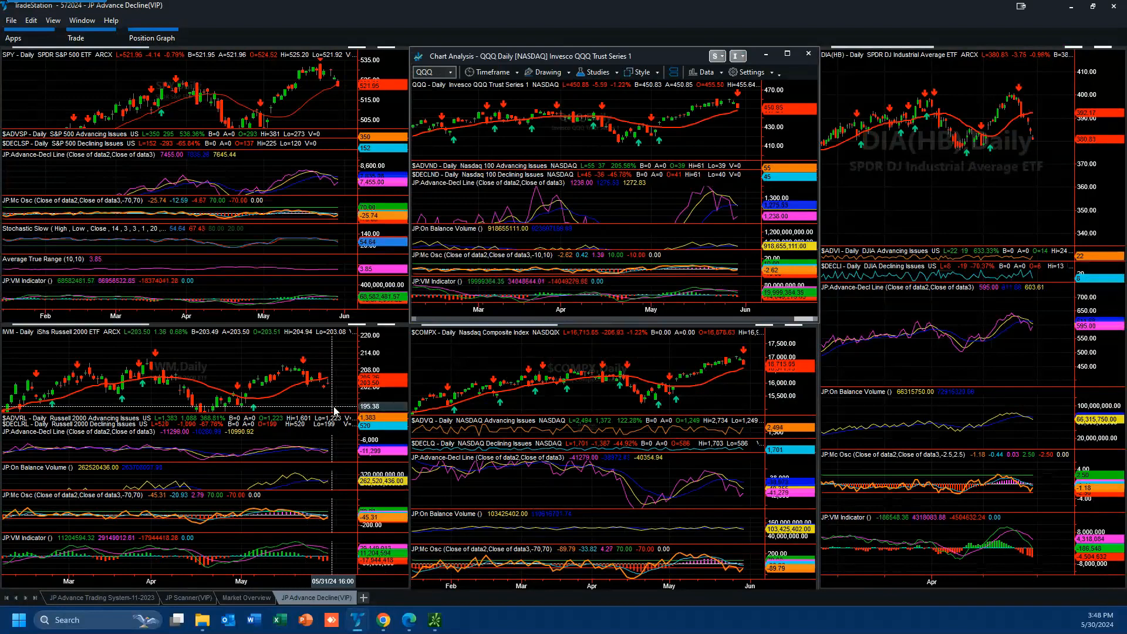
mouse_move(342, 379)
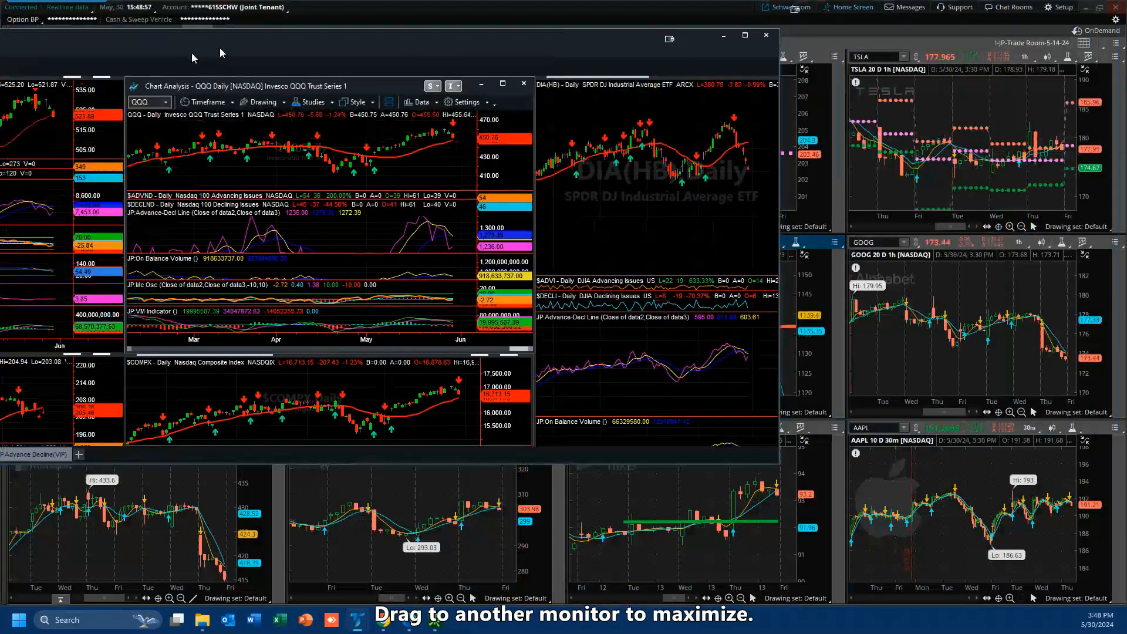
Bring the twelve-chart stock grid window to the front.
click(525, 84)
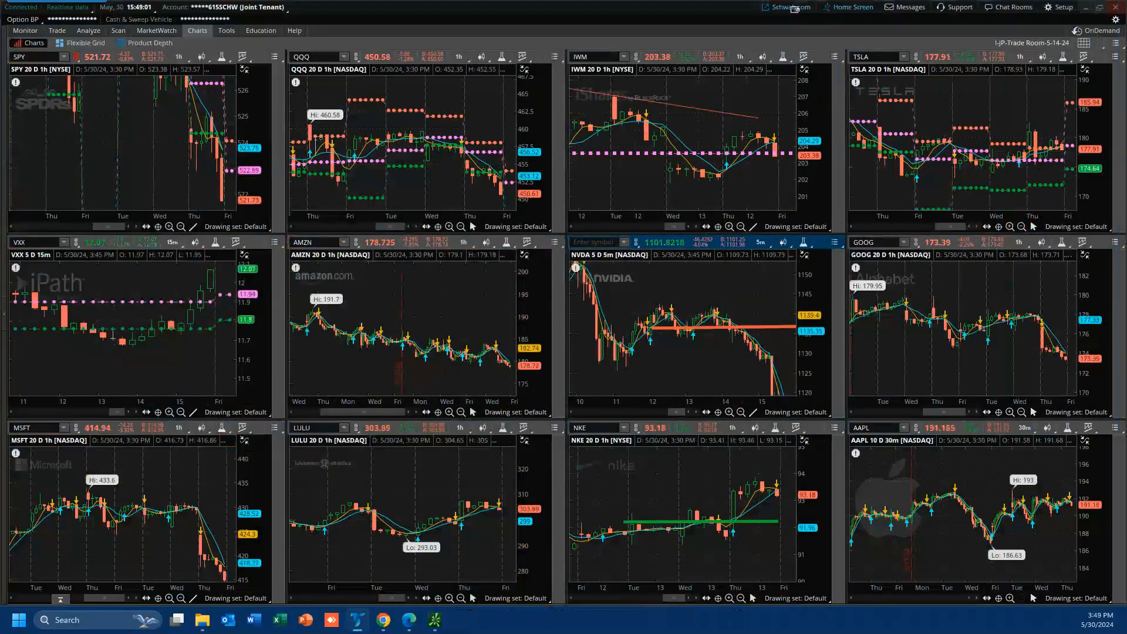